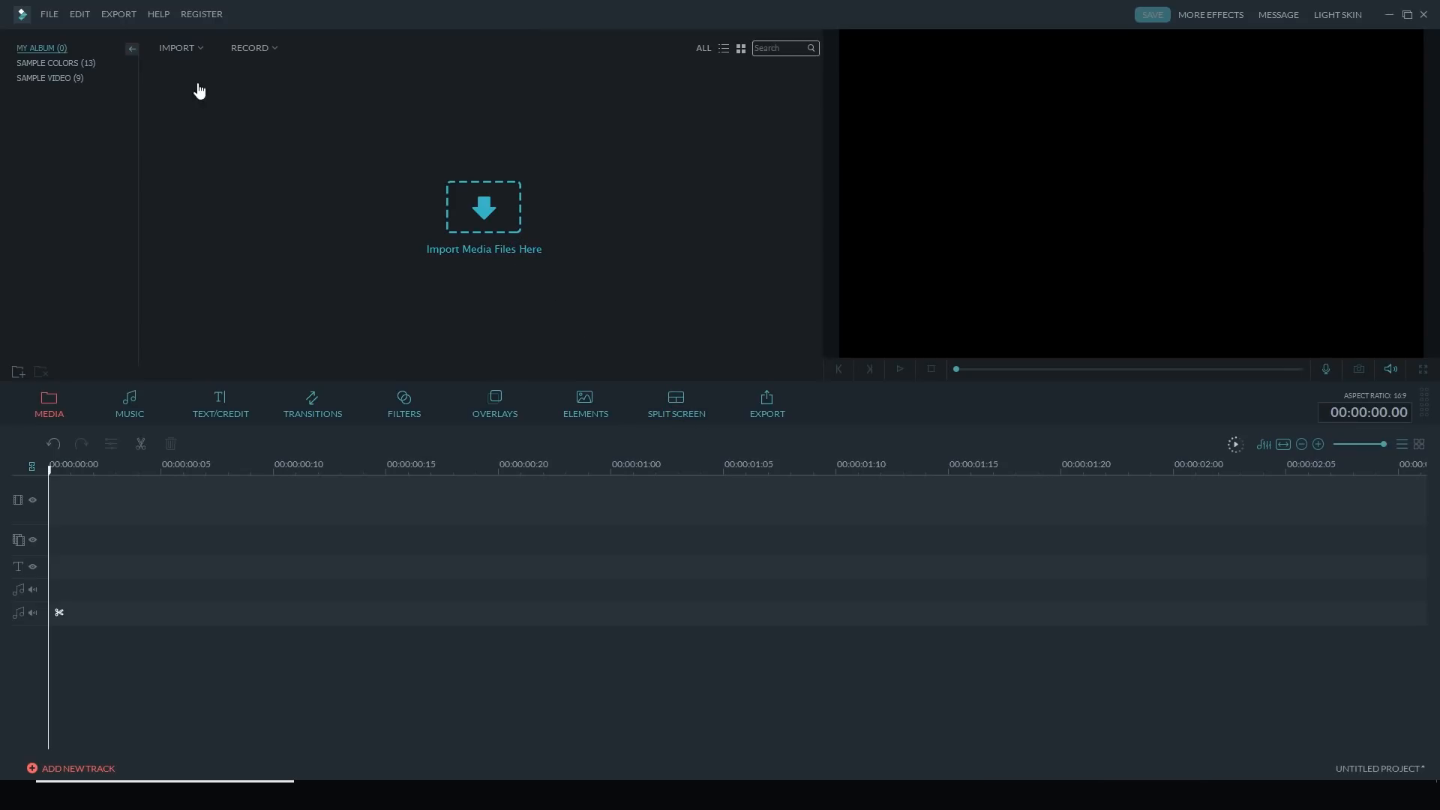
Import the C0016 video from the Desktop through Import Media Files
{"action": "left_click", "coordinate": [177, 47]}
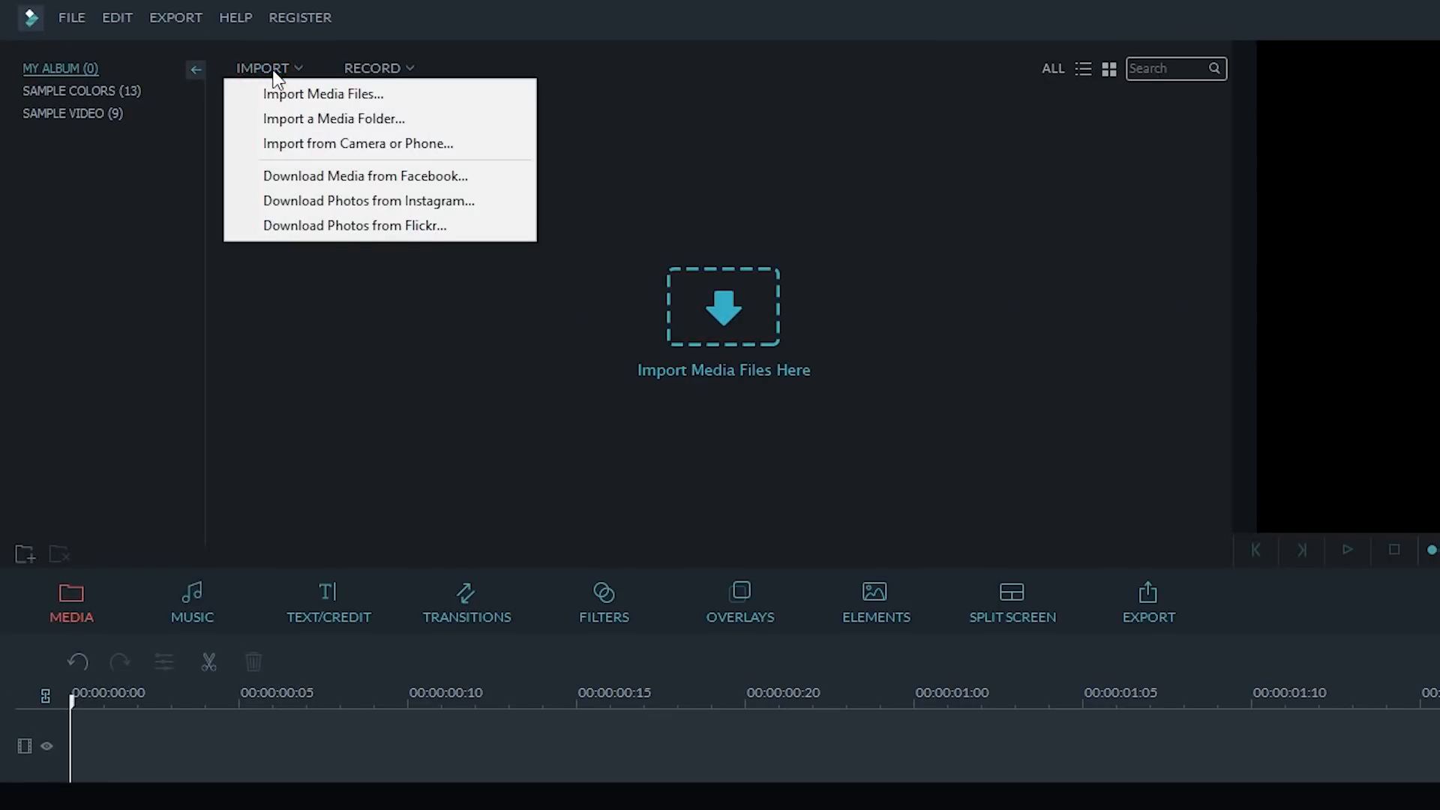
{"action": "left_click", "coordinate": [324, 94]}
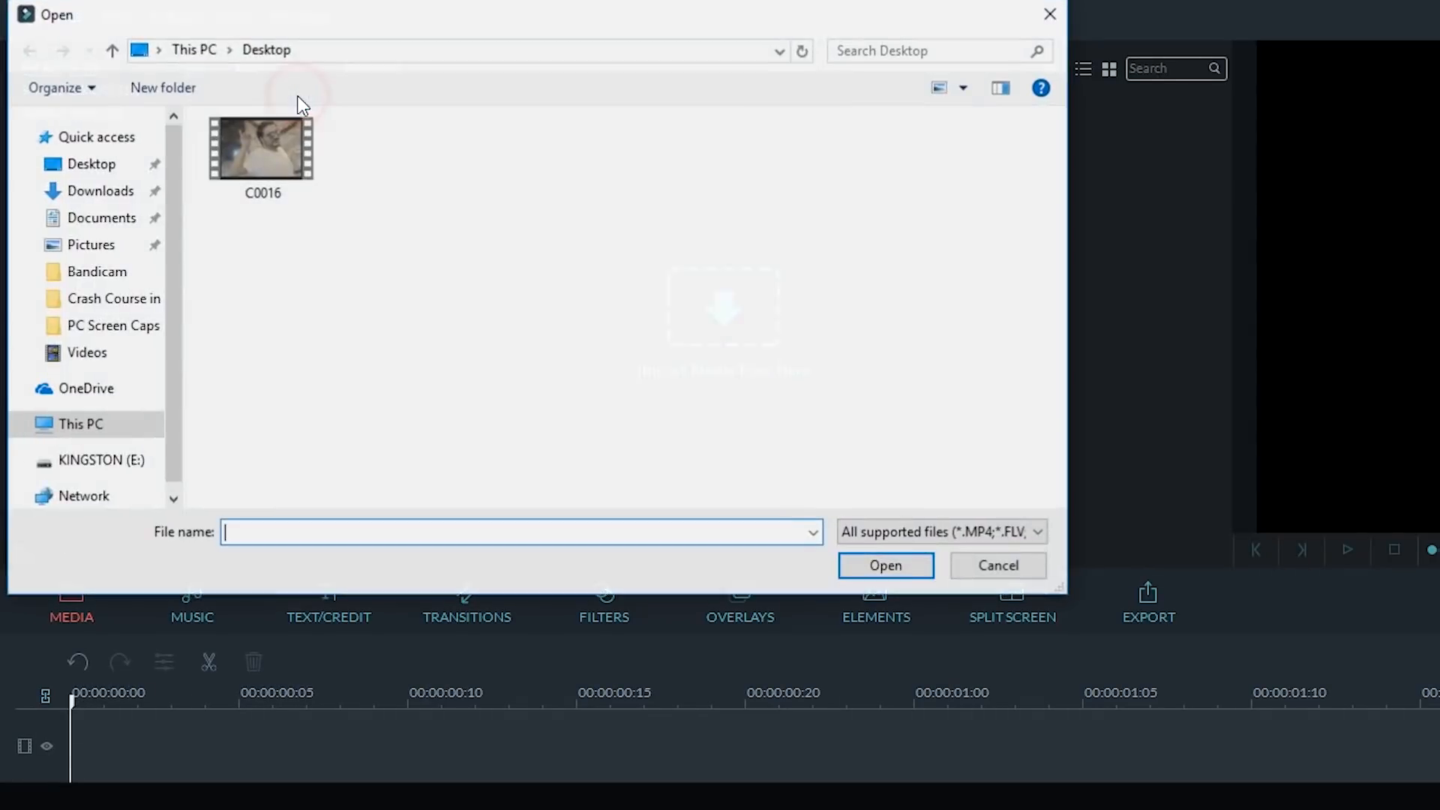
{"action": "left_click", "coordinate": [262, 147]}
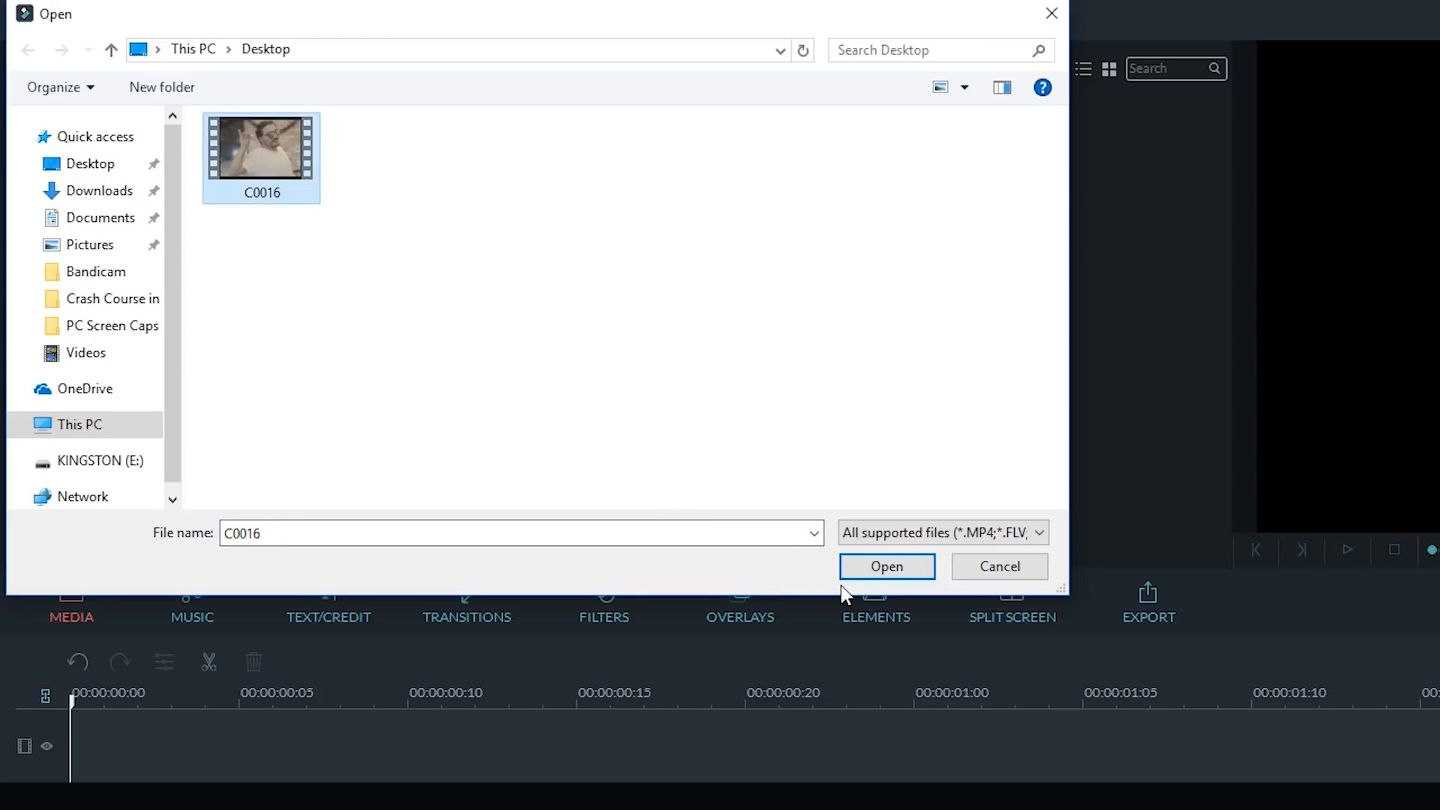
{"action": "left_click", "coordinate": [885, 566]}
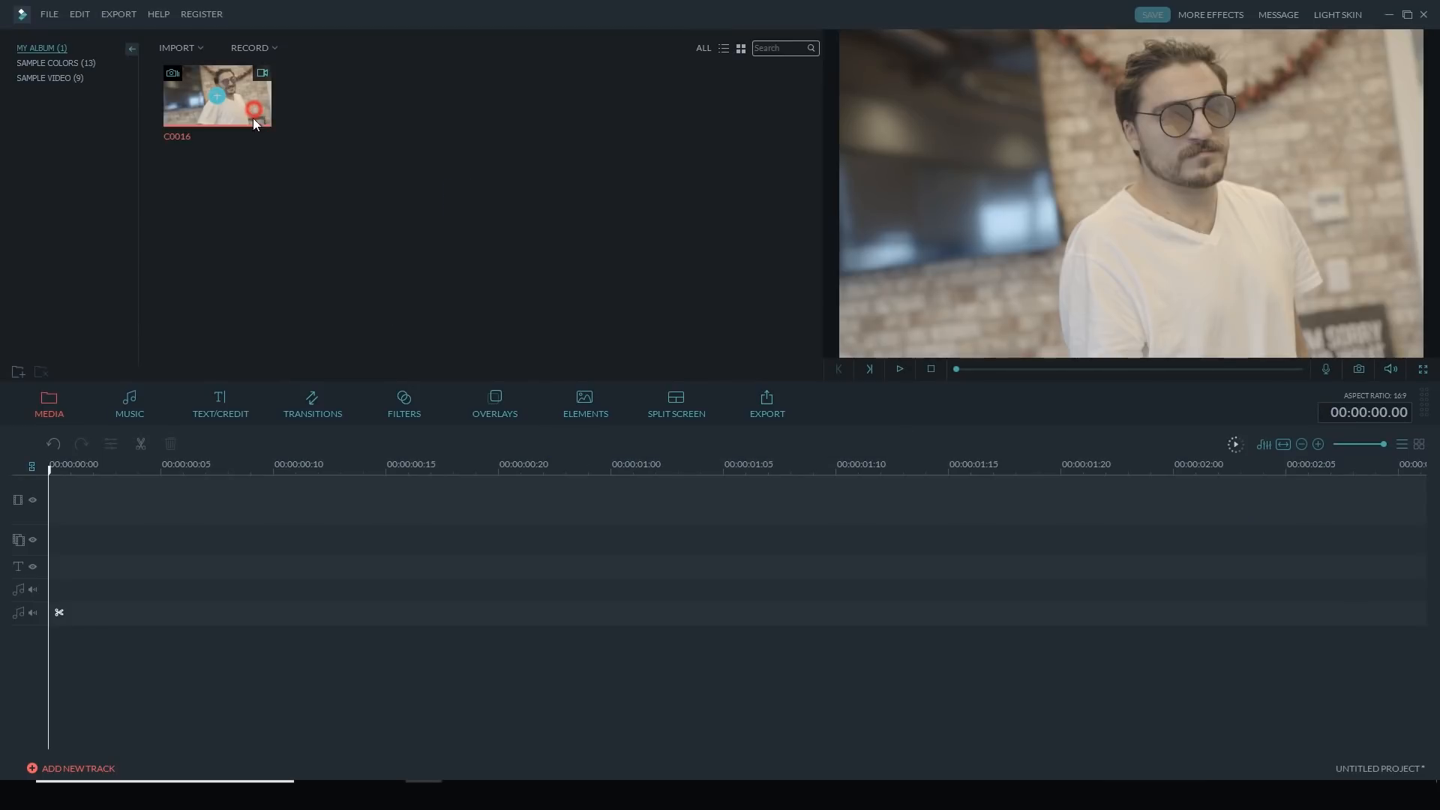
Add C0016 to the timeline, cut its opening second, and split at 00:00:03.01
{"action": "left_click", "coordinate": [216, 97]}
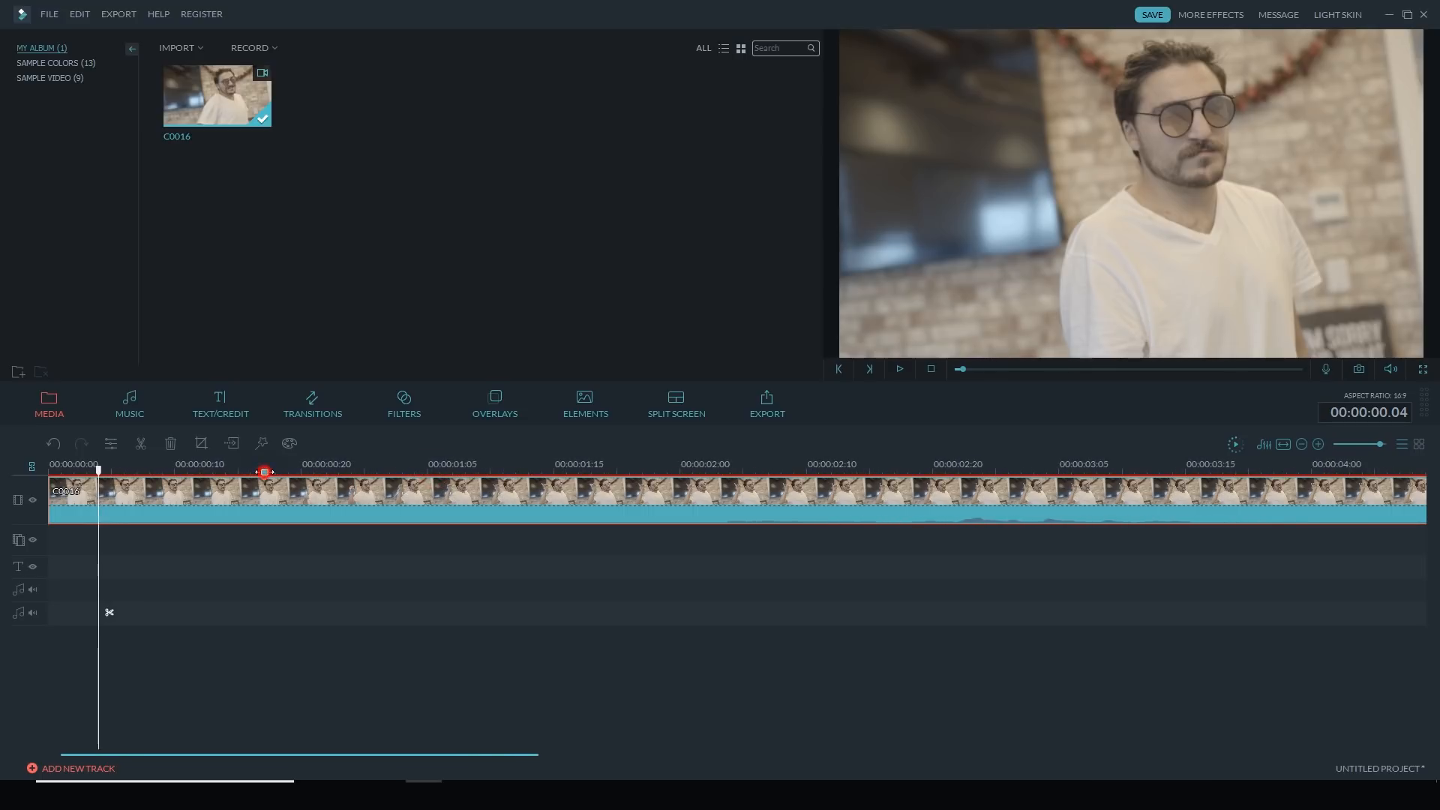
{"action": "left_click", "coordinate": [1302, 444]}
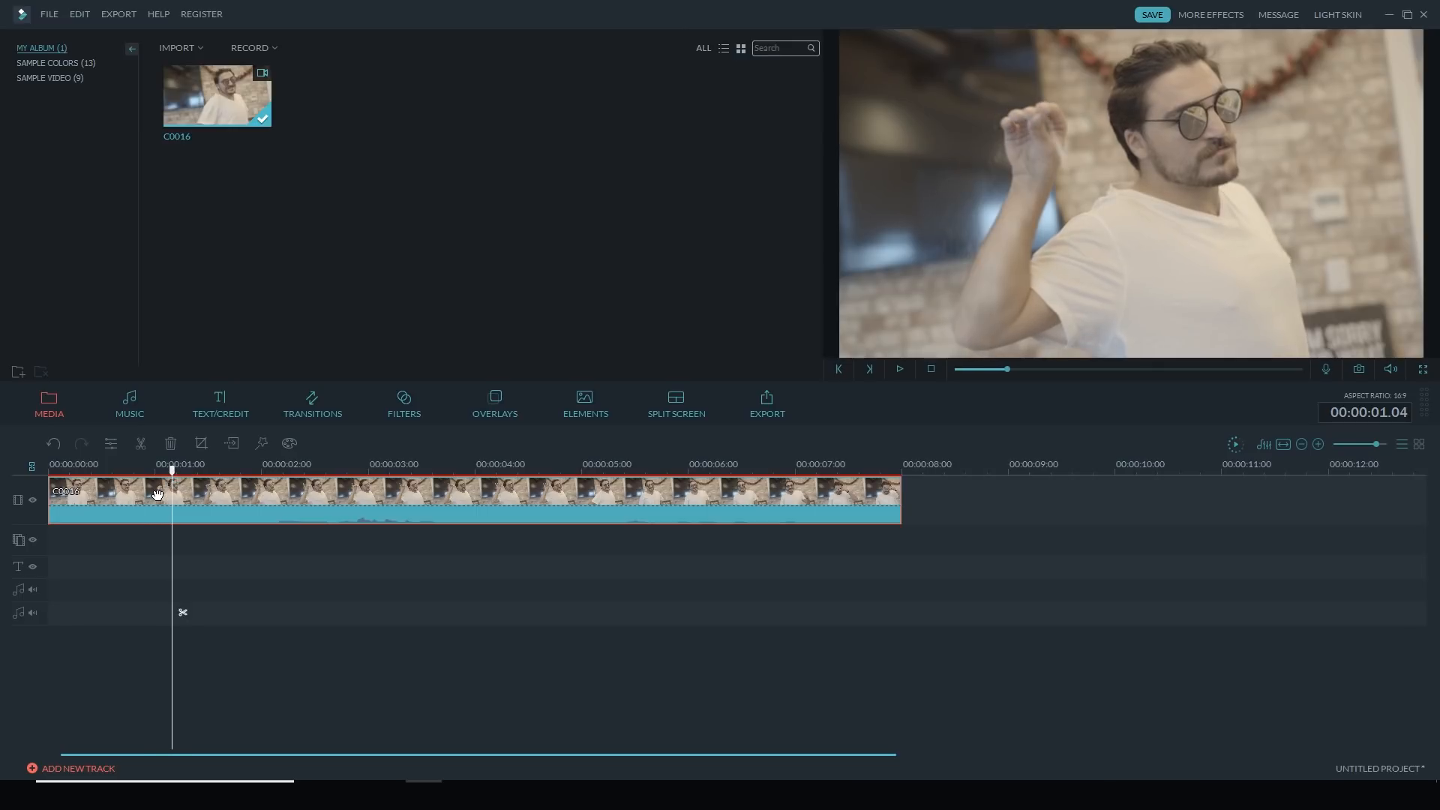
{"action": "mouse_move", "coordinate": [152, 464]}
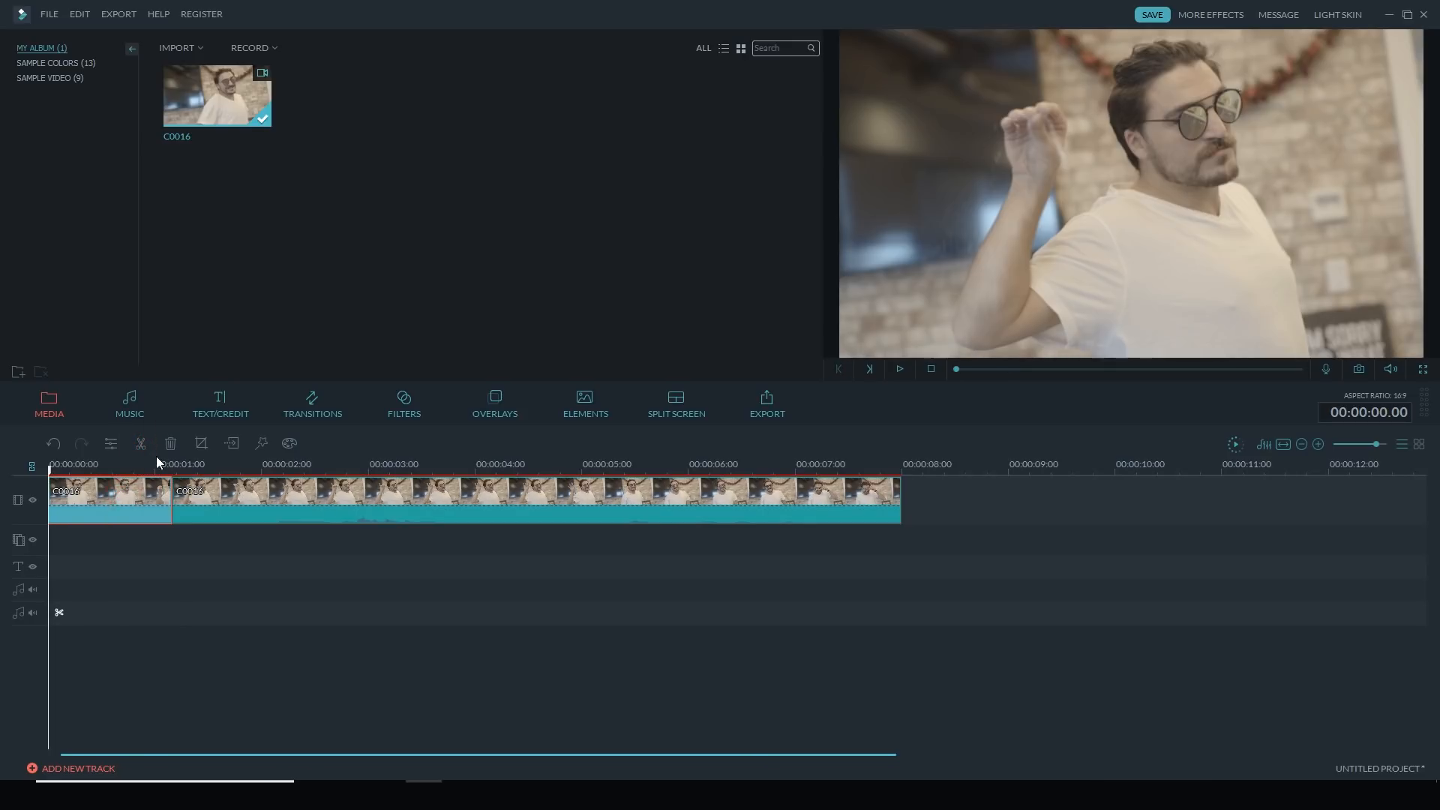
{"action": "left_click", "coordinate": [170, 444]}
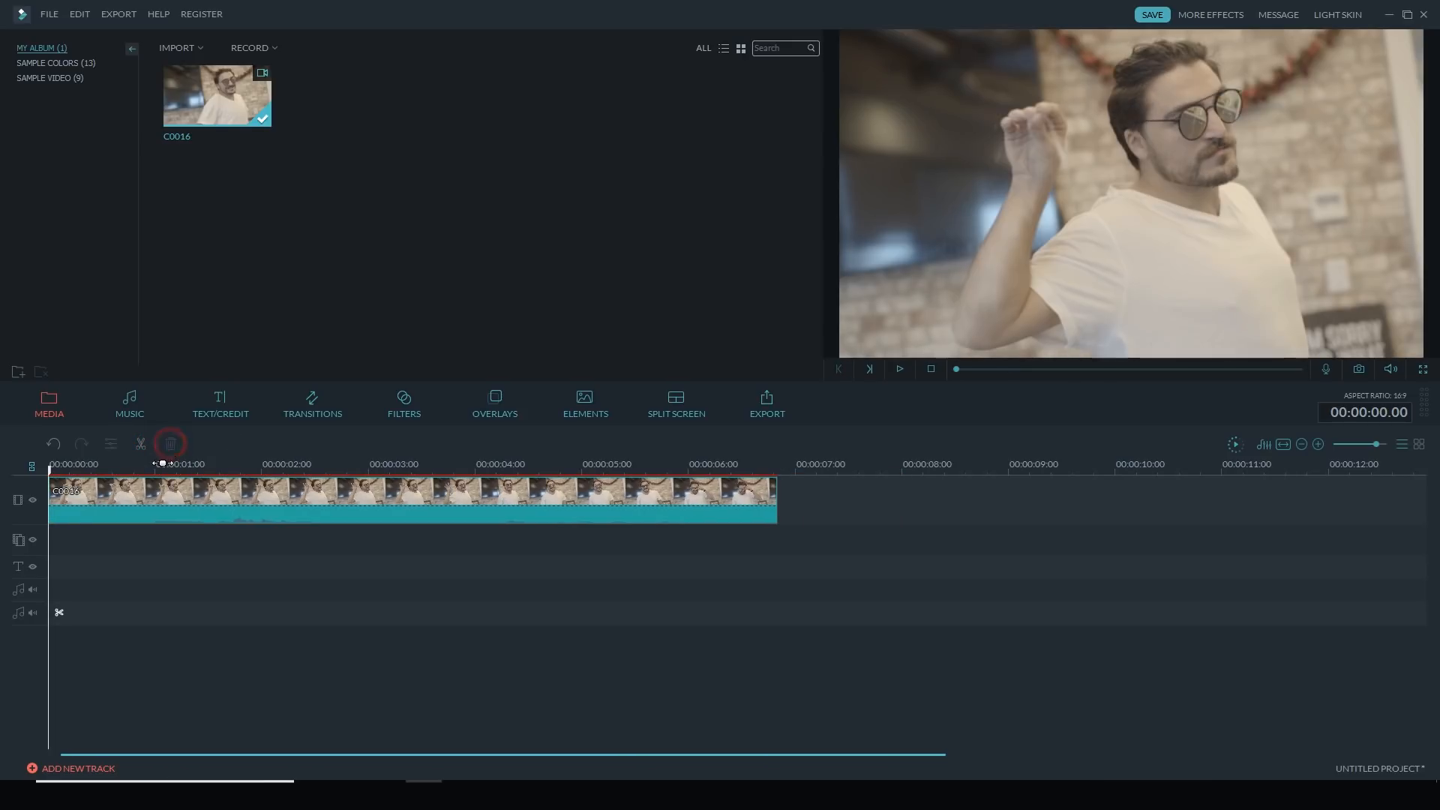
{"action": "left_click", "coordinate": [397, 464]}
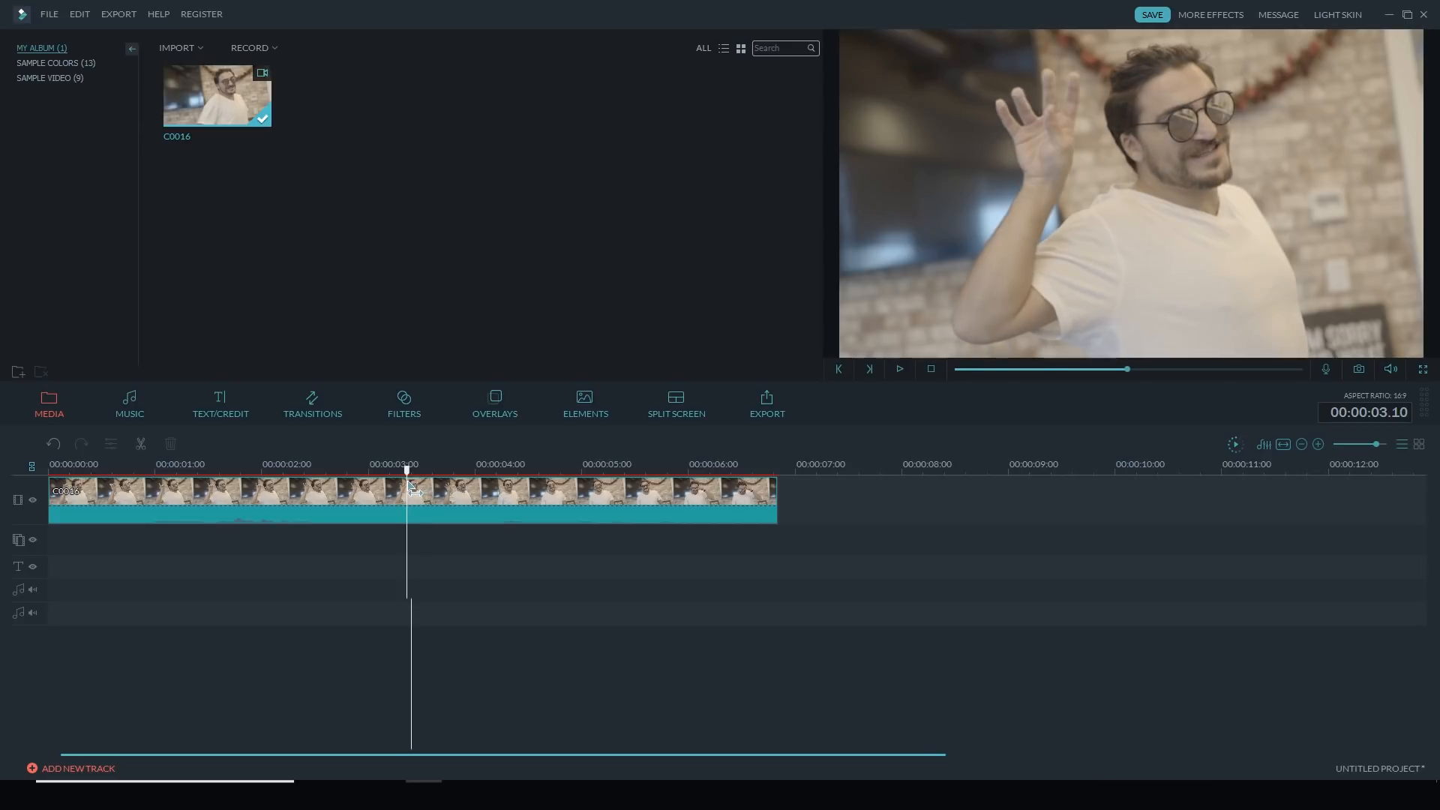
{"action": "left_click_drag", "start_coordinate": [409, 470], "coordinate": [376, 471]}
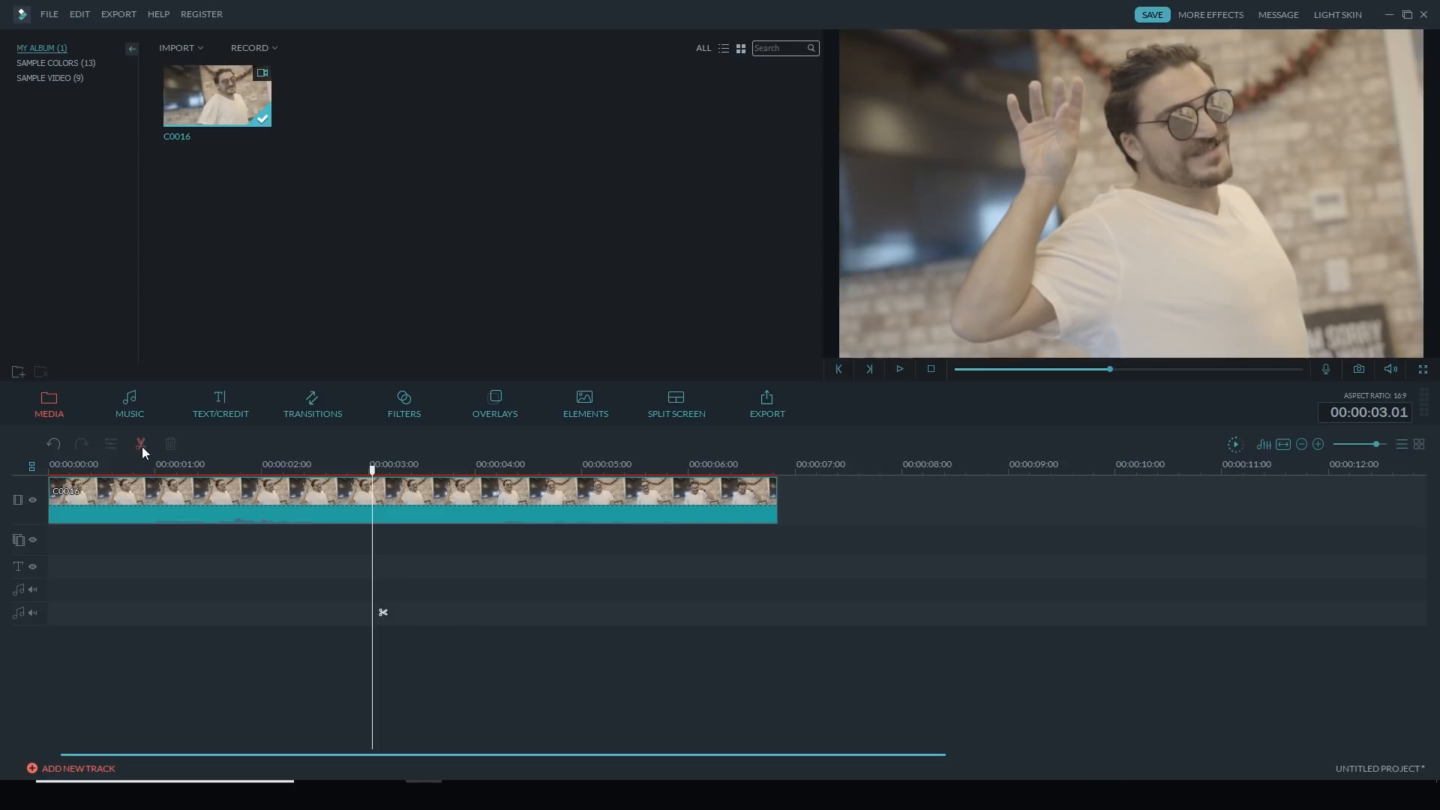
{"action": "left_click", "coordinate": [139, 445]}
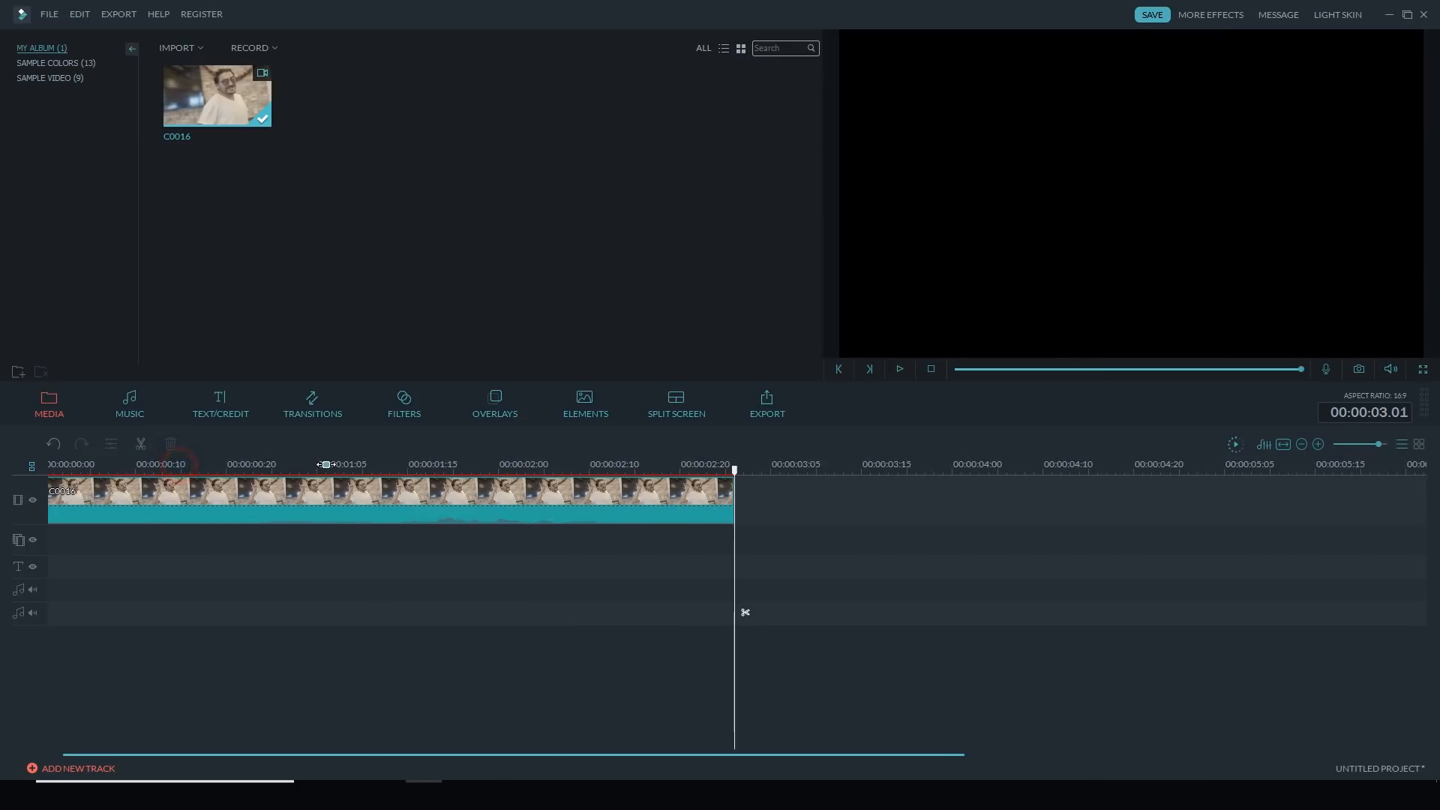
Set the clip speed to 0.470, stretching it to 00:00:06.11
{"action": "left_click", "coordinate": [279, 463]}
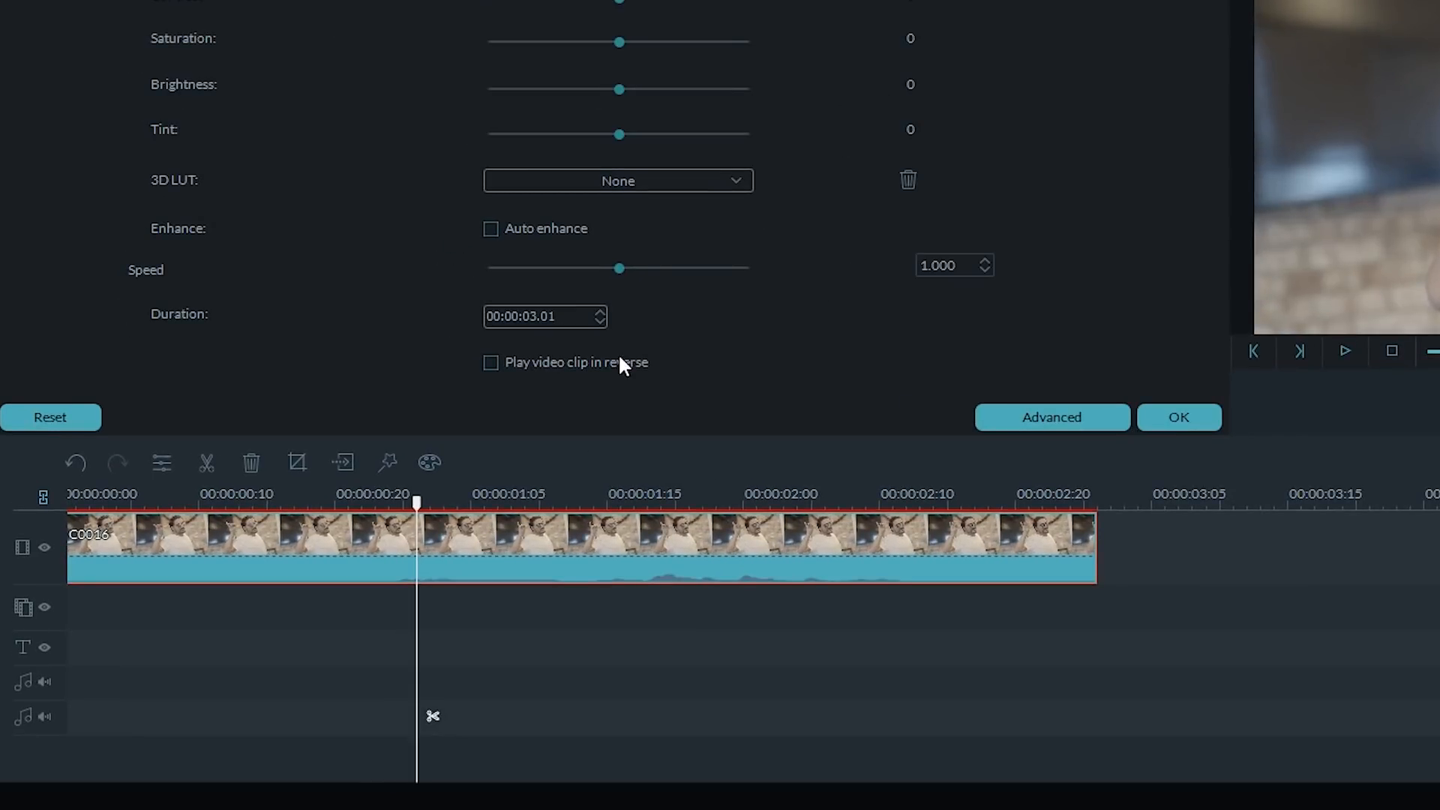
{"action": "left_click_drag", "start_coordinate": [619, 267], "coordinate": [598, 267]}
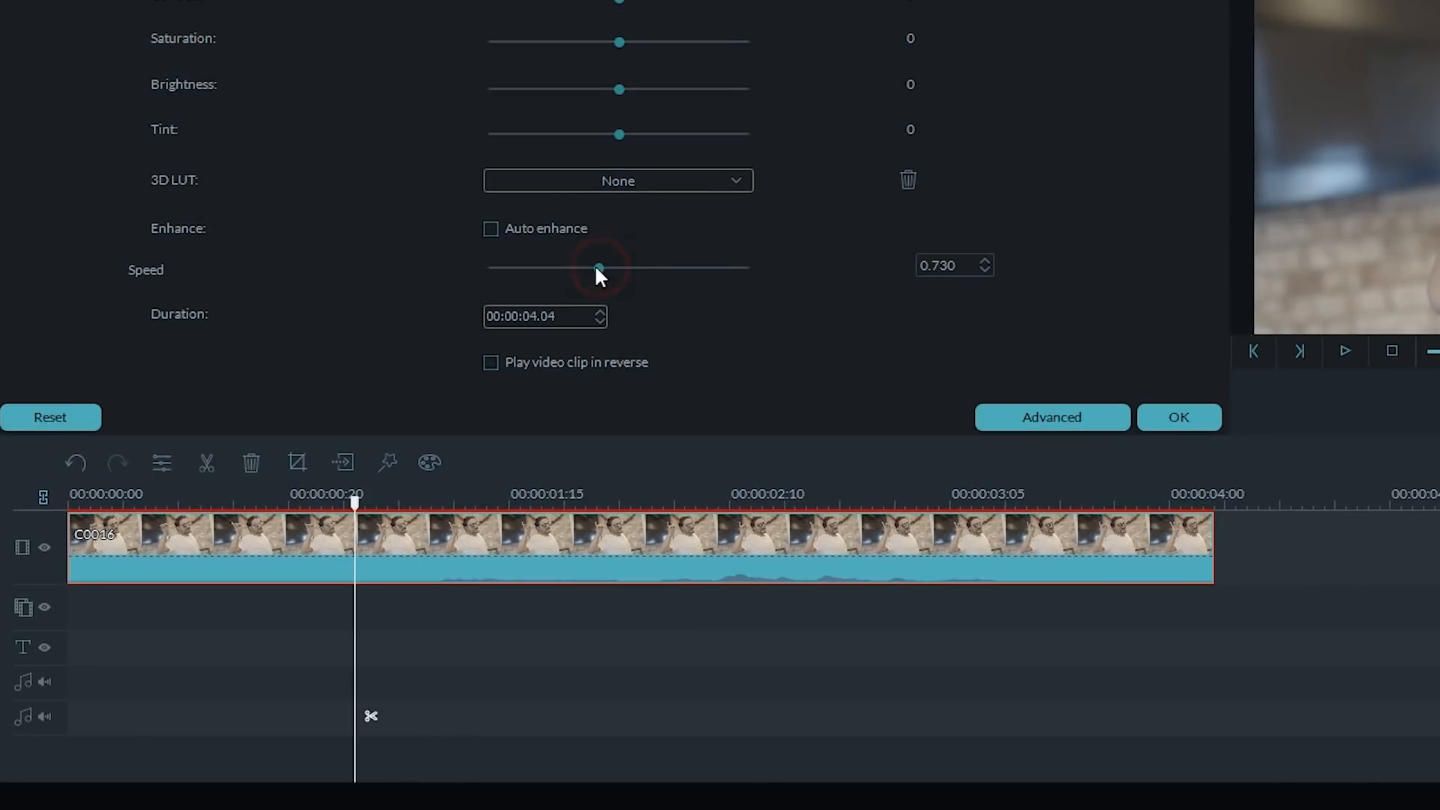
{"action": "left_click_drag", "start_coordinate": [618, 267], "coordinate": [580, 267]}
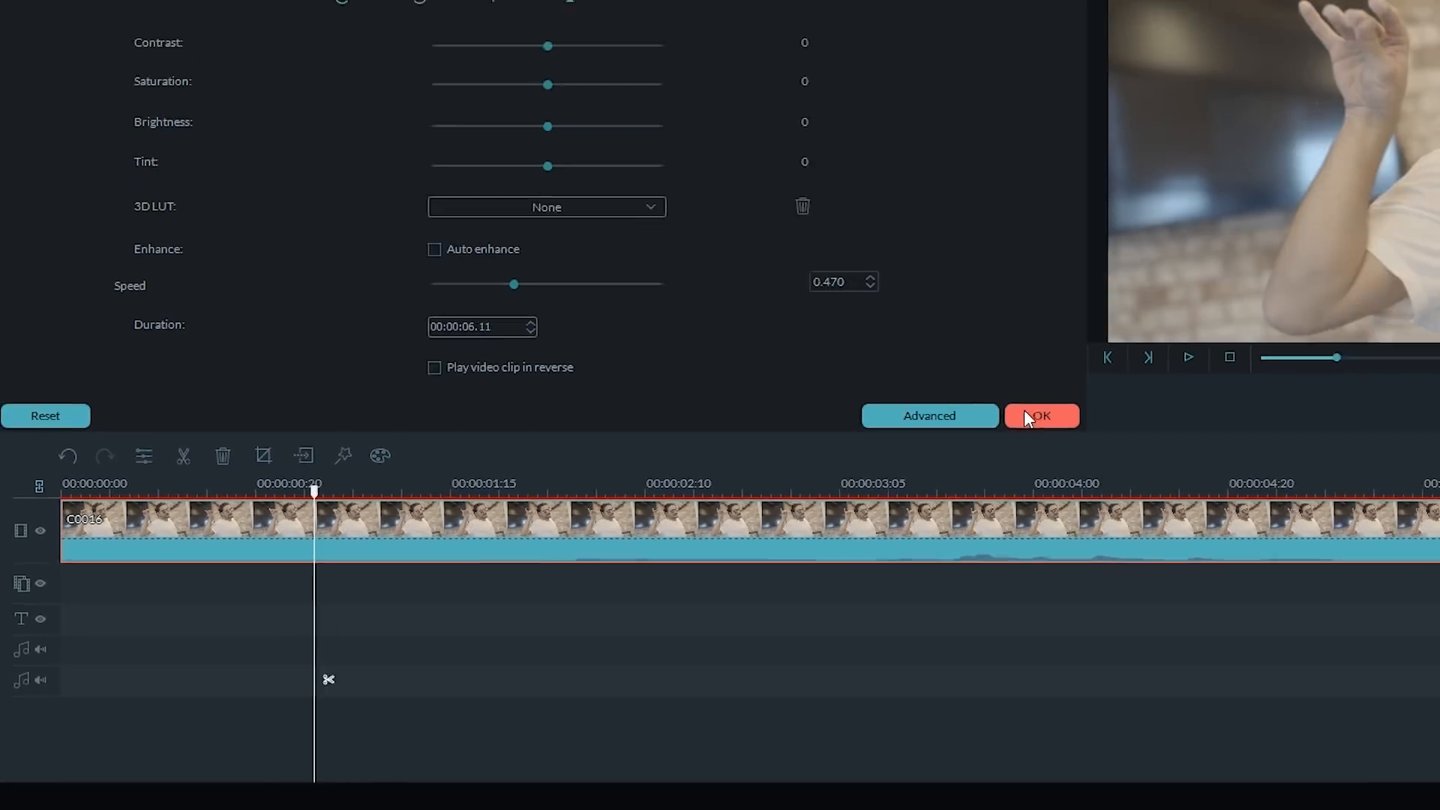
{"action": "left_click", "coordinate": [1041, 415]}
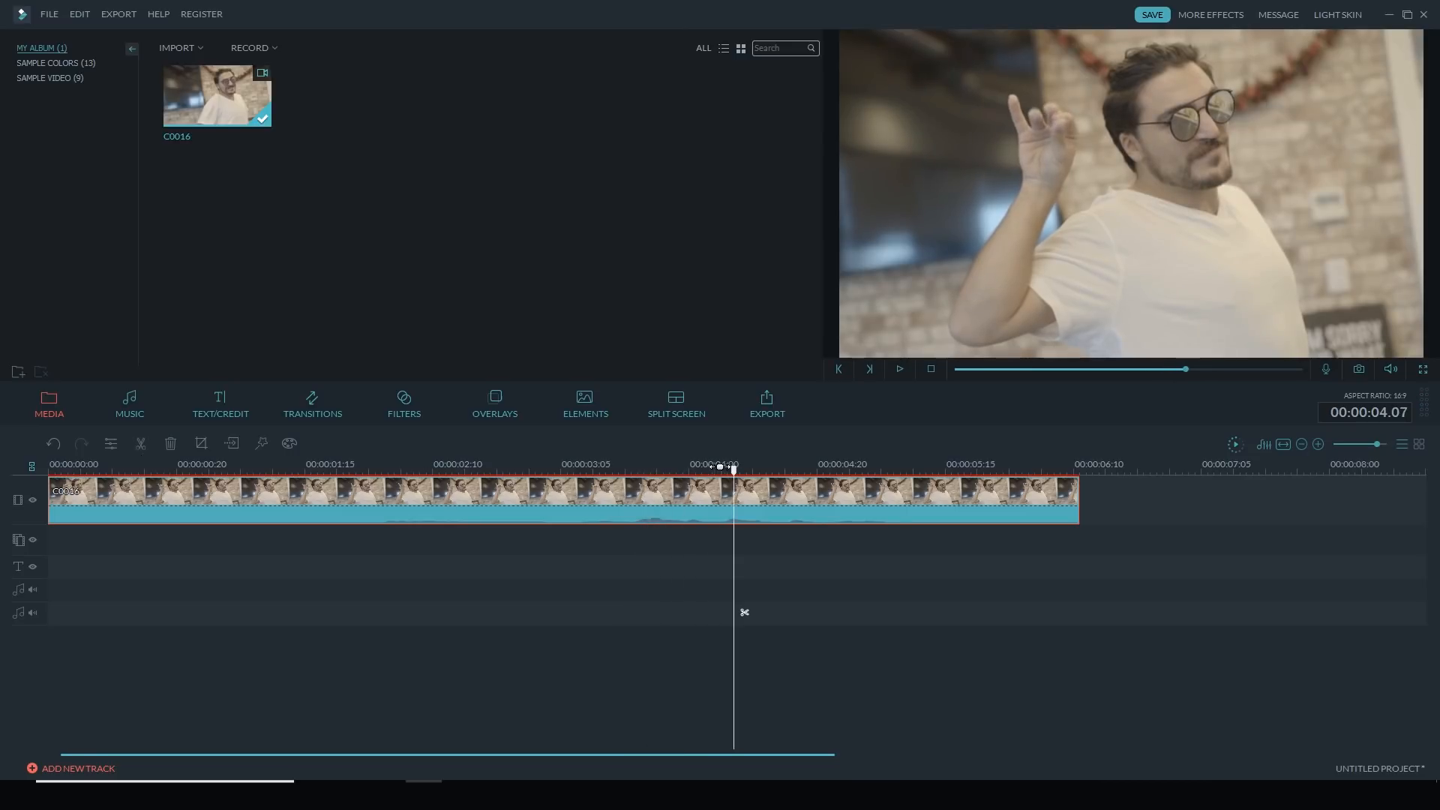
Split the slowed clip near 00:00:04.05 and delete the trailing piece
{"action": "left_click", "coordinate": [735, 613]}
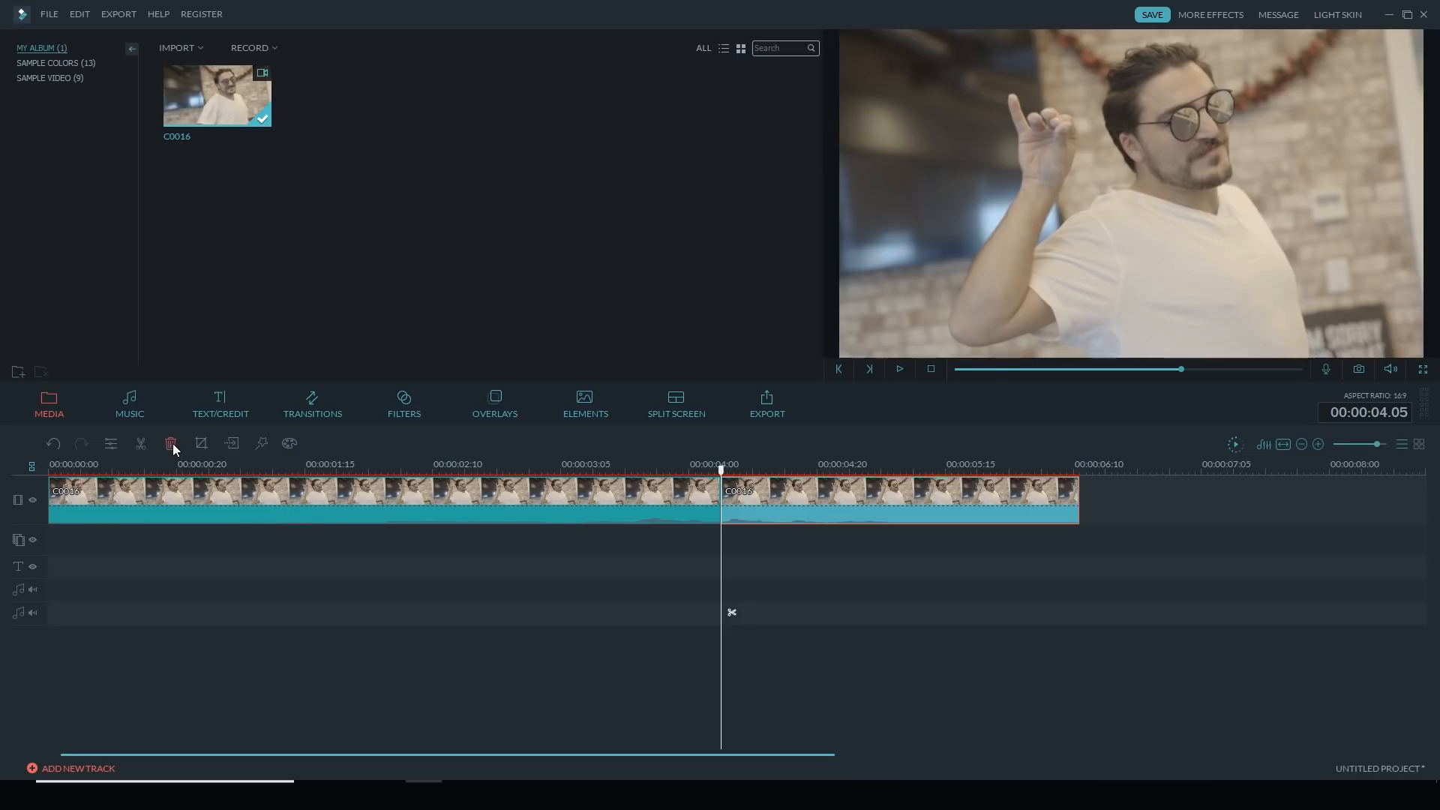
{"action": "left_click", "coordinate": [171, 444]}
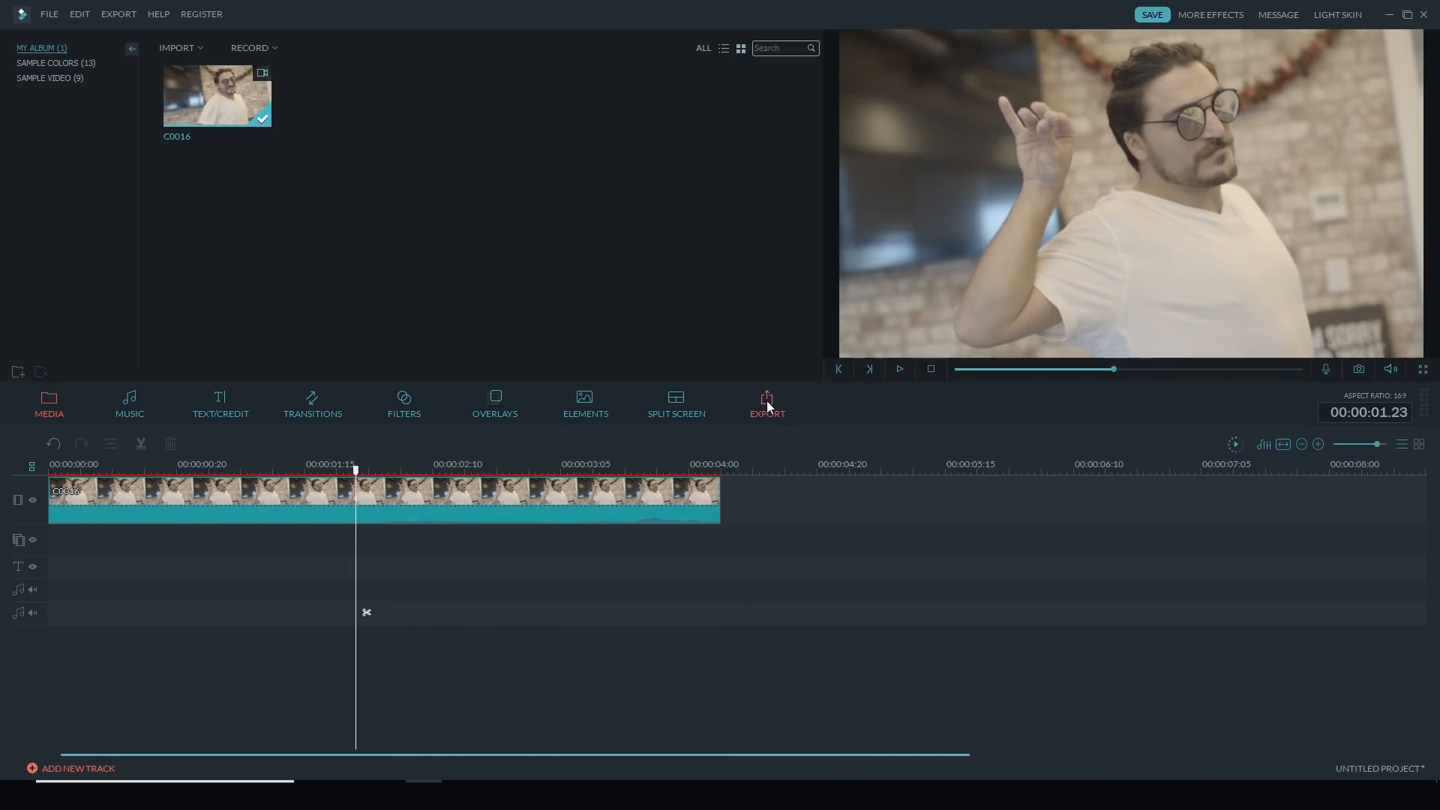
Choose GIF as the export format for the Sugar Bae output
{"action": "left_click", "coordinate": [766, 402]}
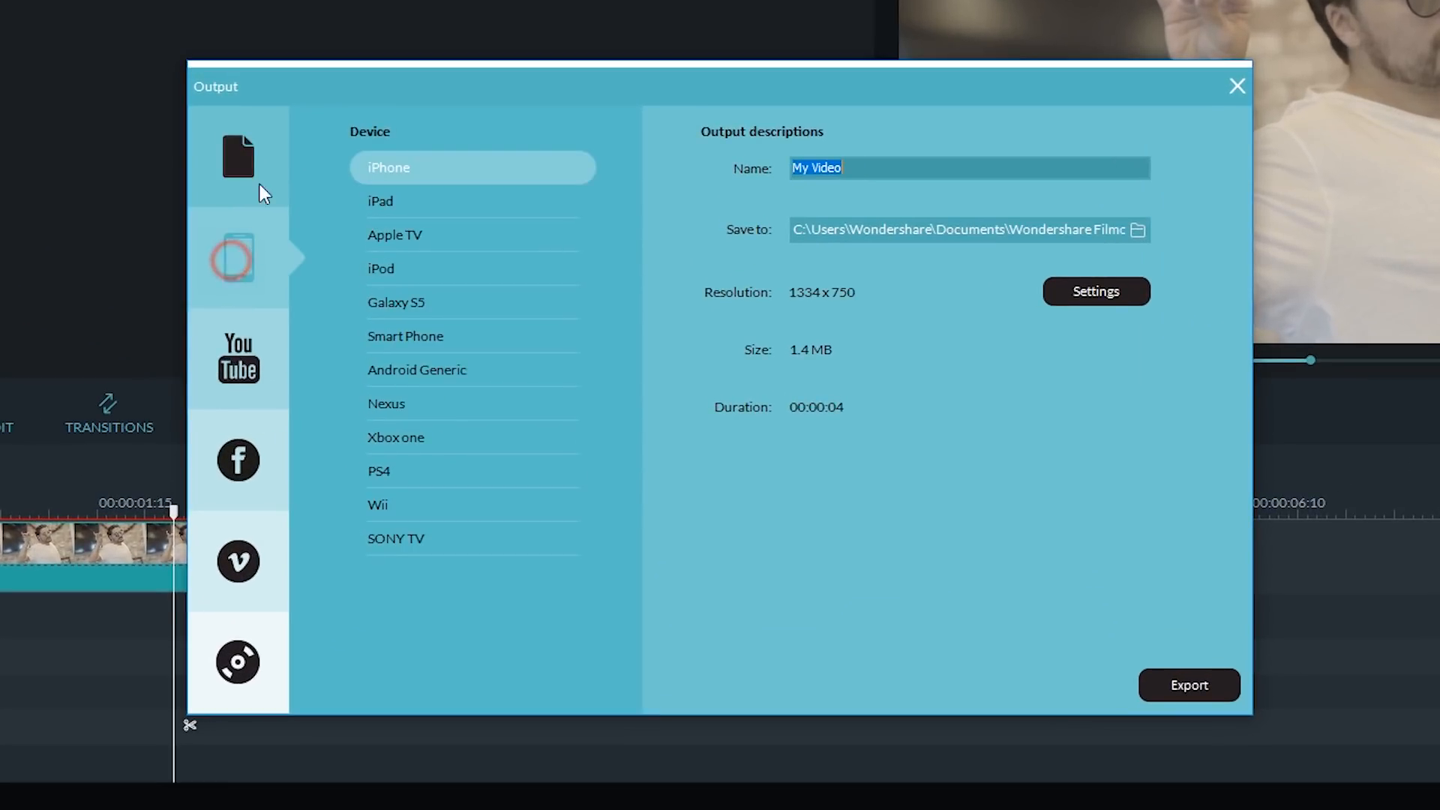
{"action": "left_click", "coordinate": [237, 156]}
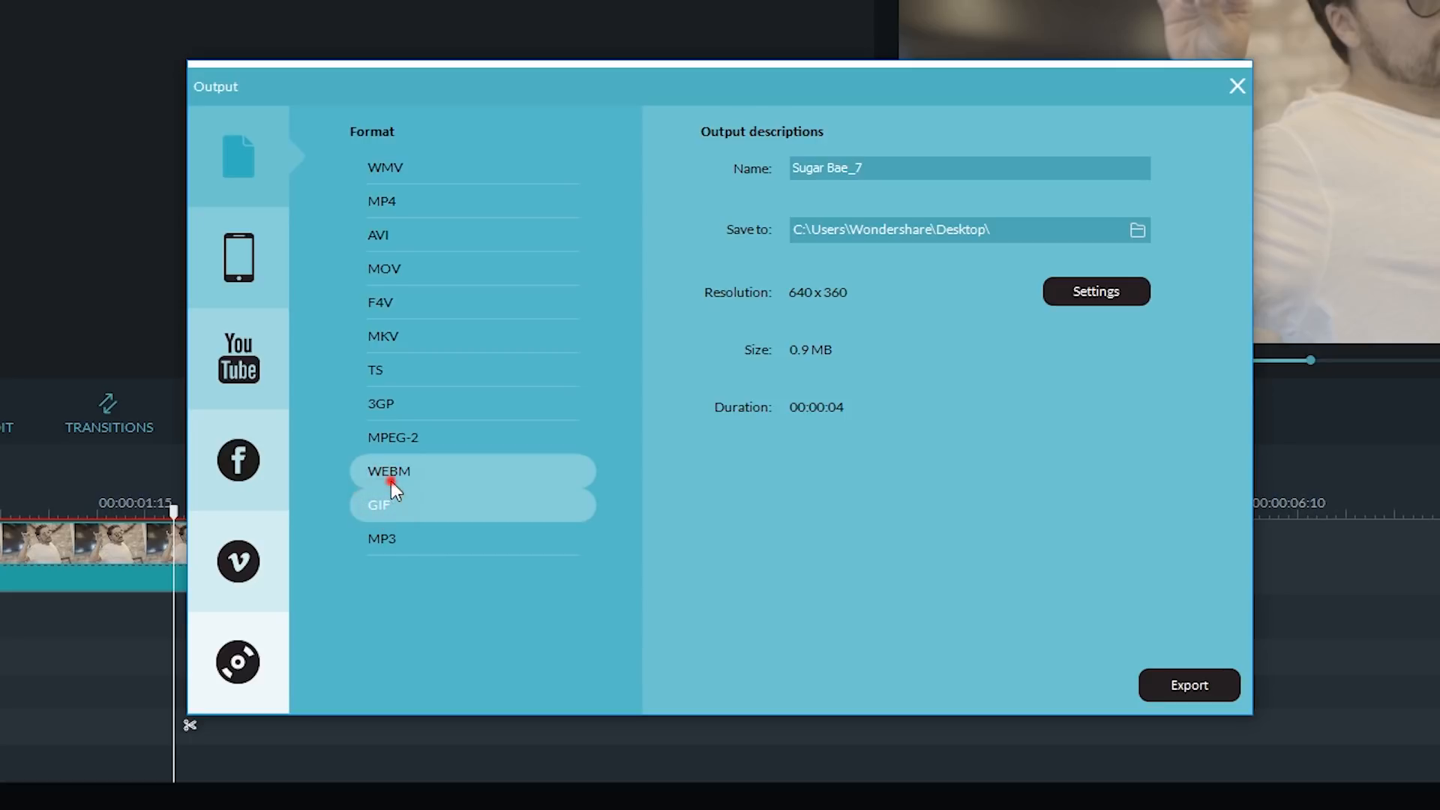
{"action": "left_click", "coordinate": [378, 504]}
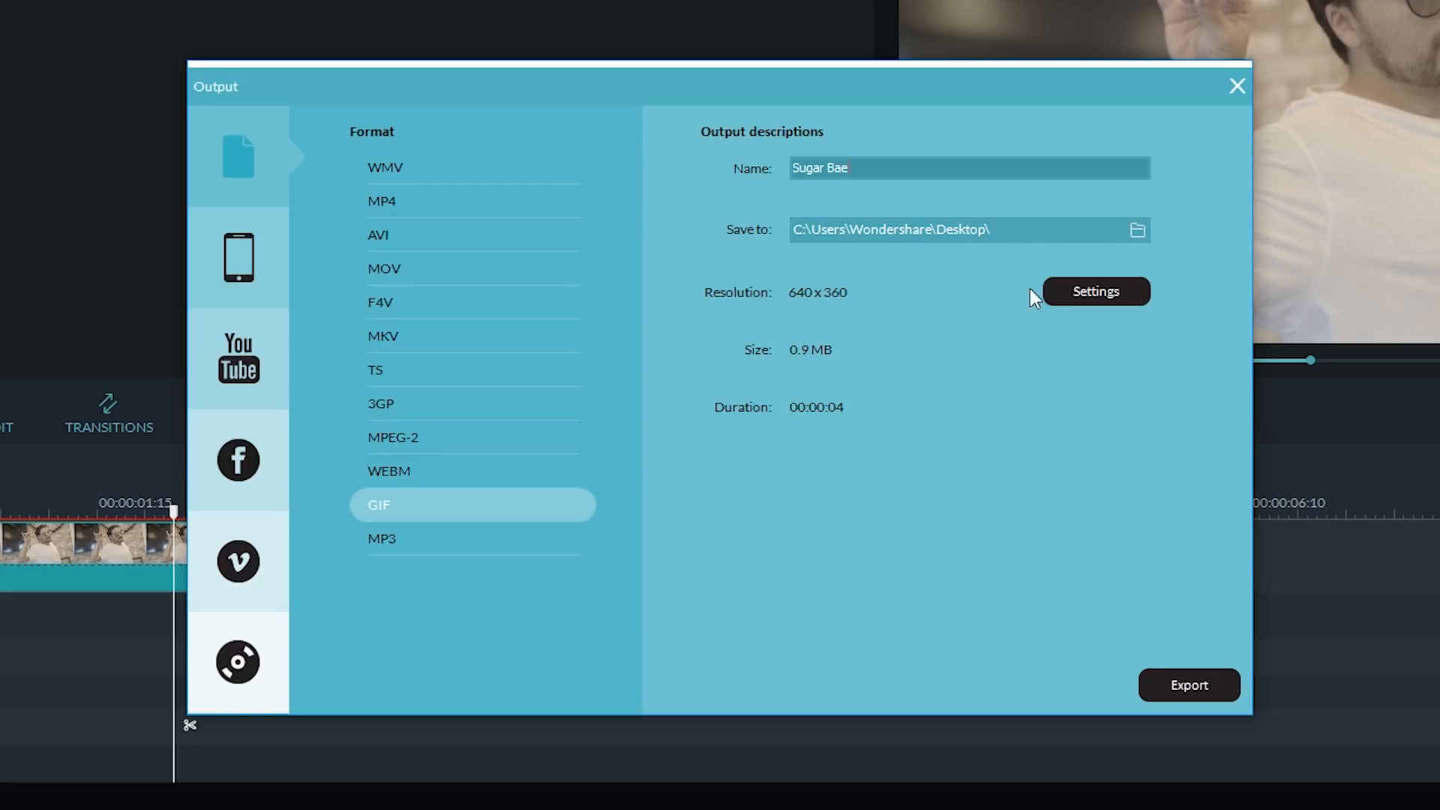
{"action": "left_click", "coordinate": [1095, 291]}
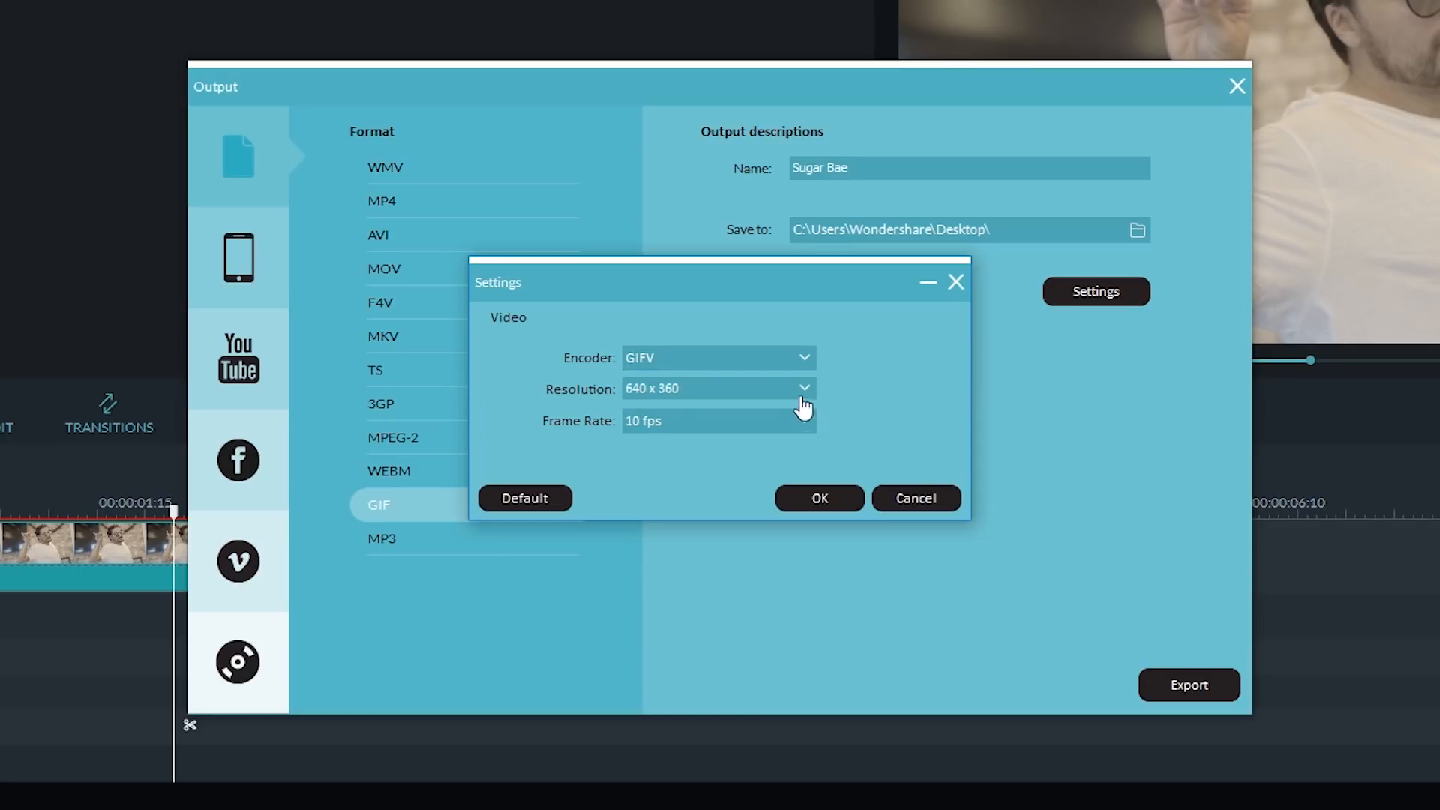
Set the GIF resolution to 640 x 360 and frame rate to 15 fps
{"action": "left_click", "coordinate": [803, 388]}
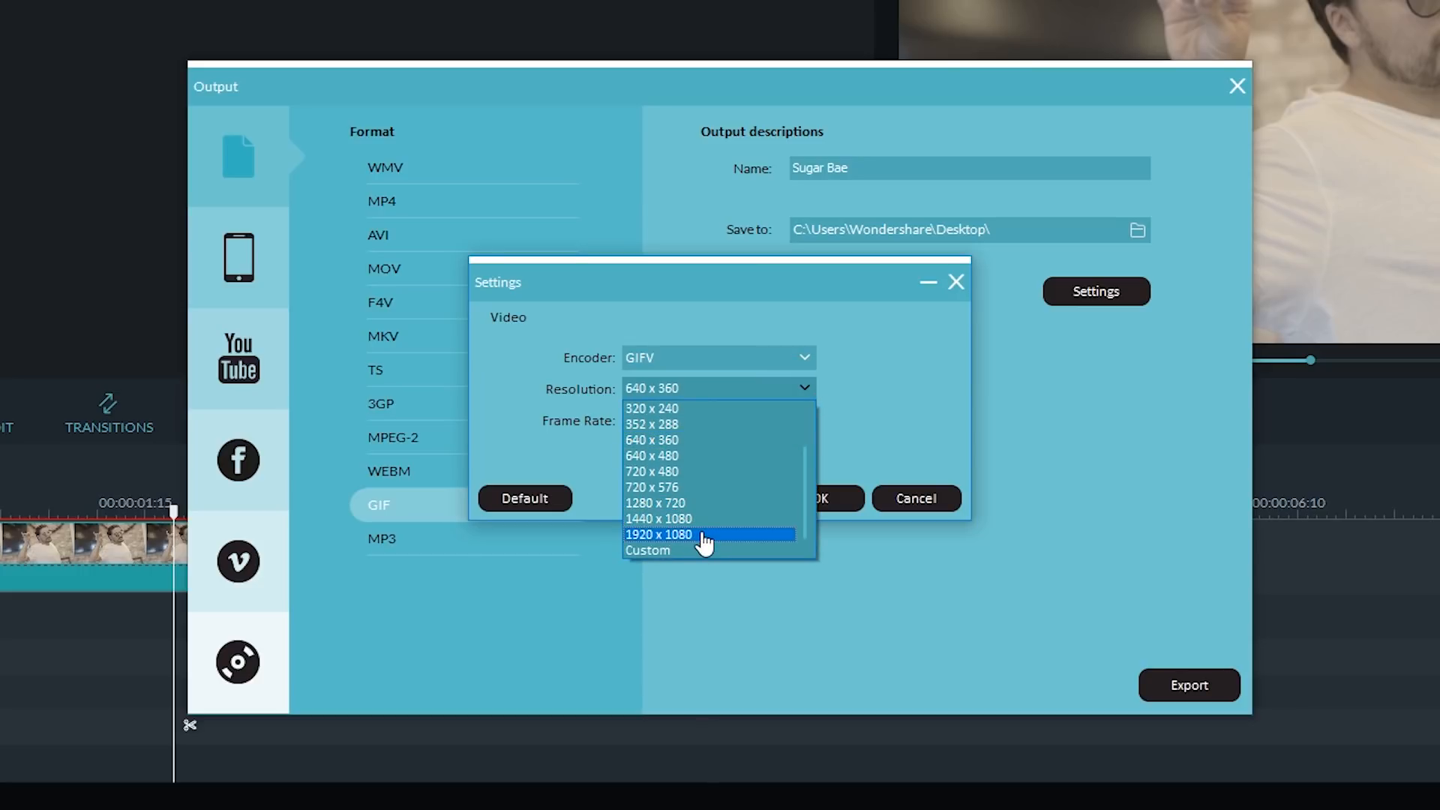
{"action": "mouse_move", "coordinate": [677, 477]}
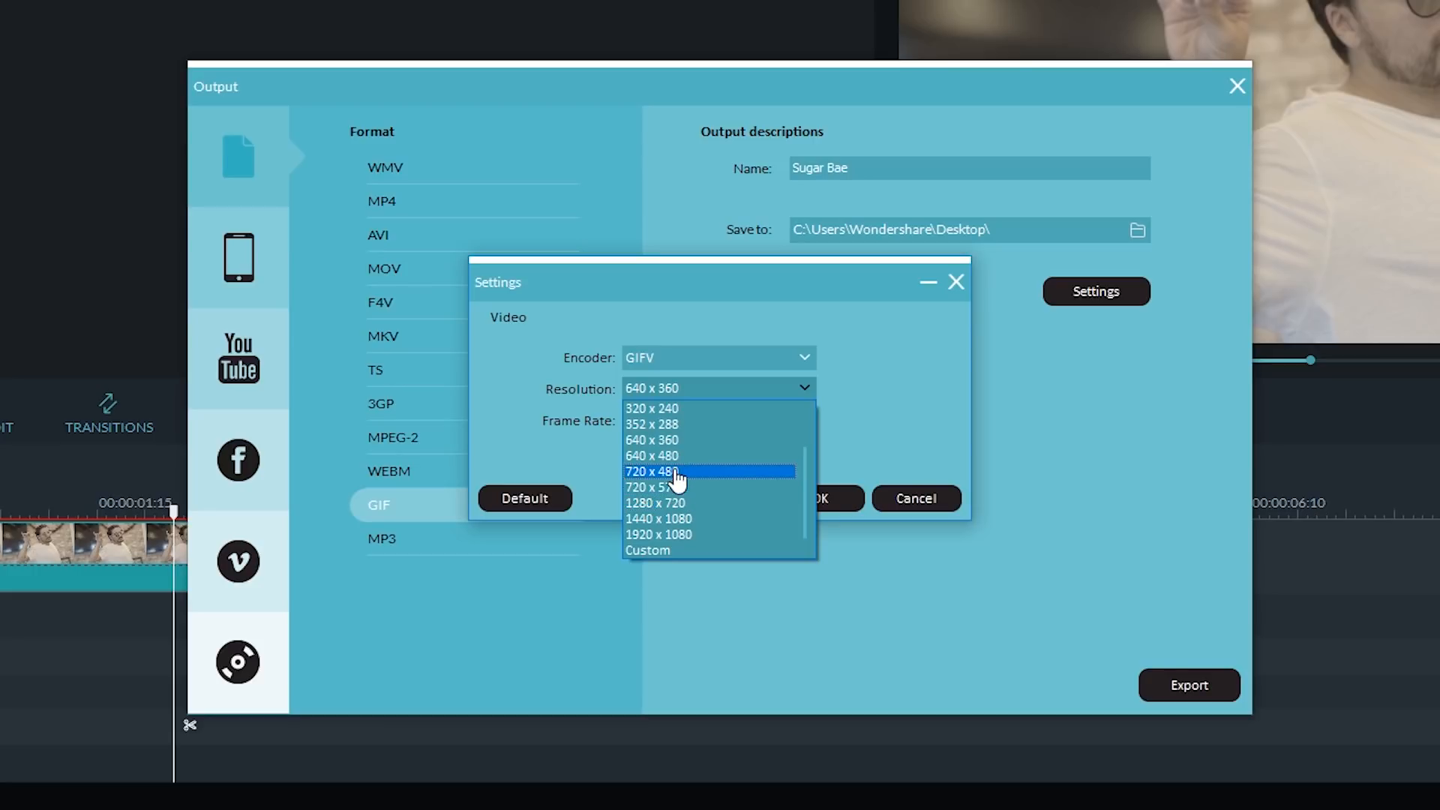
{"action": "mouse_move", "coordinate": [667, 447]}
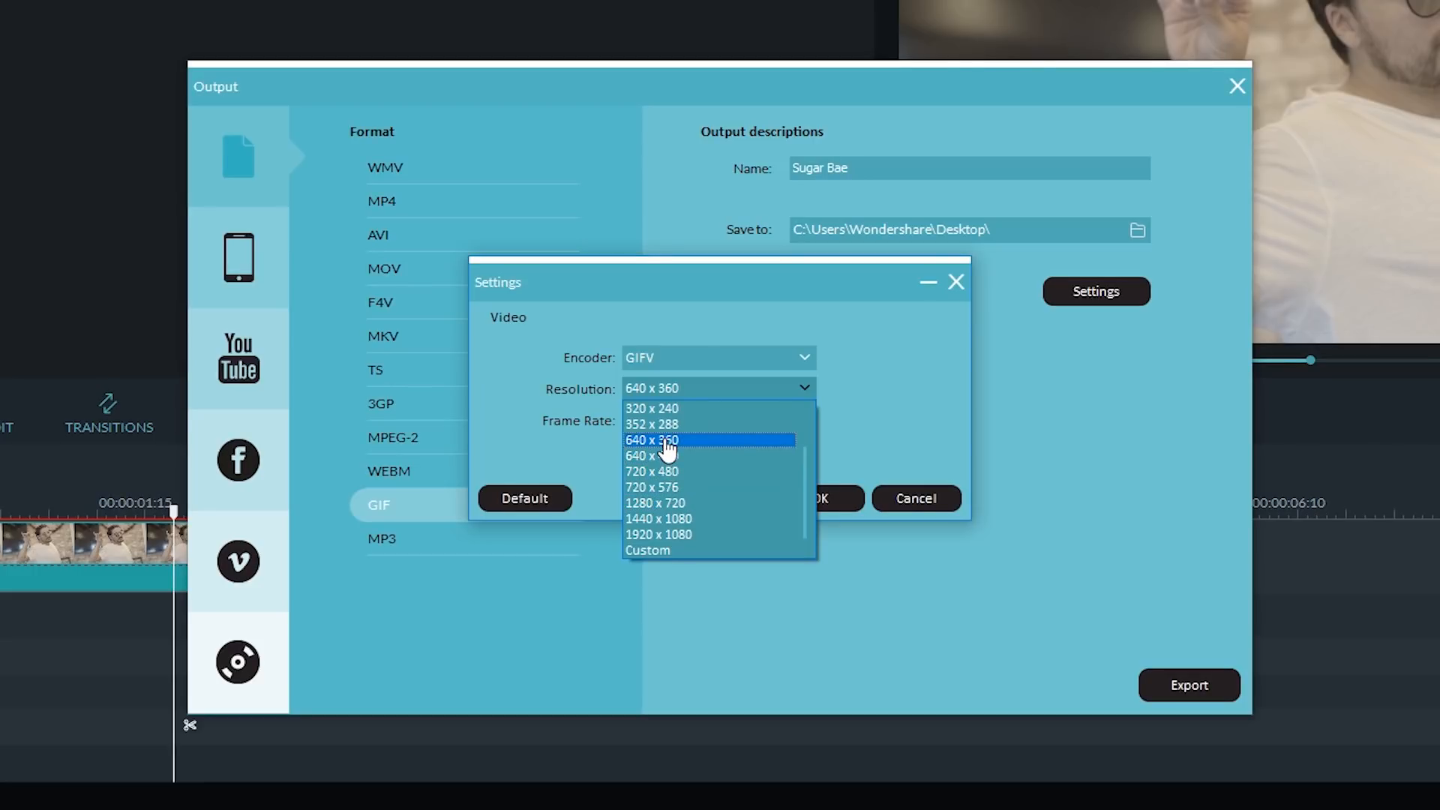
{"action": "left_click", "coordinate": [654, 440]}
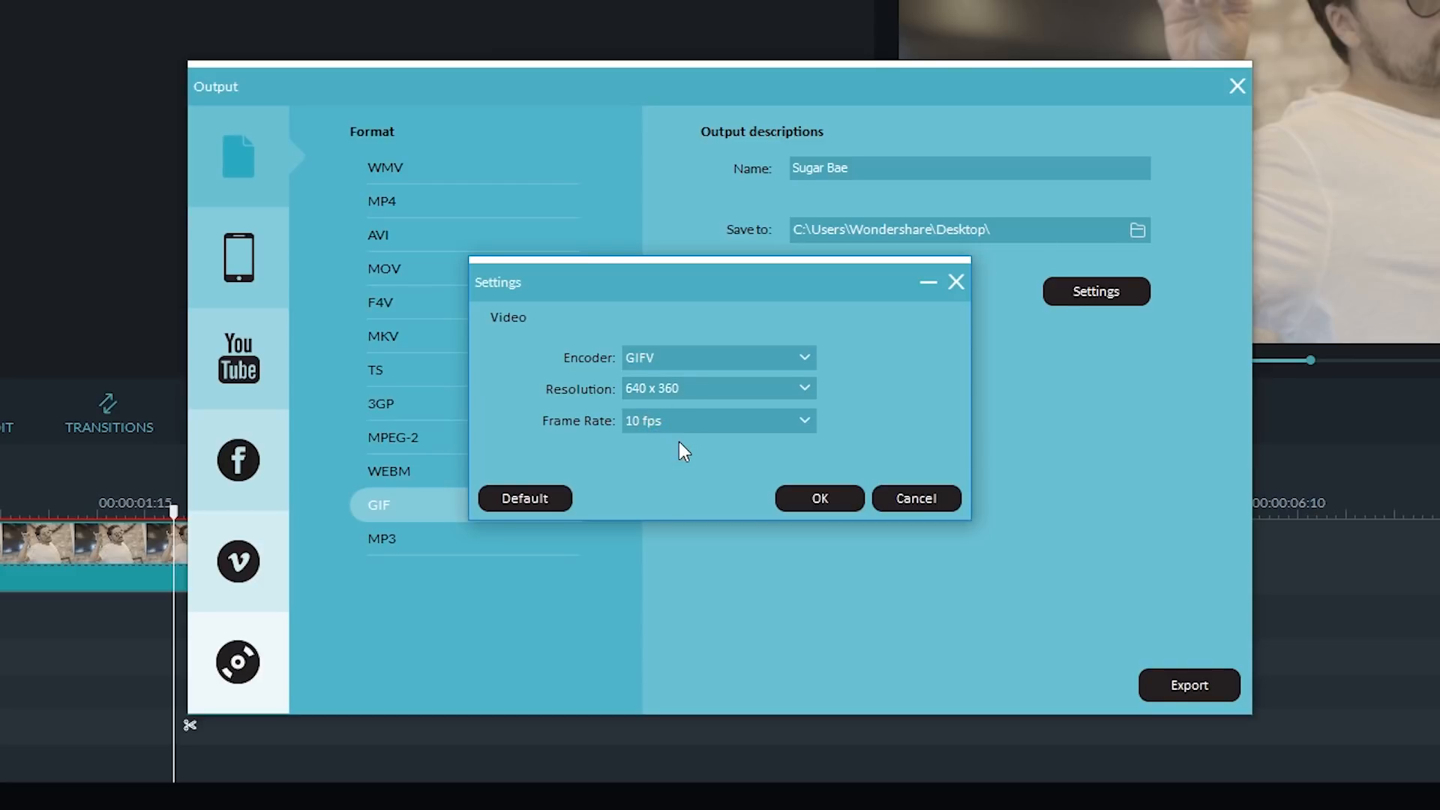
{"action": "left_click", "coordinate": [803, 421]}
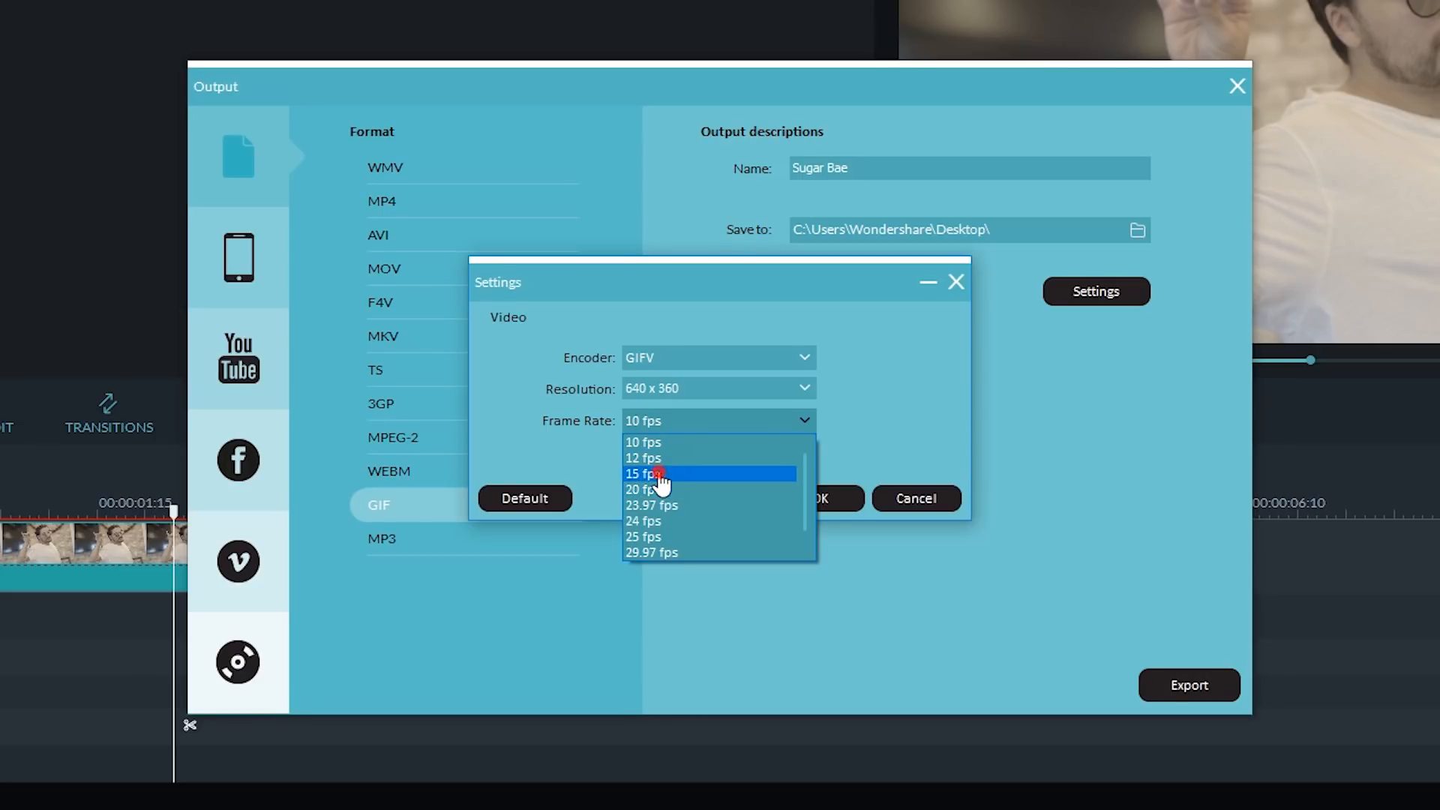
{"action": "left_click", "coordinate": [644, 474]}
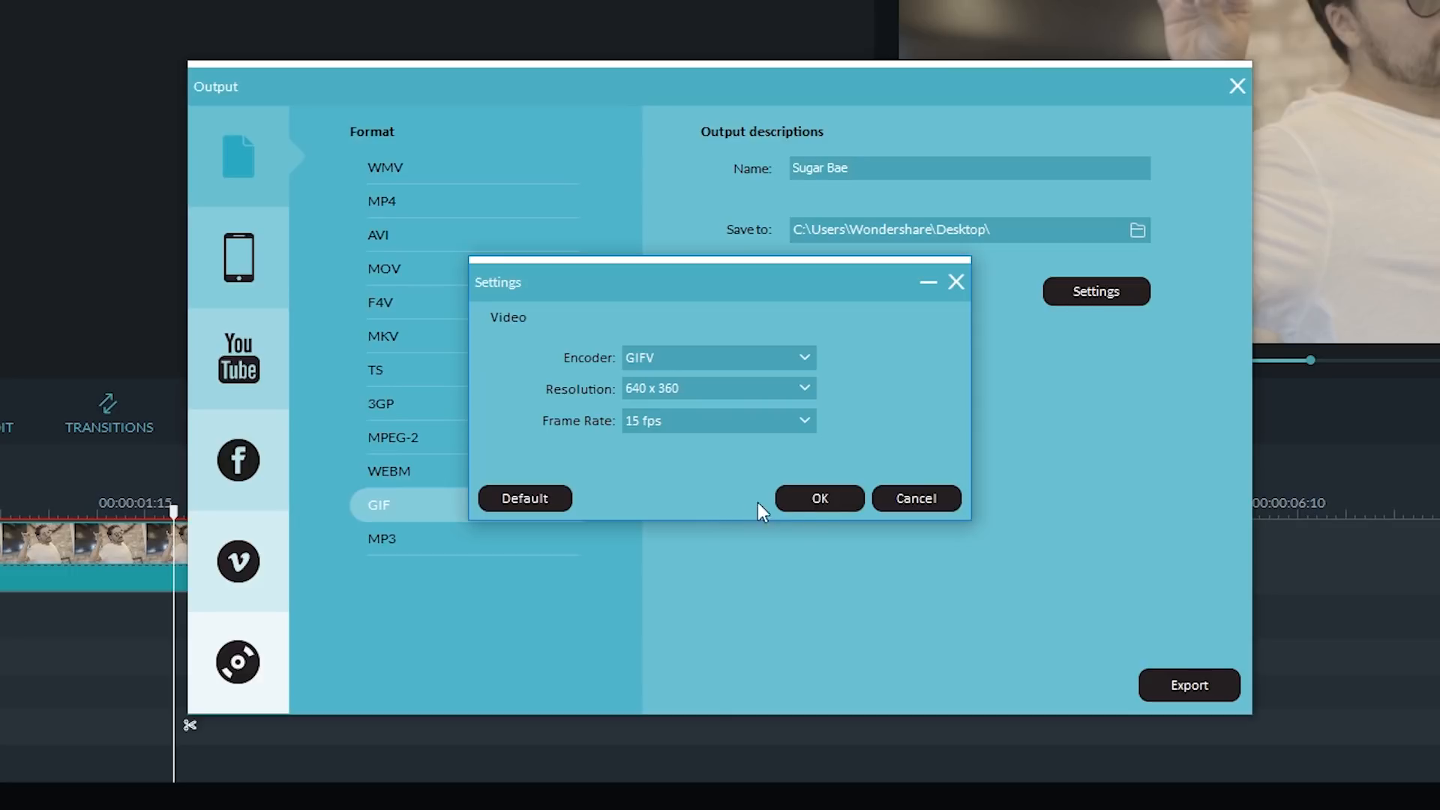
{"action": "left_click", "coordinate": [818, 498]}
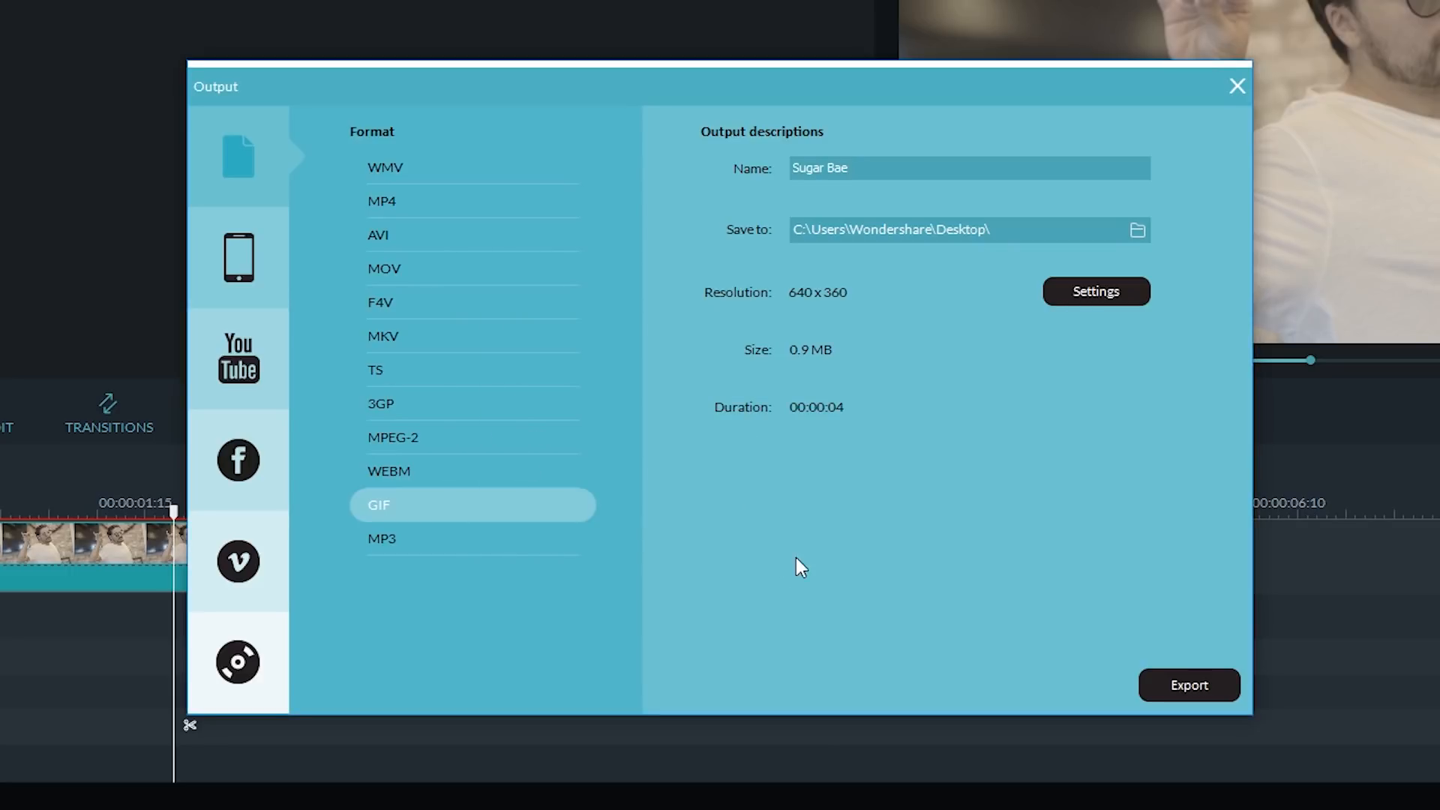
Export the Sugar Bae GIF and dismiss the completion notice and export window
{"action": "left_click", "coordinate": [1188, 685]}
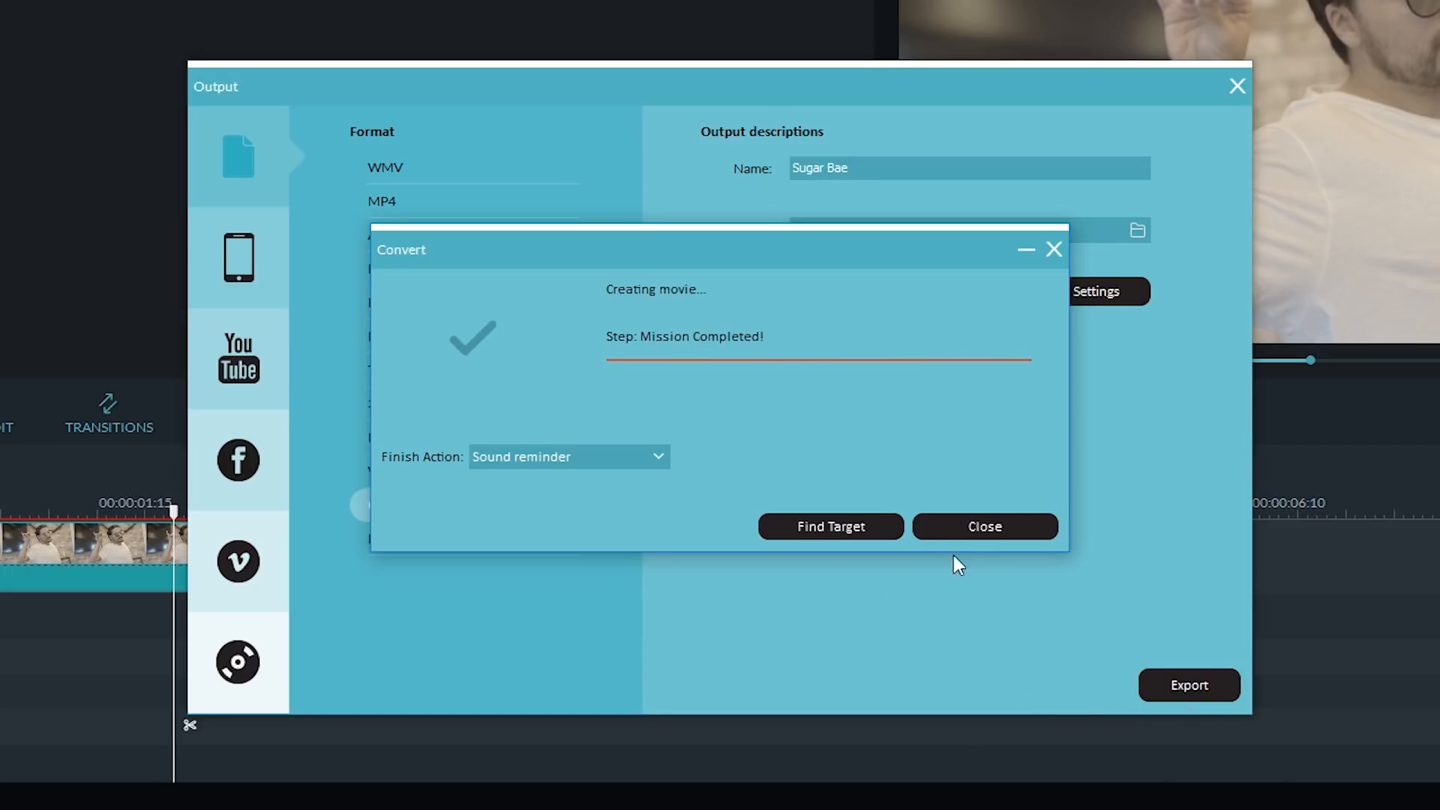
{"action": "left_click", "coordinate": [983, 526]}
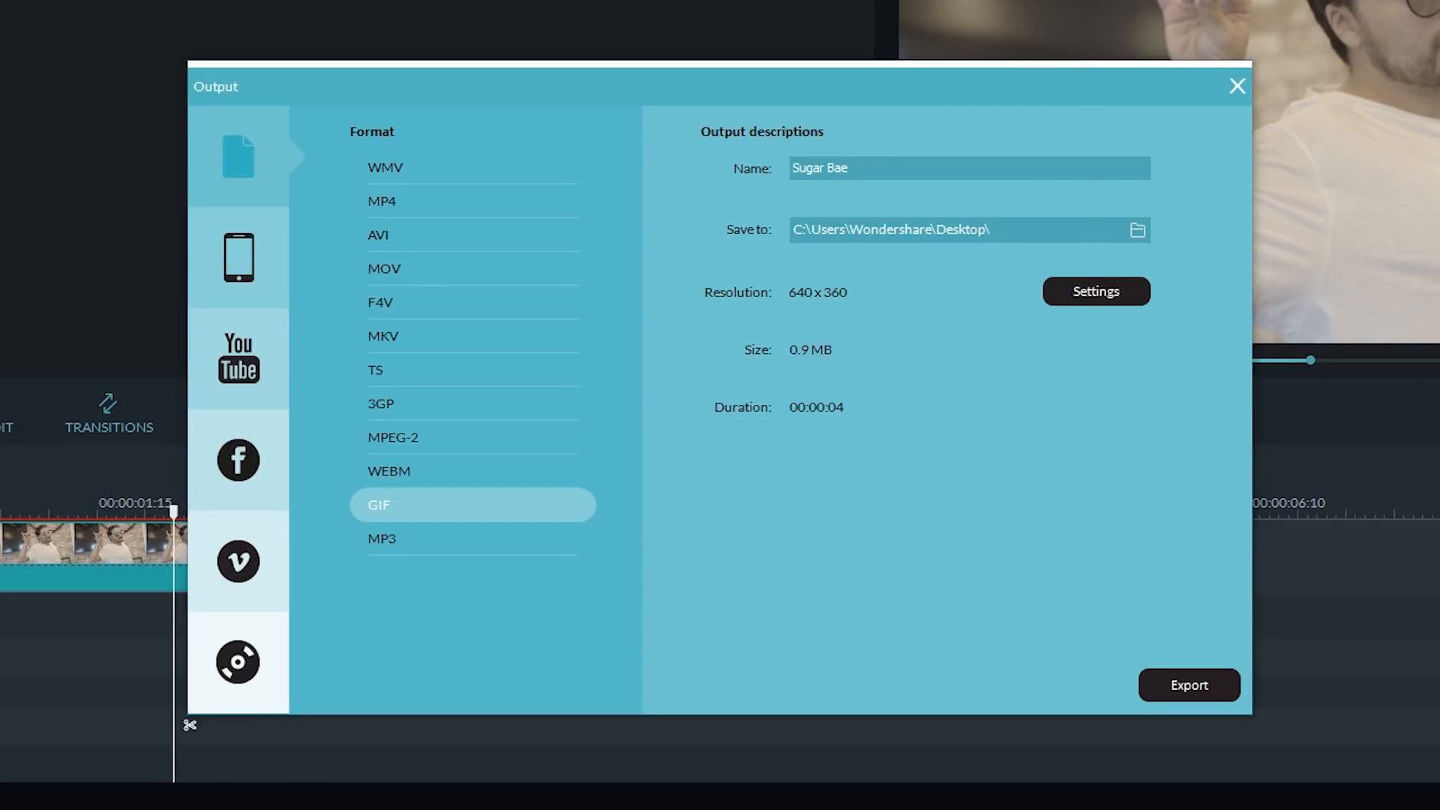
{"action": "left_click", "coordinate": [1189, 685]}
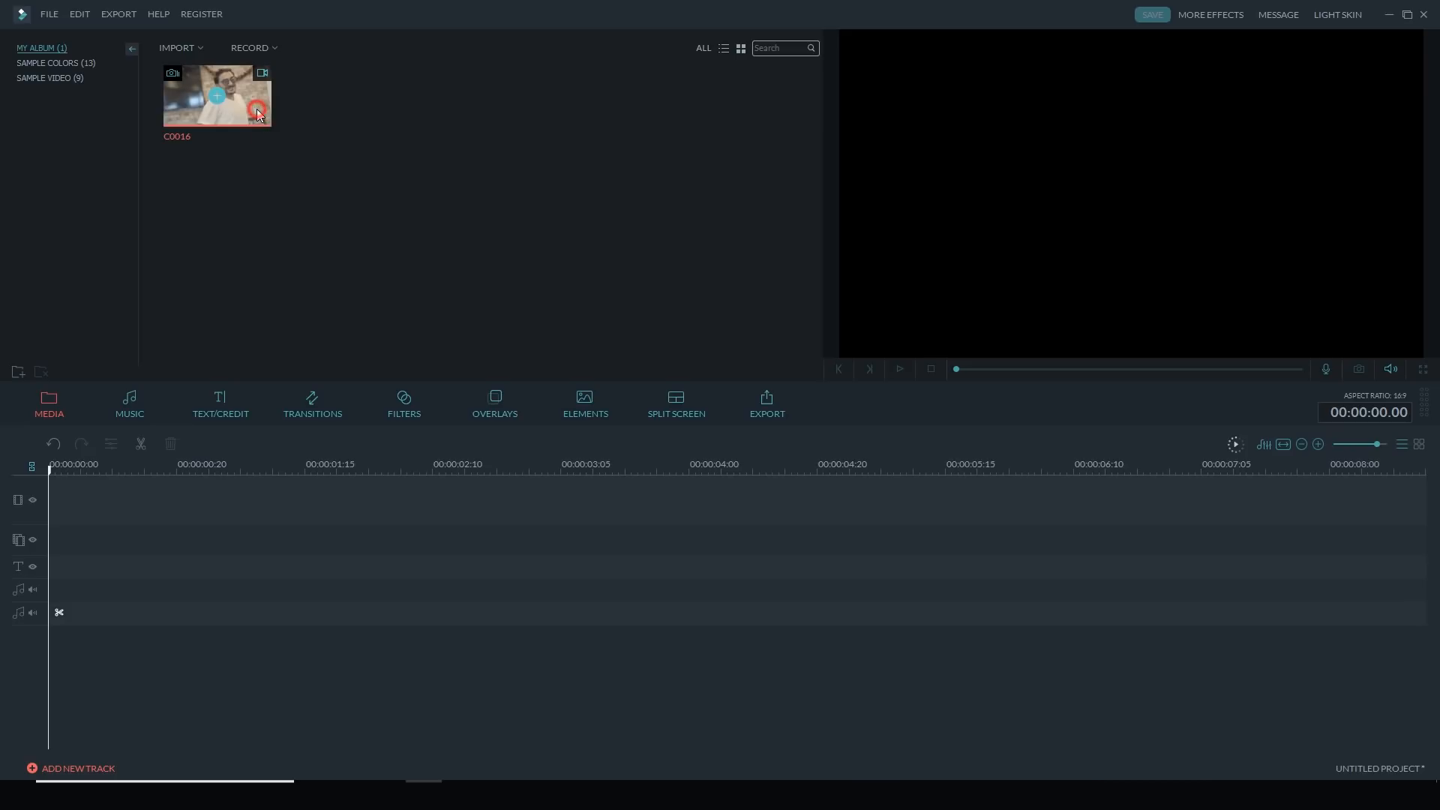
Snapshot the C0016 frame at about 00:00:01.21 where the hand is raised
{"action": "left_click", "coordinate": [216, 95]}
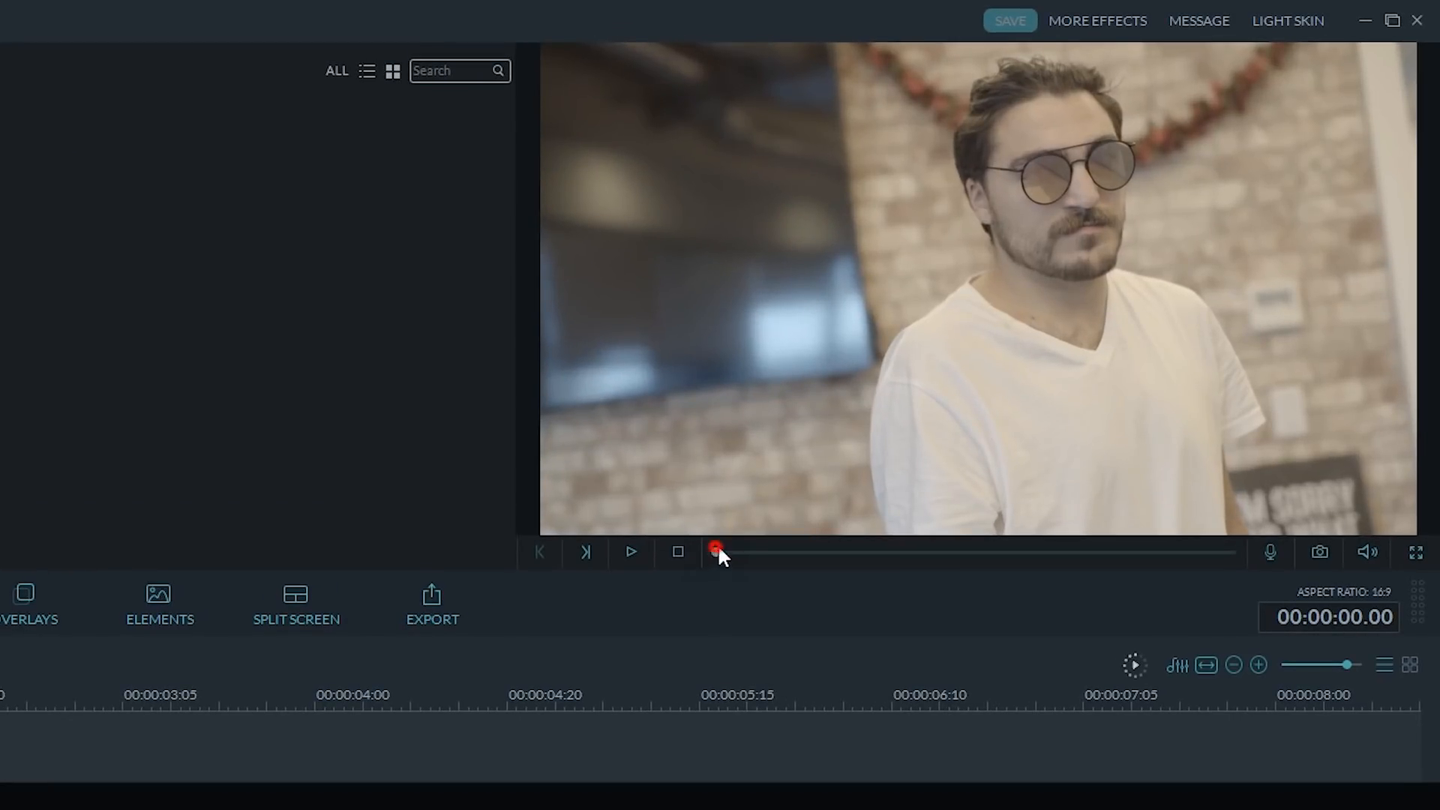
{"action": "left_click_drag", "start_coordinate": [720, 552], "coordinate": [785, 552]}
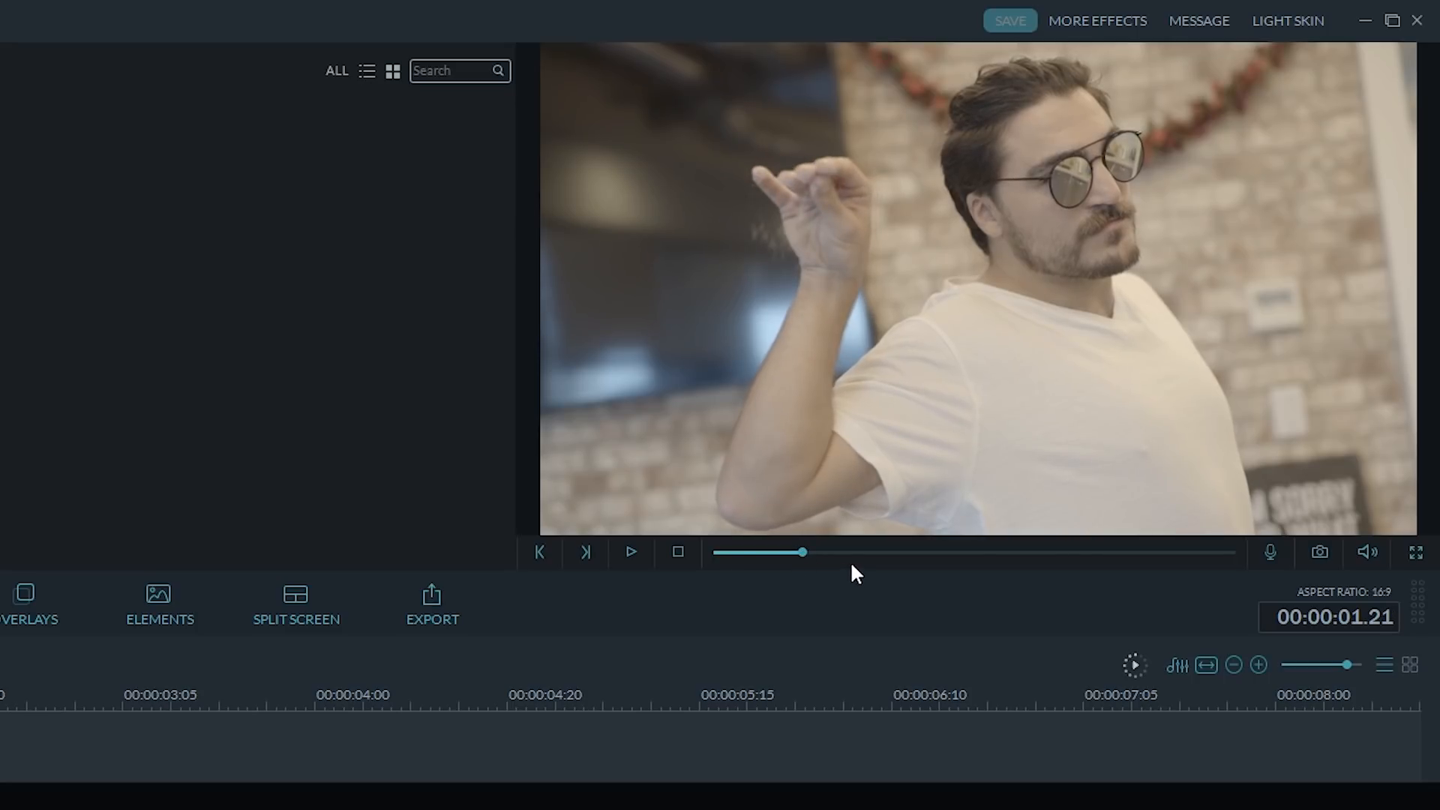
{"action": "mouse_move", "coordinate": [1102, 586]}
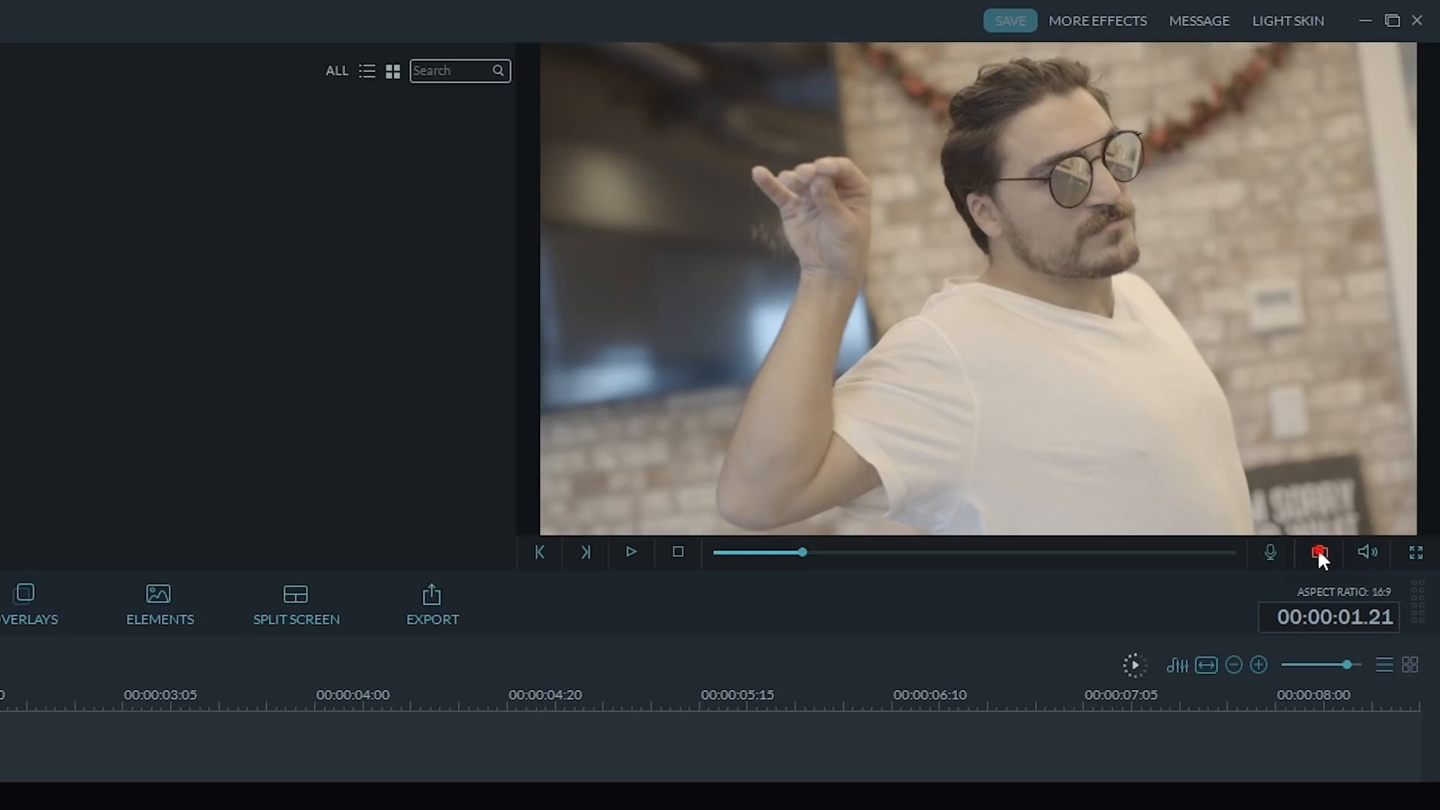
{"action": "left_click", "coordinate": [1320, 552]}
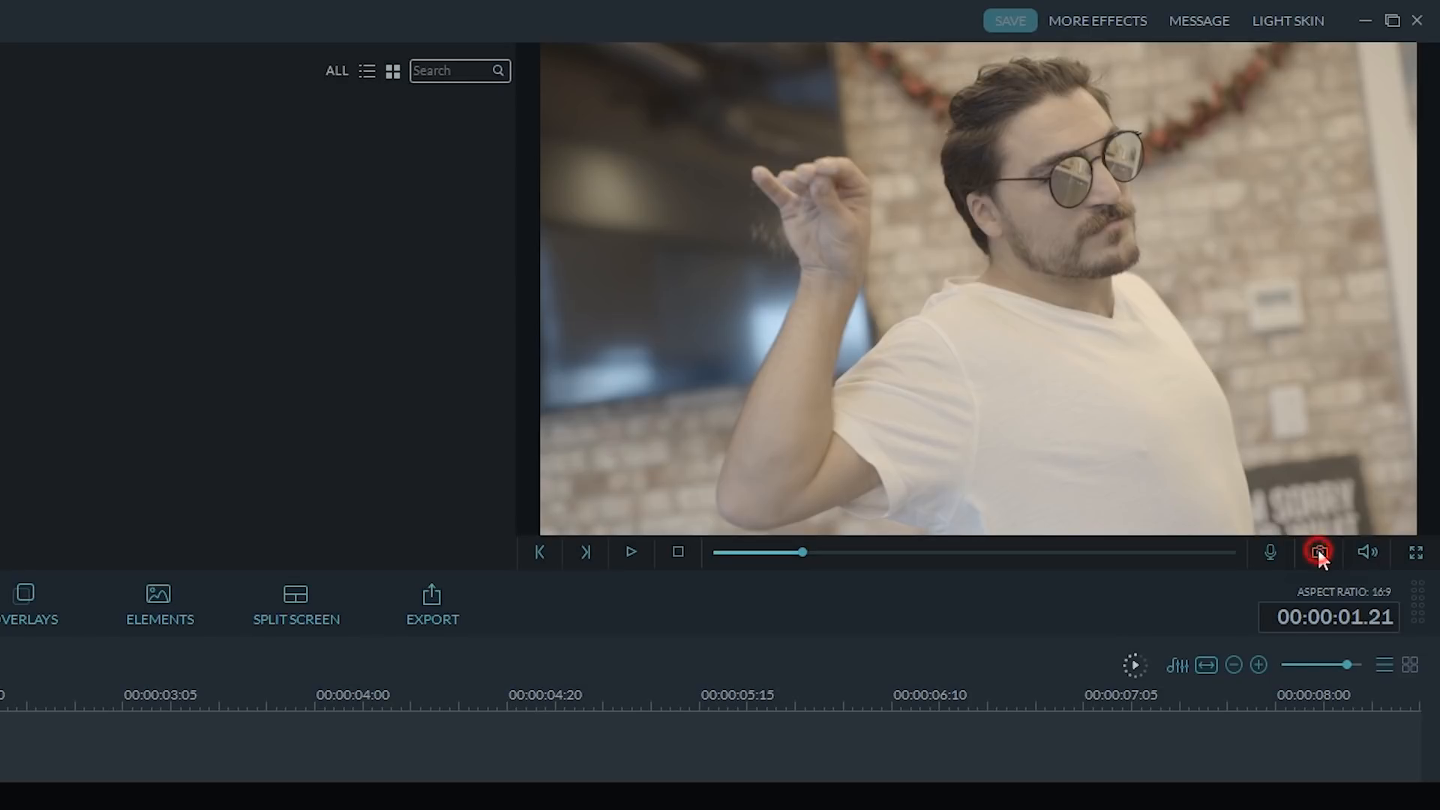
{"action": "left_click", "coordinate": [1319, 551]}
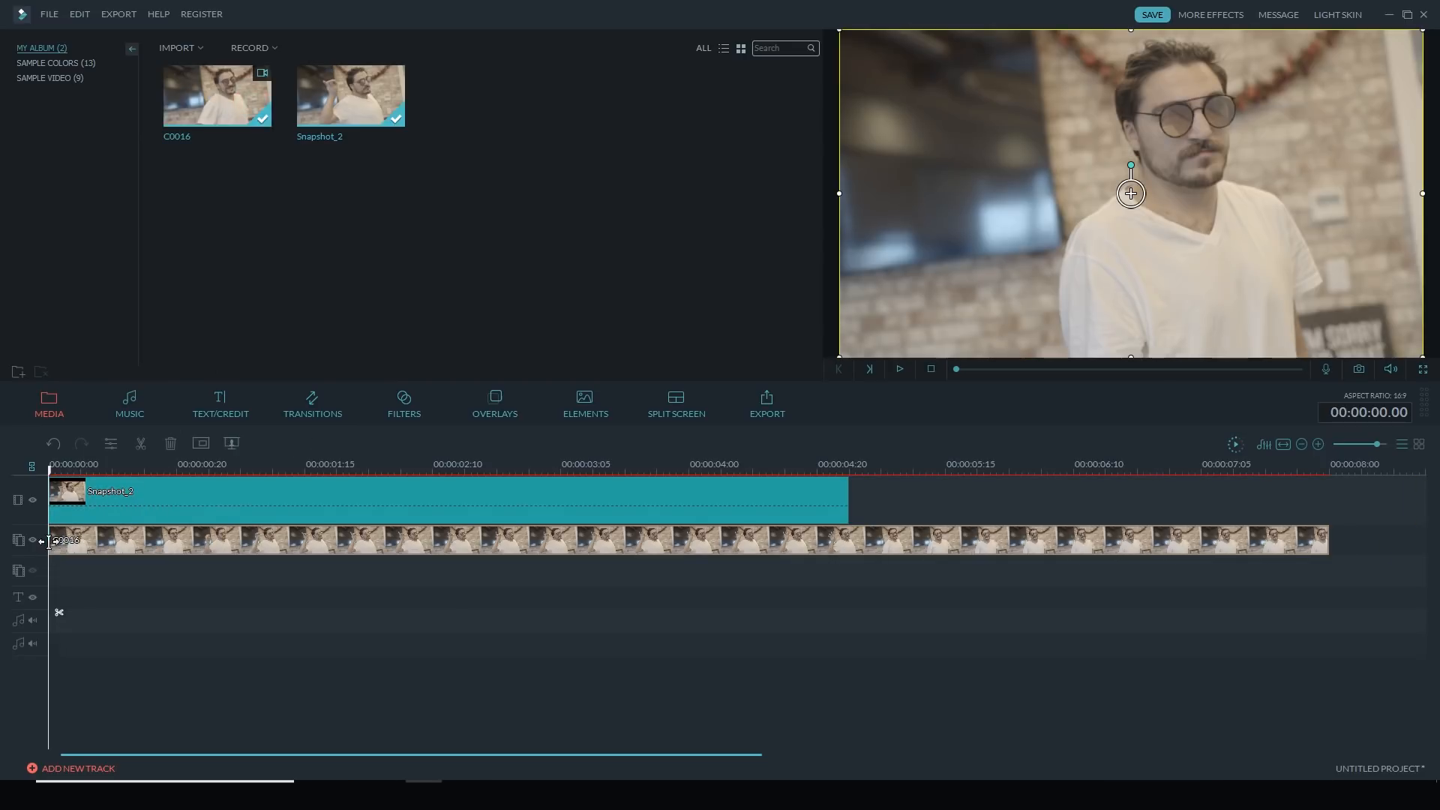
{"action": "mouse_move", "coordinate": [31, 499]}
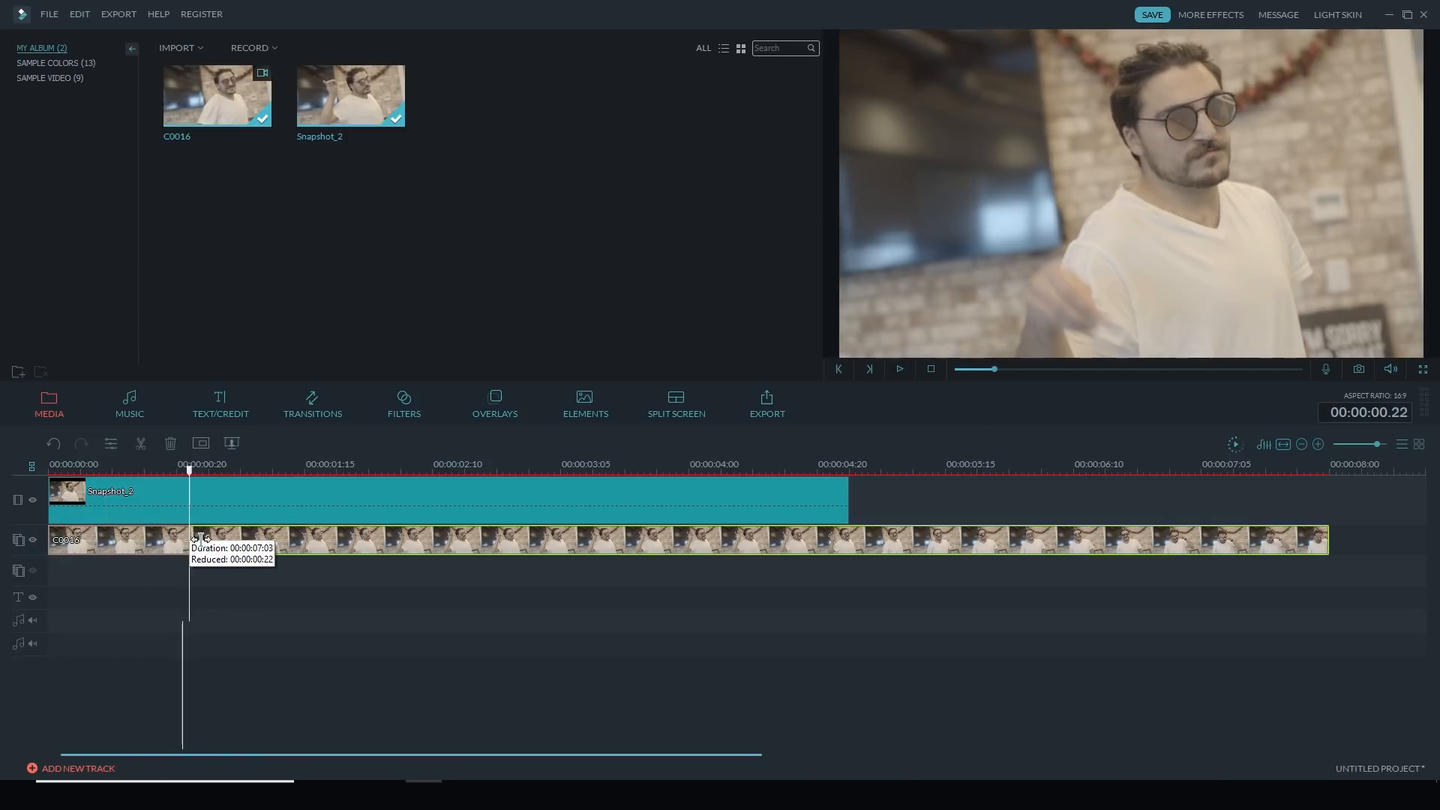
Place C0016 at the timeline start and trim it to 00:00:01:00
{"action": "left_click_drag", "start_coordinate": [189, 470], "coordinate": [240, 470]}
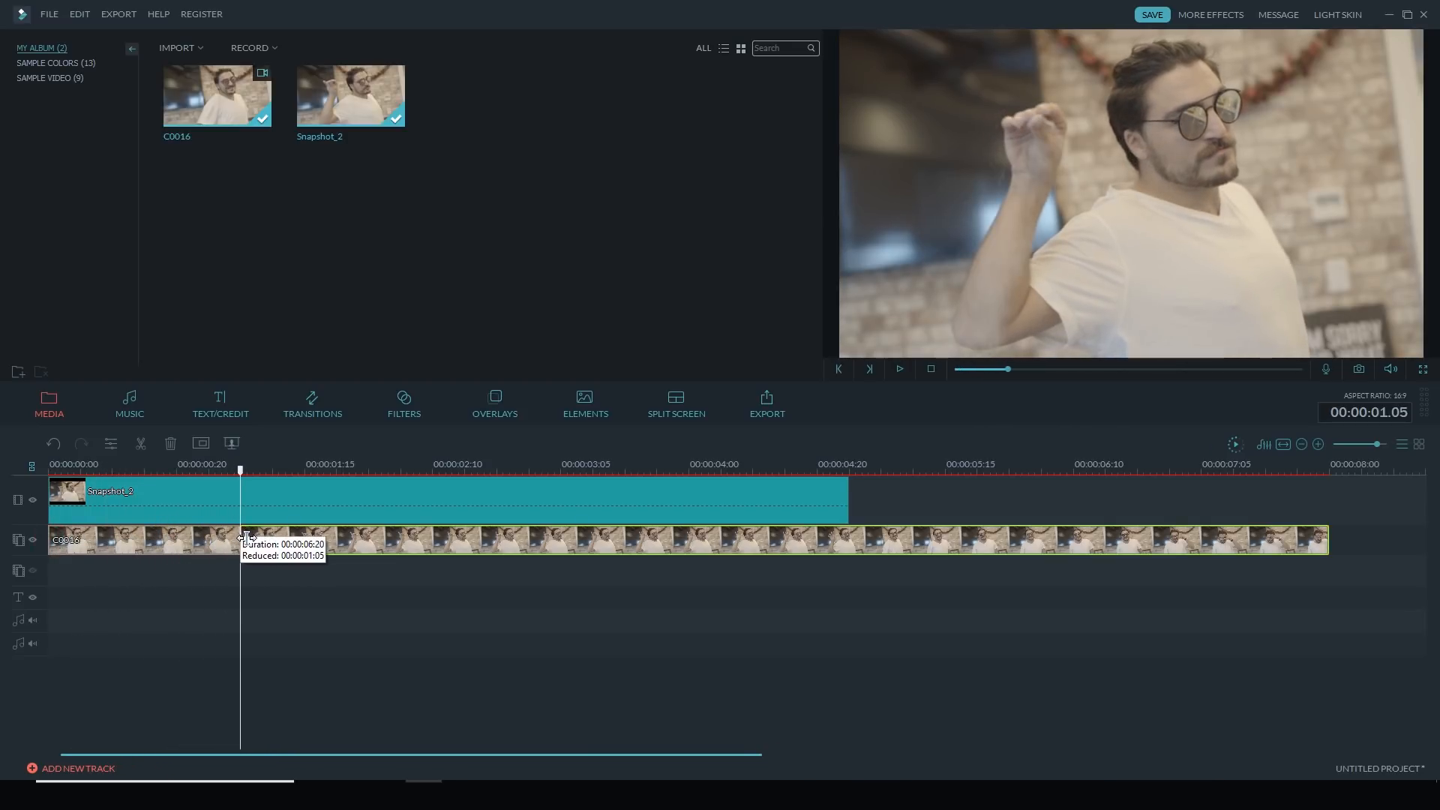
{"action": "left_click_drag", "start_coordinate": [240, 540], "coordinate": [227, 540]}
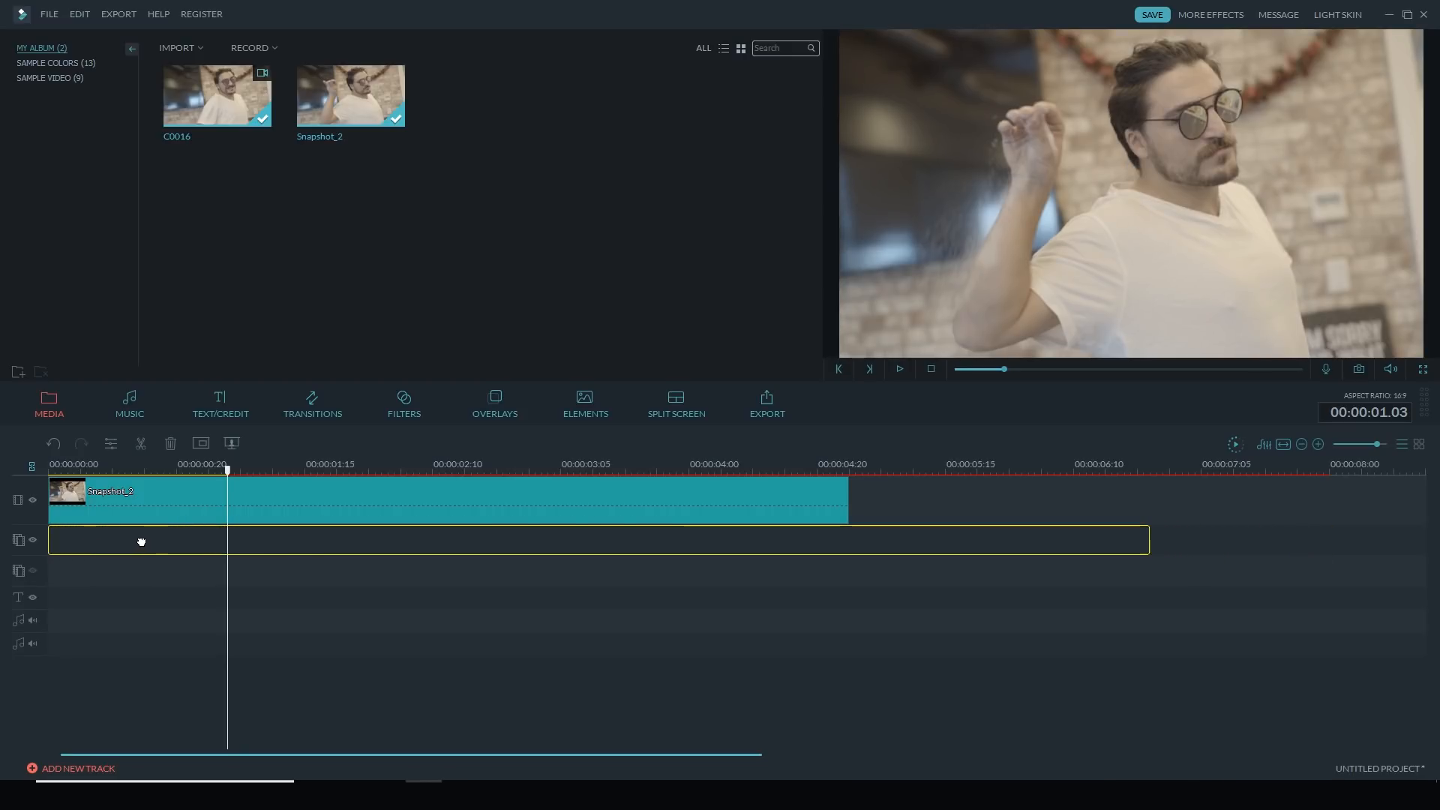
{"action": "left_click_drag", "start_coordinate": [217, 95], "coordinate": [597, 539]}
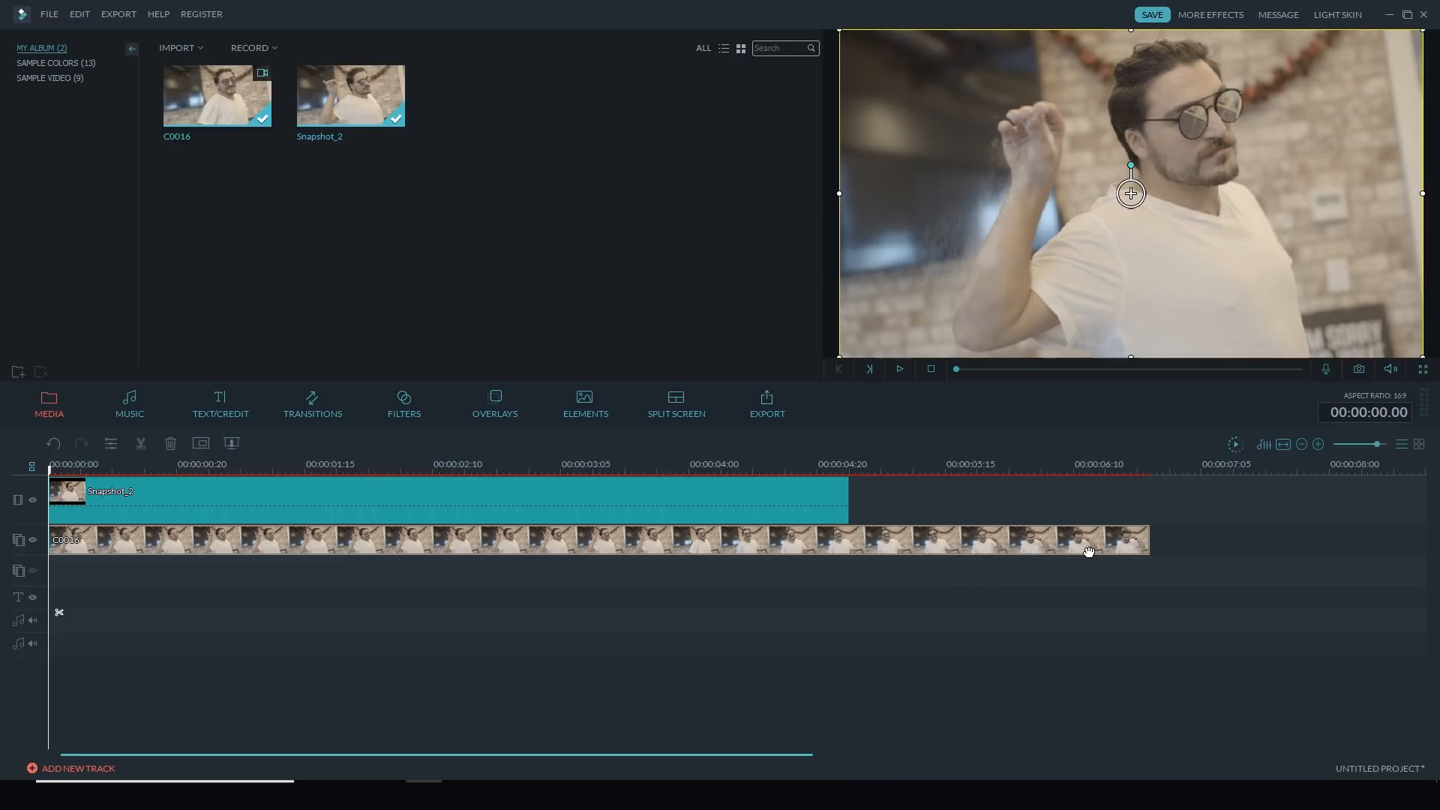
{"action": "left_click_drag", "start_coordinate": [1088, 539], "coordinate": [798, 539]}
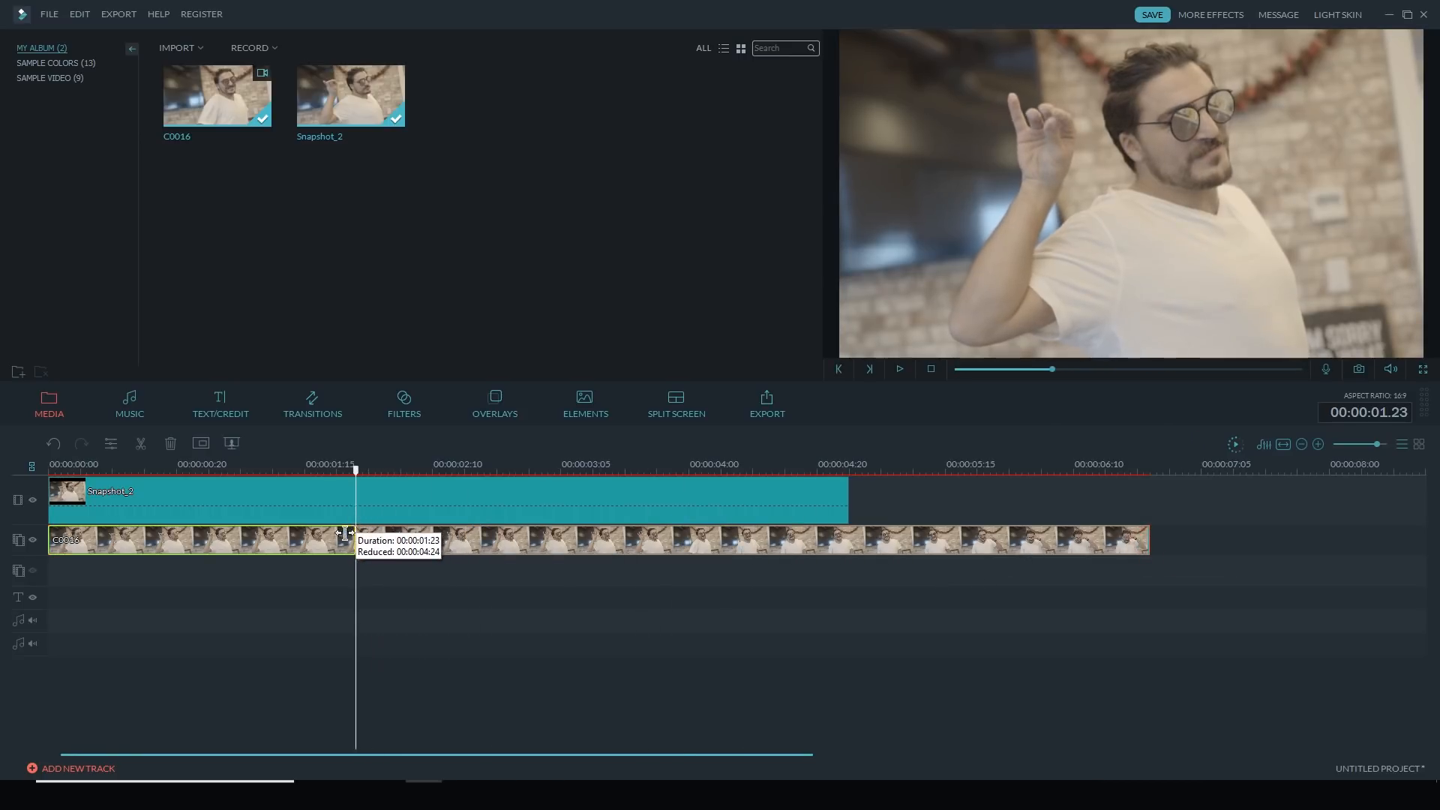
{"action": "left_click_drag", "start_coordinate": [353, 540], "coordinate": [241, 539]}
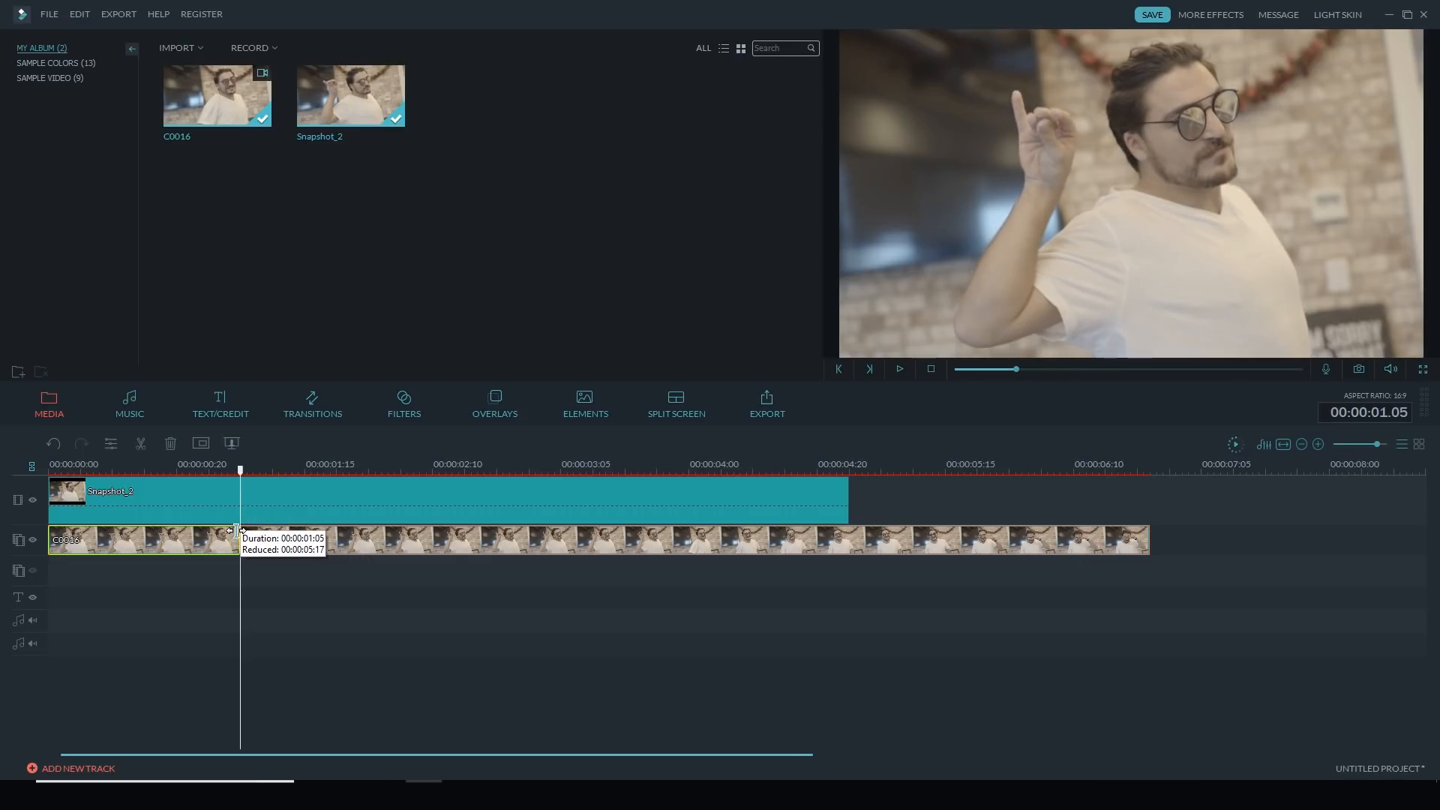
{"action": "left_click_drag", "start_coordinate": [241, 540], "coordinate": [209, 539]}
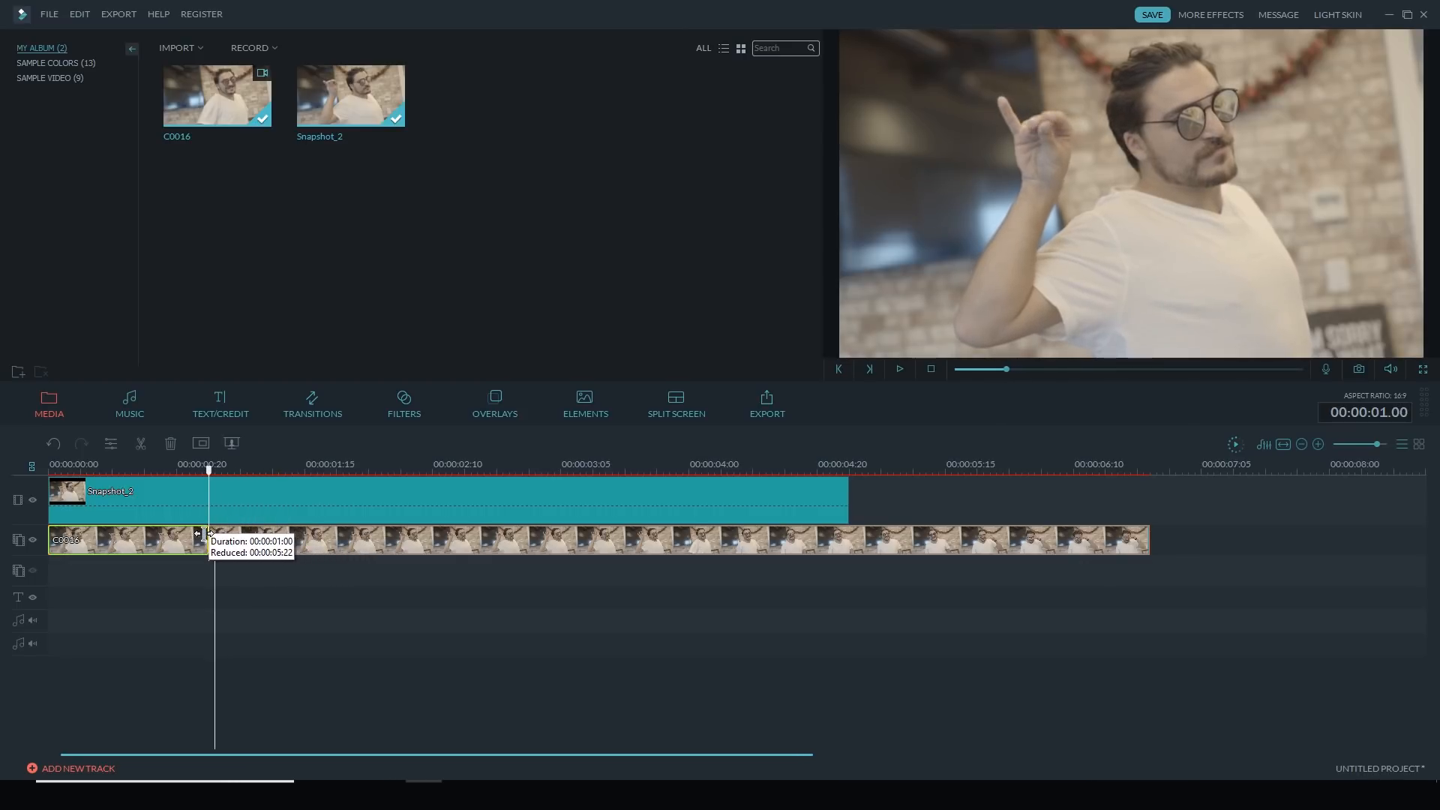
{"action": "left_click_drag", "start_coordinate": [208, 539], "coordinate": [176, 539]}
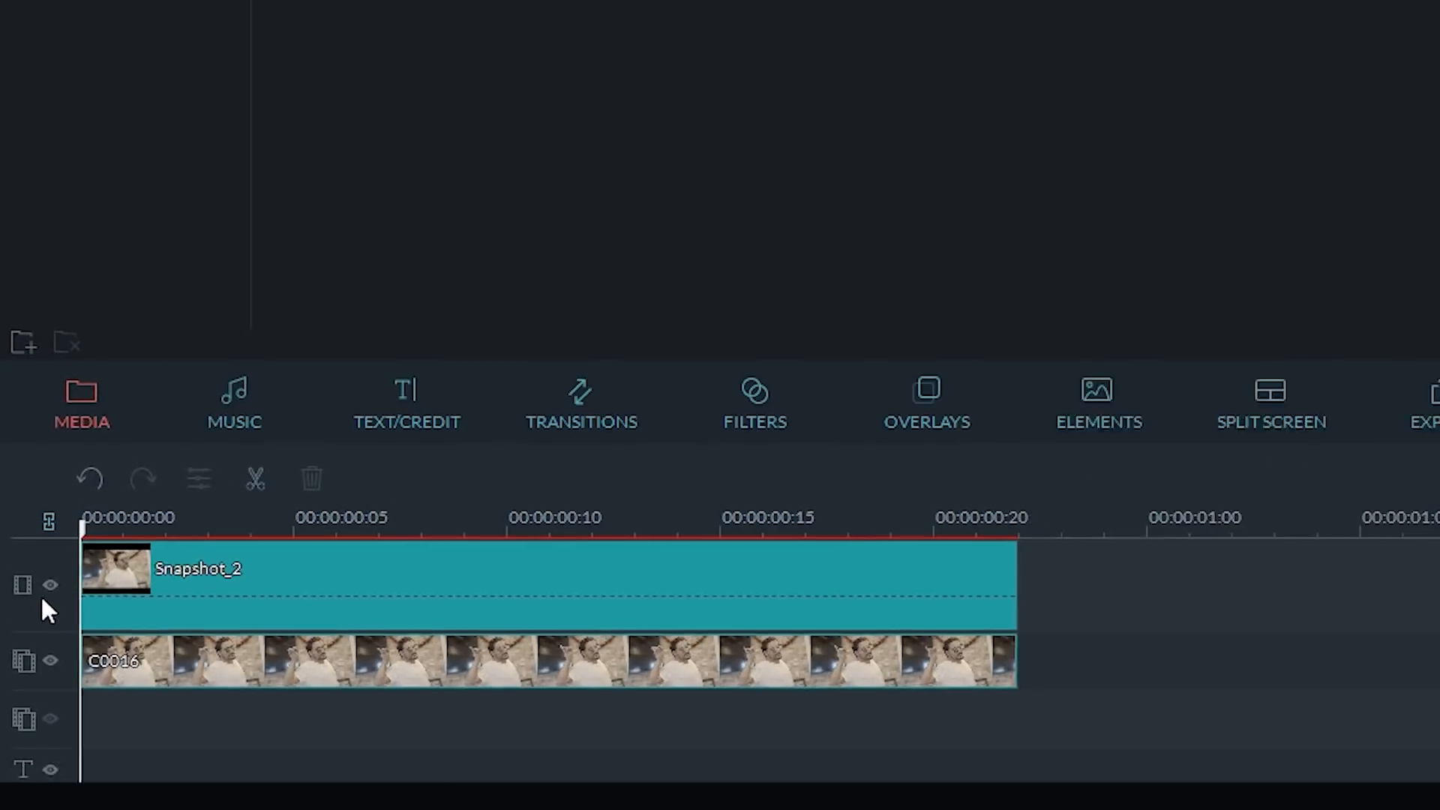
Hide the Snapshot_2 track to check beneath, then show it again
{"action": "left_click", "coordinate": [52, 586]}
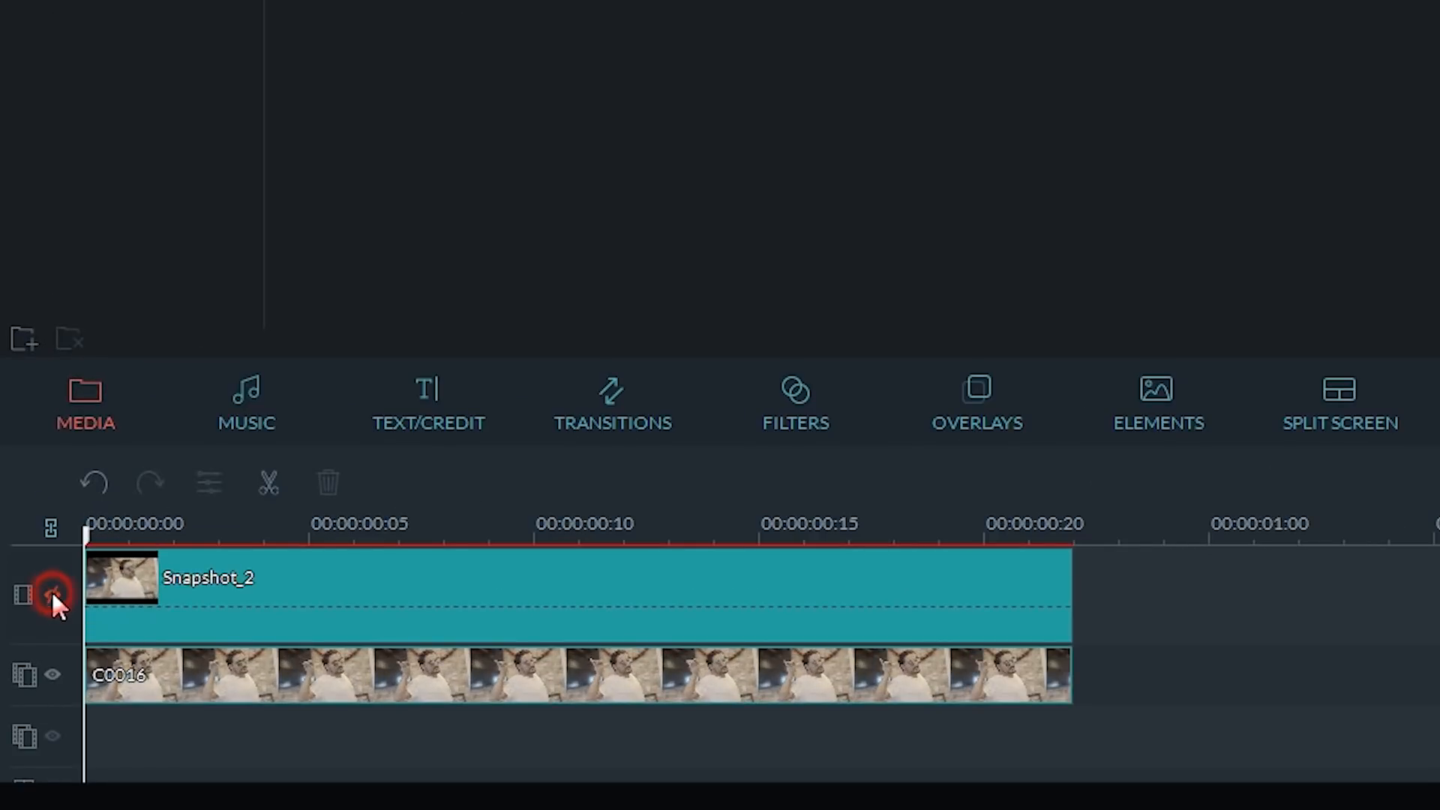
{"action": "left_click", "coordinate": [52, 594]}
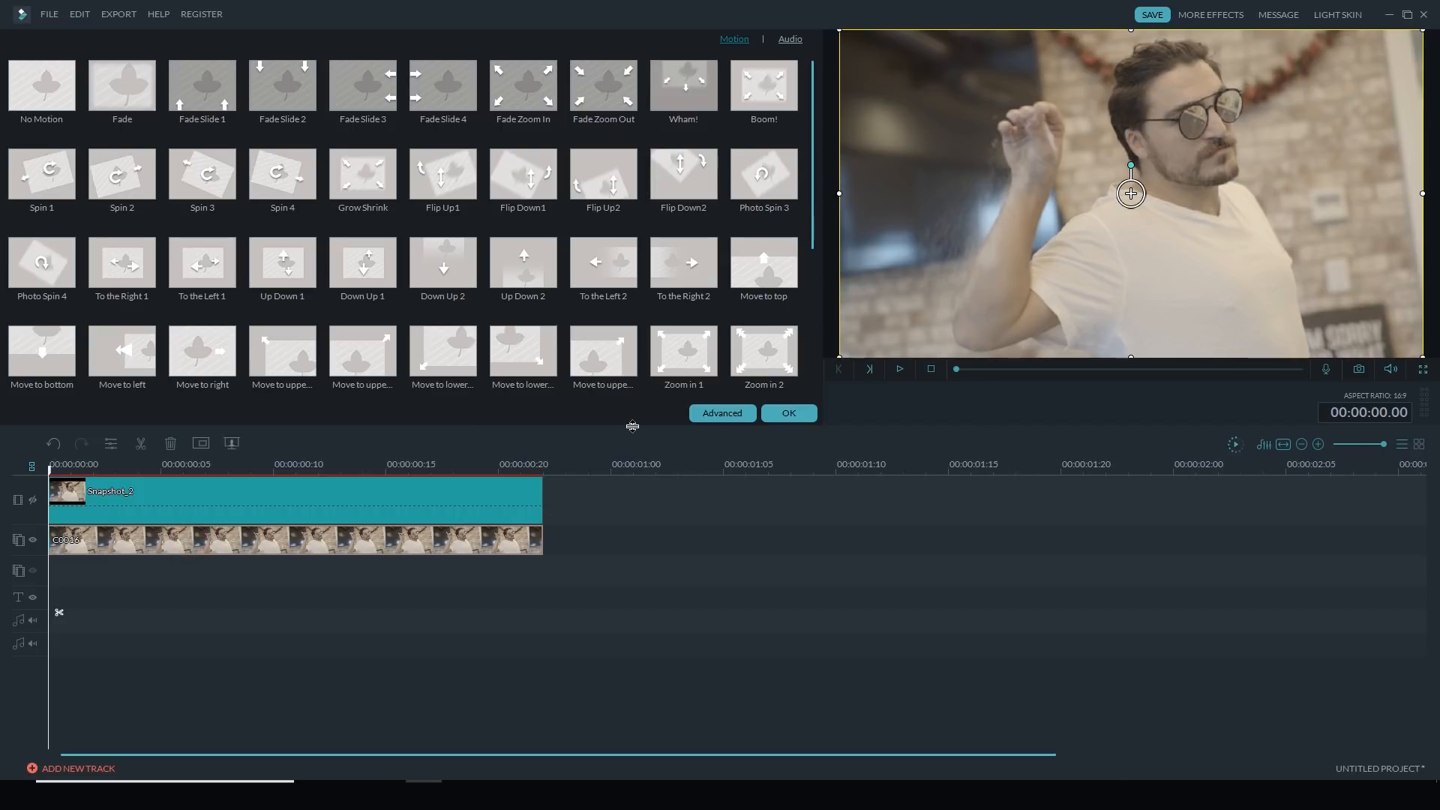
Open the PIP Edit dialog for the overlay clip, showing its Mask options
{"action": "left_click", "coordinate": [721, 413]}
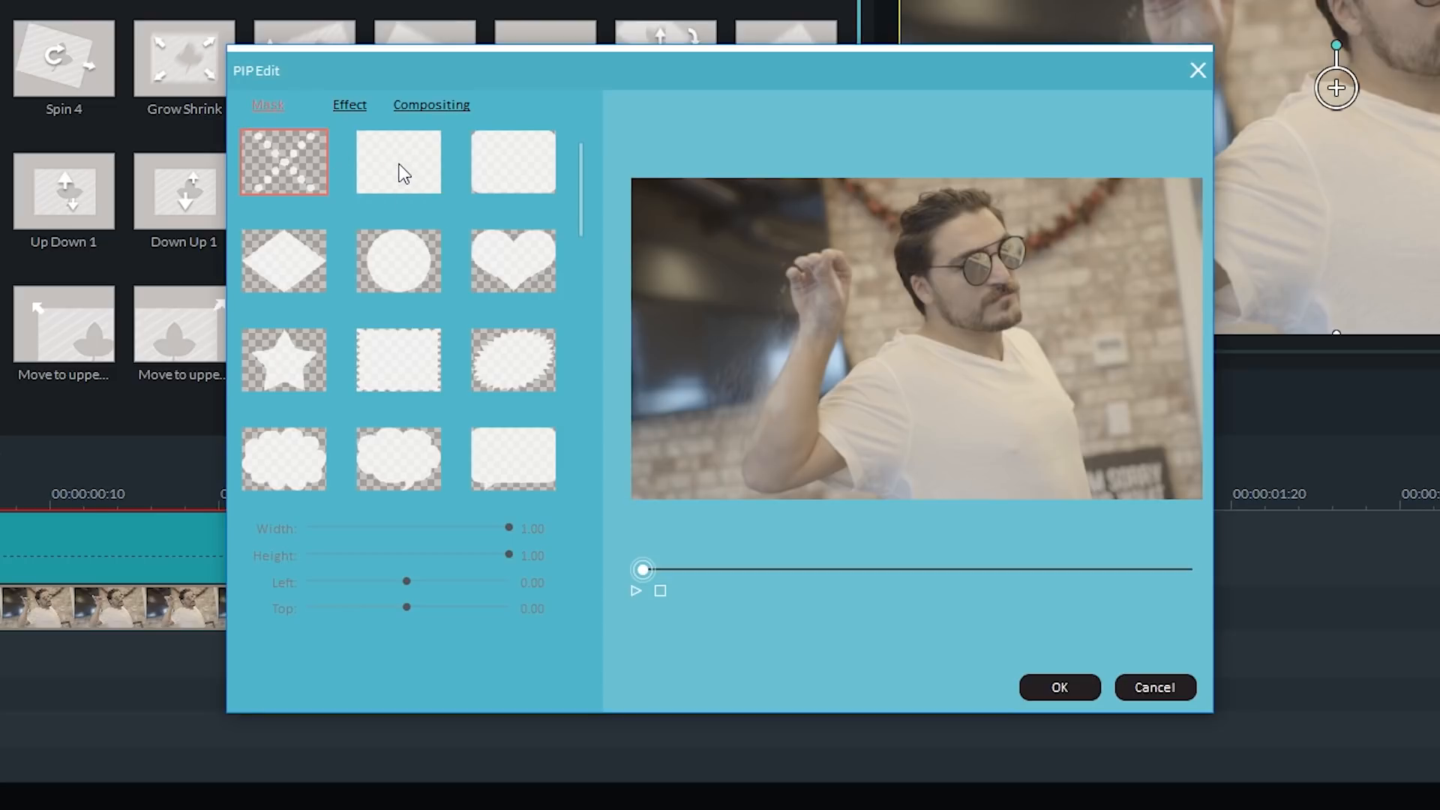
Apply a rectangle mask with Width 0.43 and Left 0.00 over the moving hand
{"action": "left_click", "coordinate": [398, 163]}
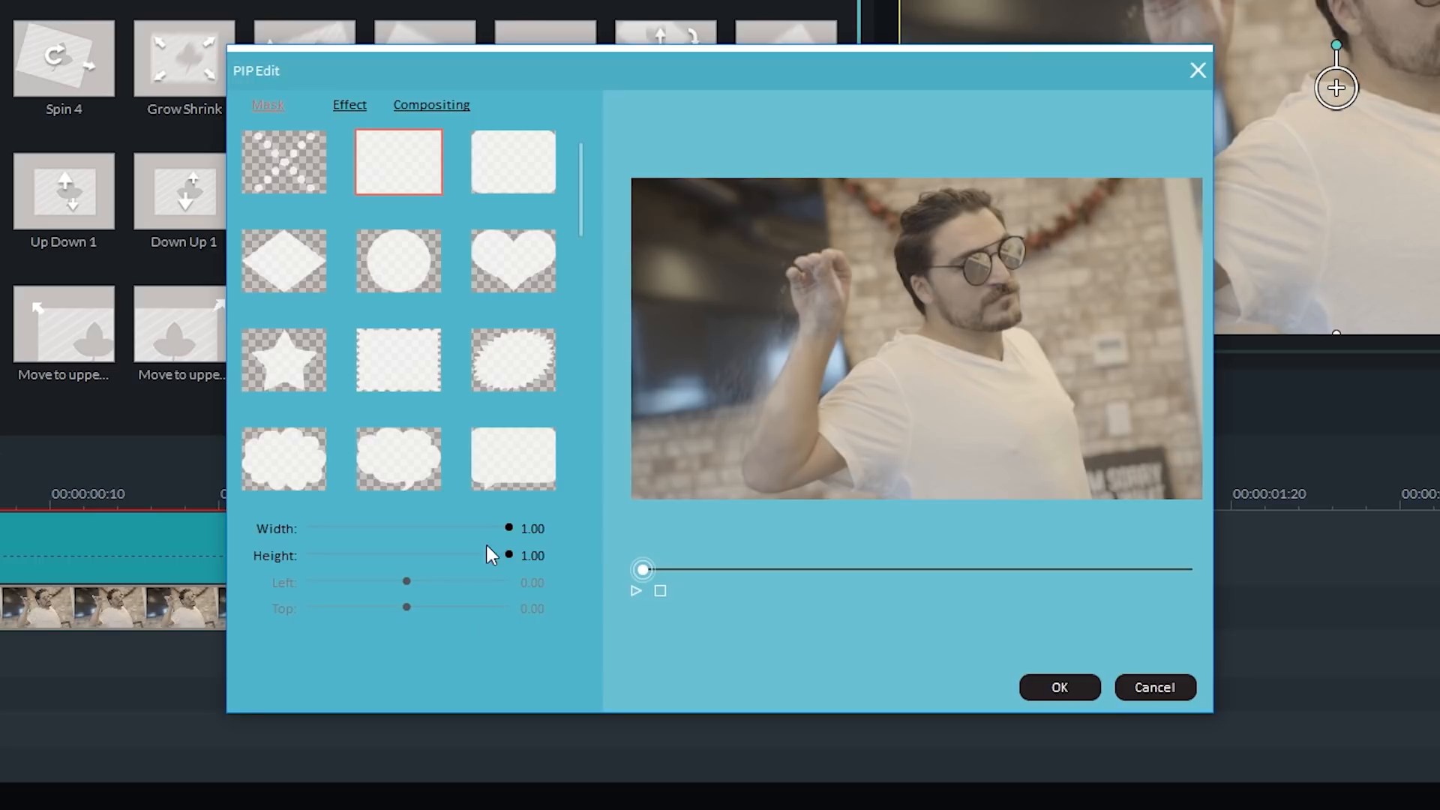
{"action": "left_click", "coordinate": [507, 528]}
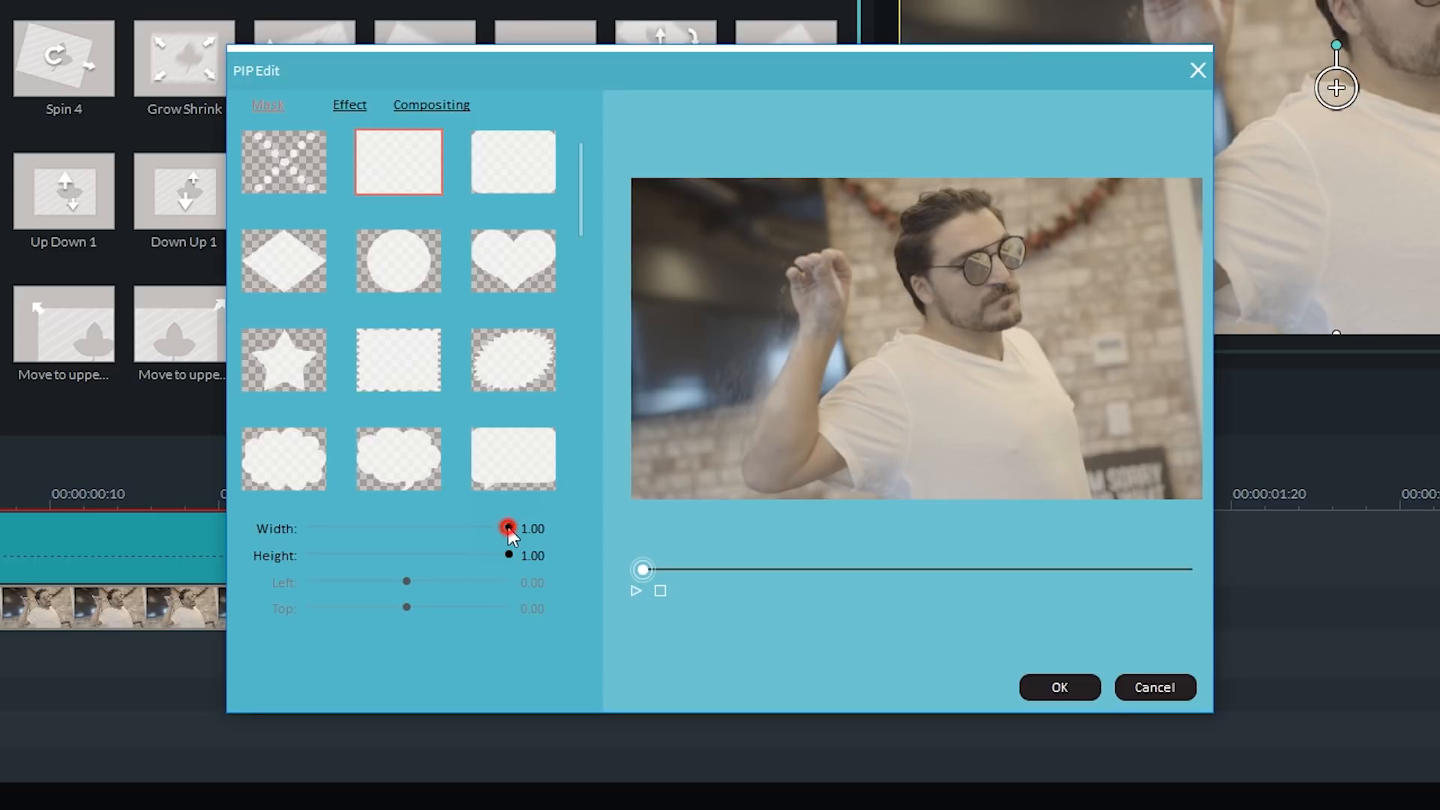
{"action": "left_click_drag", "start_coordinate": [508, 528], "coordinate": [453, 529]}
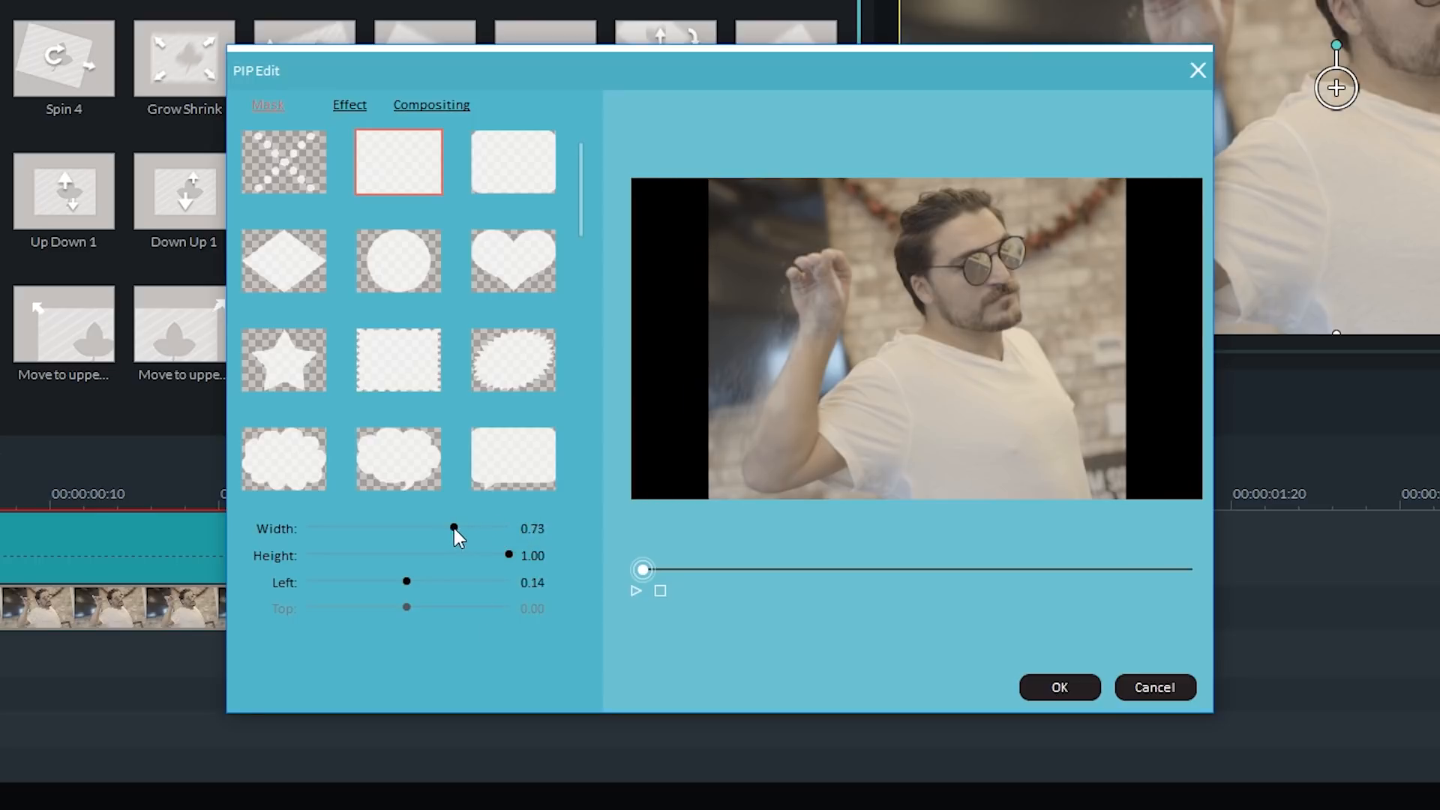
{"action": "left_click_drag", "start_coordinate": [452, 528], "coordinate": [412, 528]}
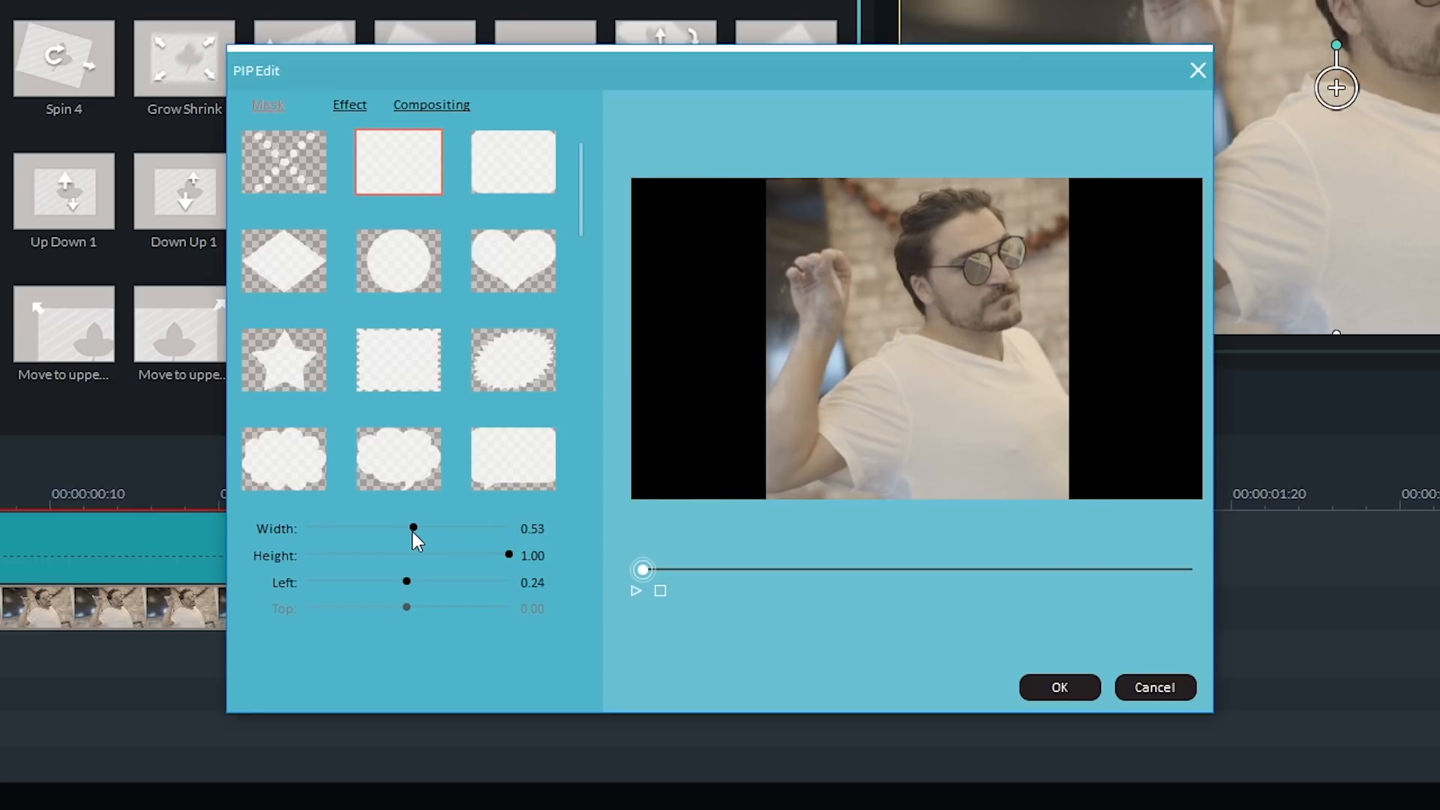
{"action": "left_click_drag", "start_coordinate": [414, 528], "coordinate": [406, 528]}
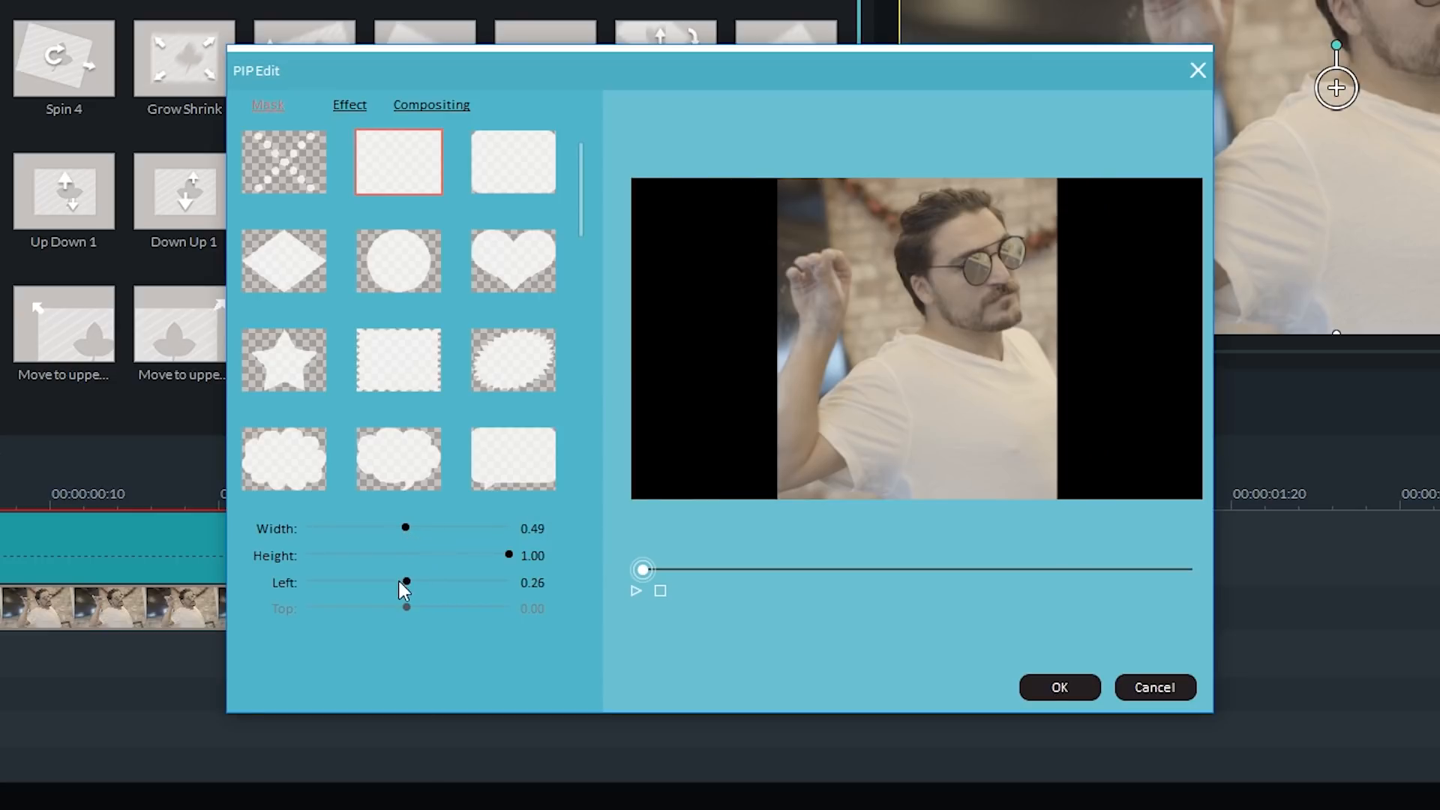
{"action": "left_click_drag", "start_coordinate": [405, 582], "coordinate": [386, 582]}
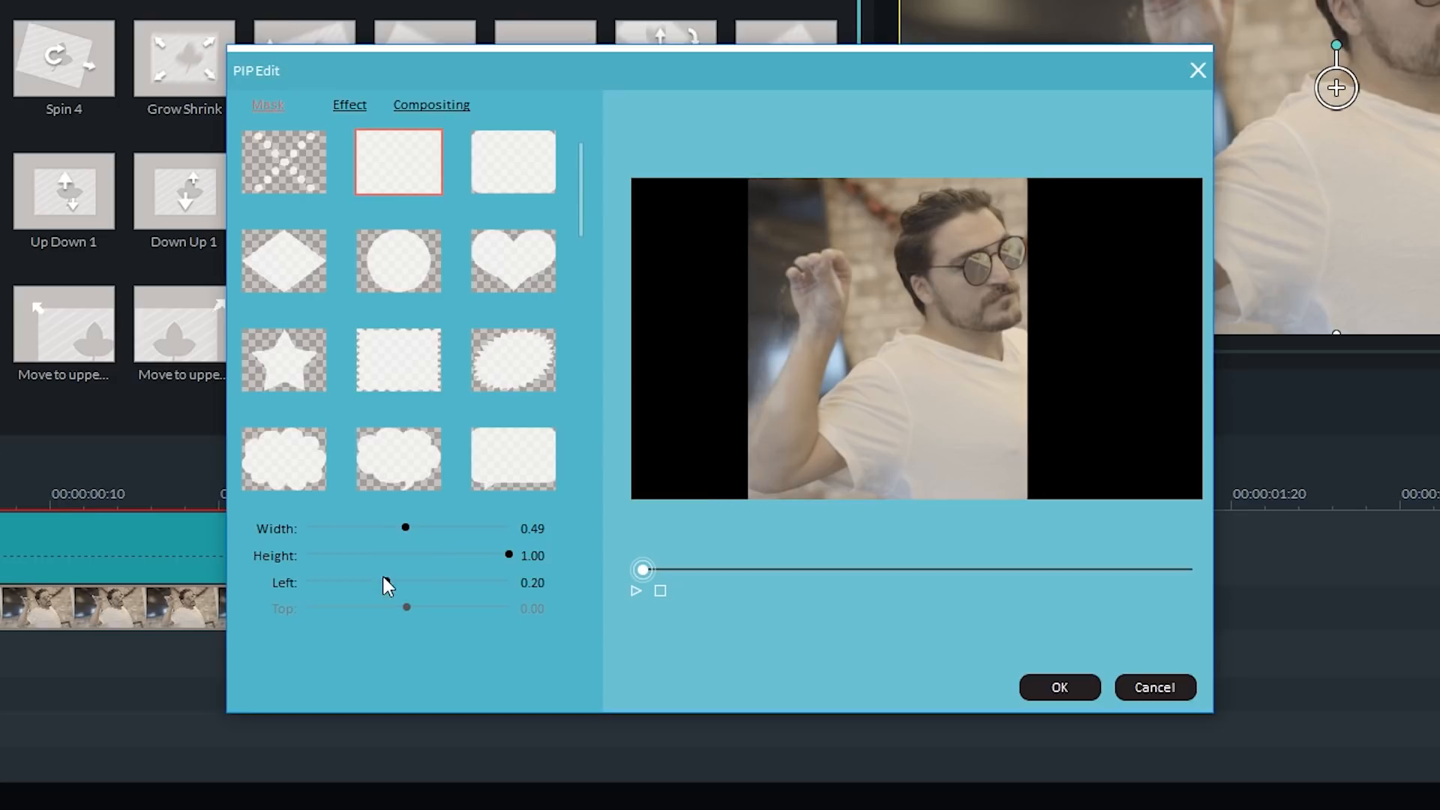
{"action": "left_click_drag", "start_coordinate": [407, 606], "coordinate": [349, 607]}
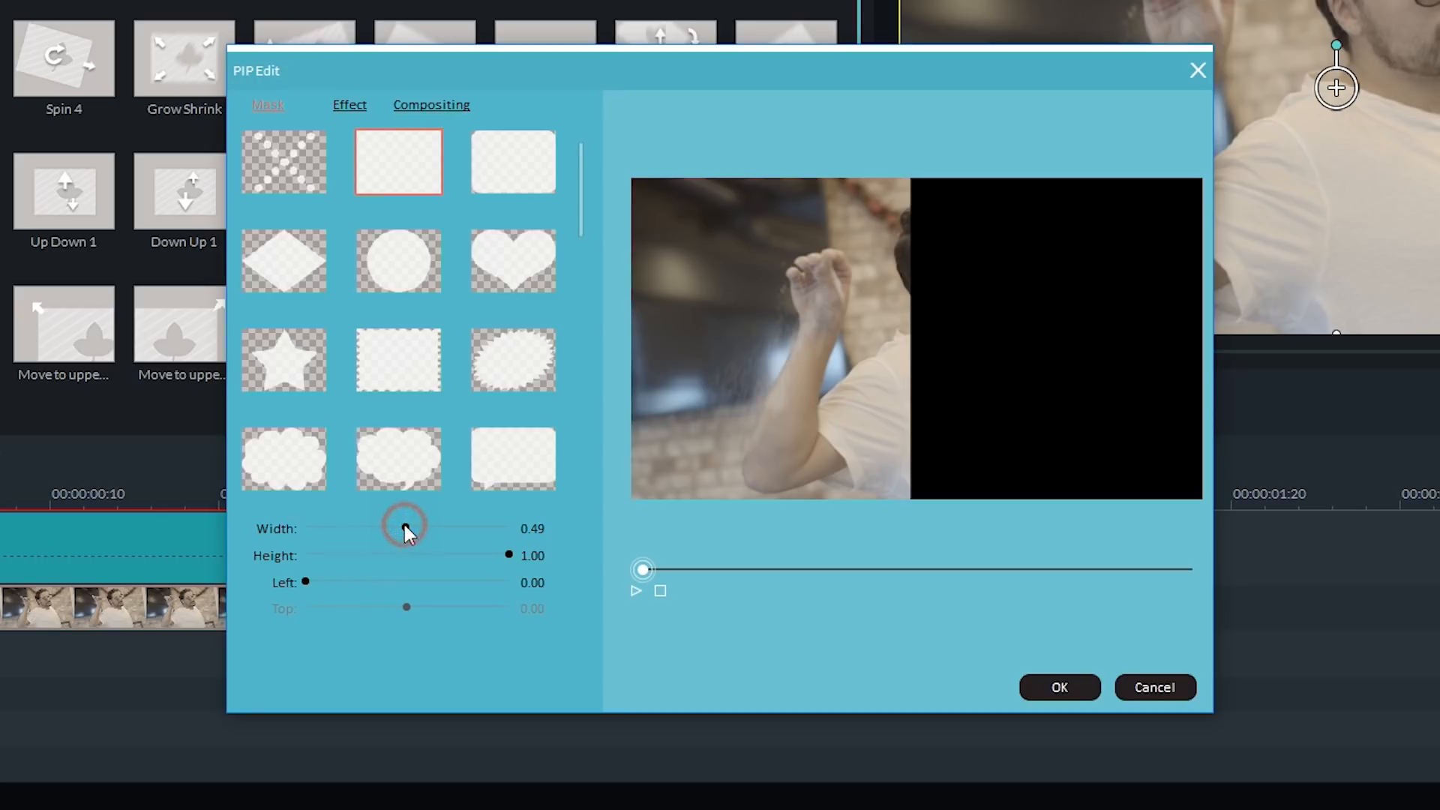
{"action": "left_click_drag", "start_coordinate": [404, 528], "coordinate": [386, 528]}
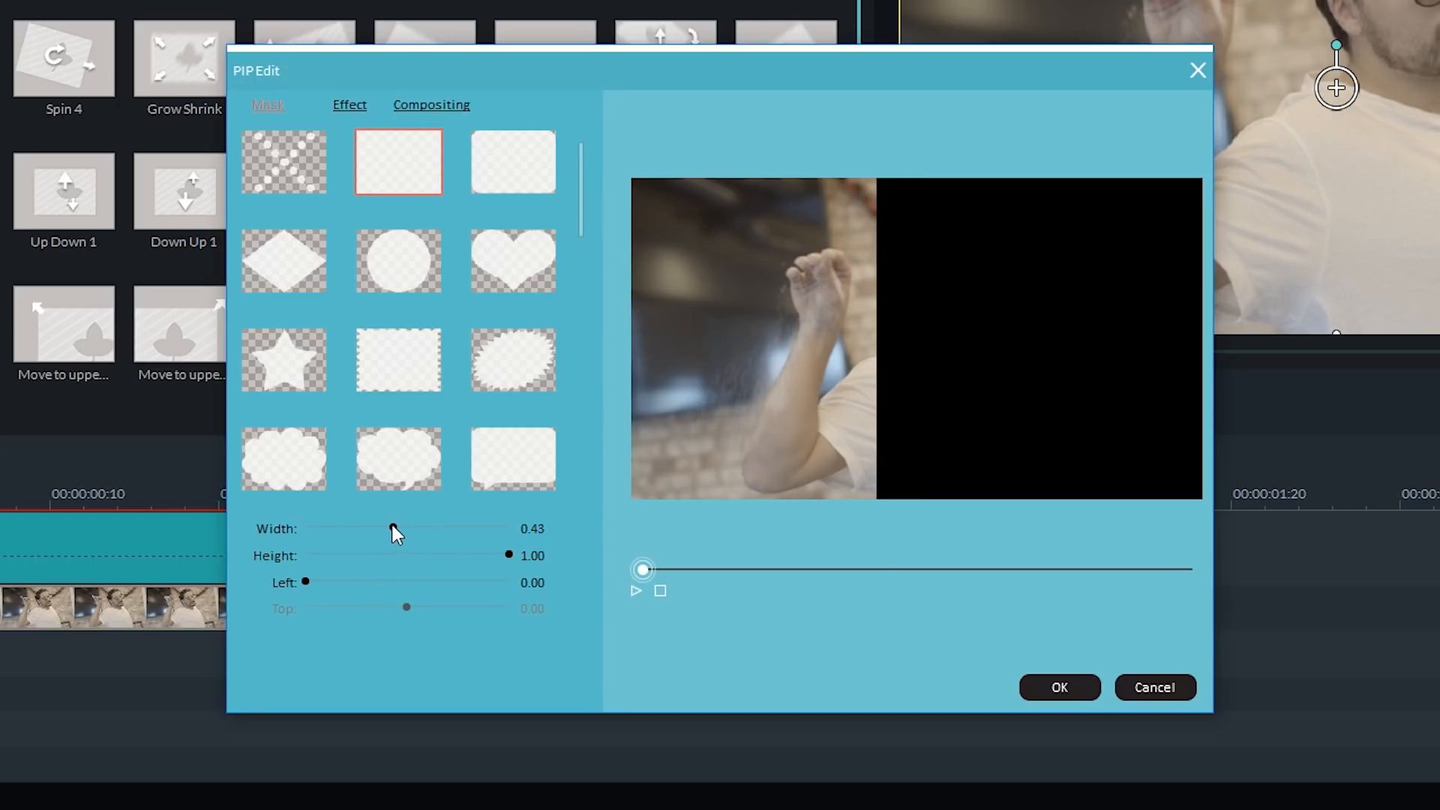
{"action": "mouse_move", "coordinate": [1059, 687]}
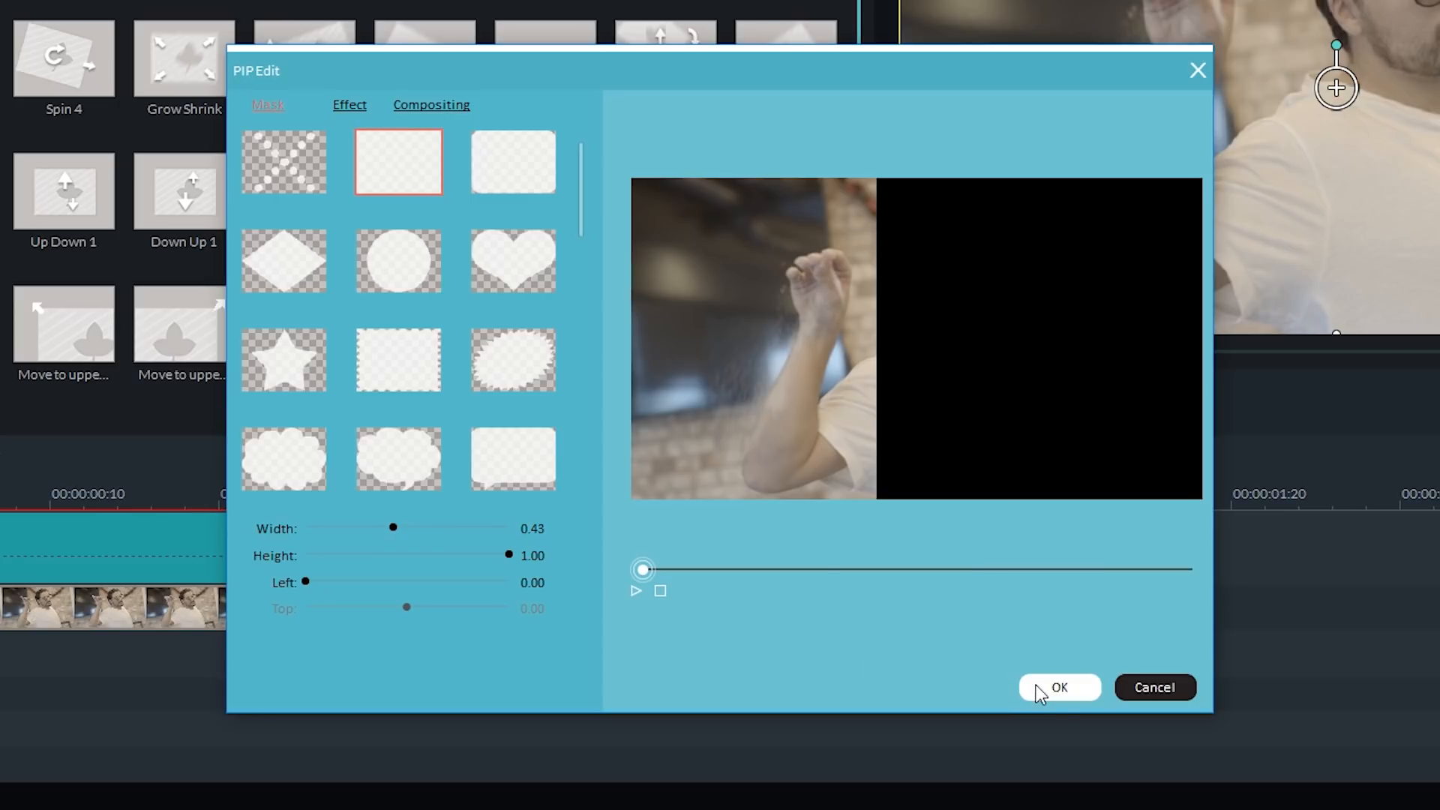
{"action": "left_click", "coordinate": [1058, 687]}
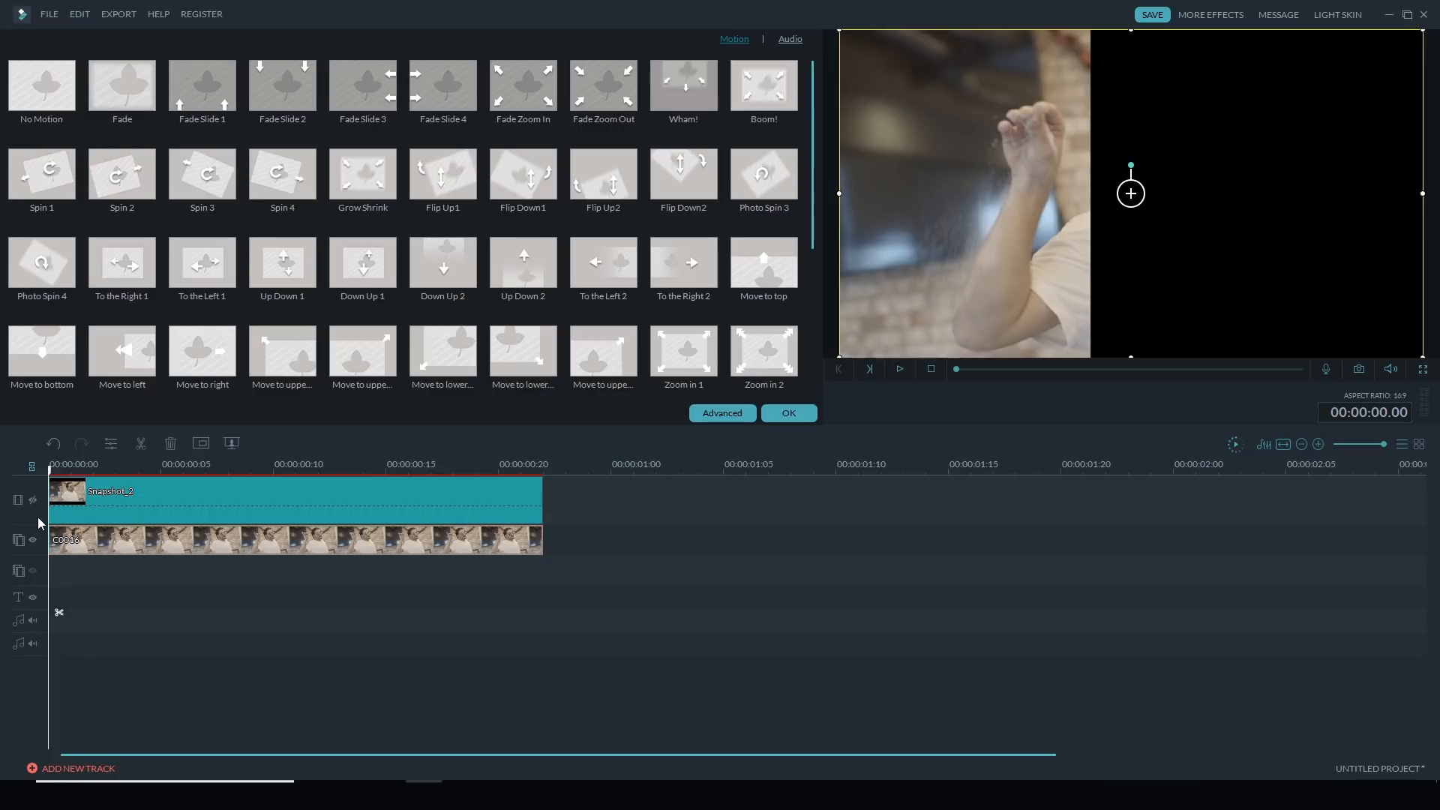
Unhide the snapshot track and confirm the overlay edits in the motion panel
{"action": "left_click", "coordinate": [32, 500]}
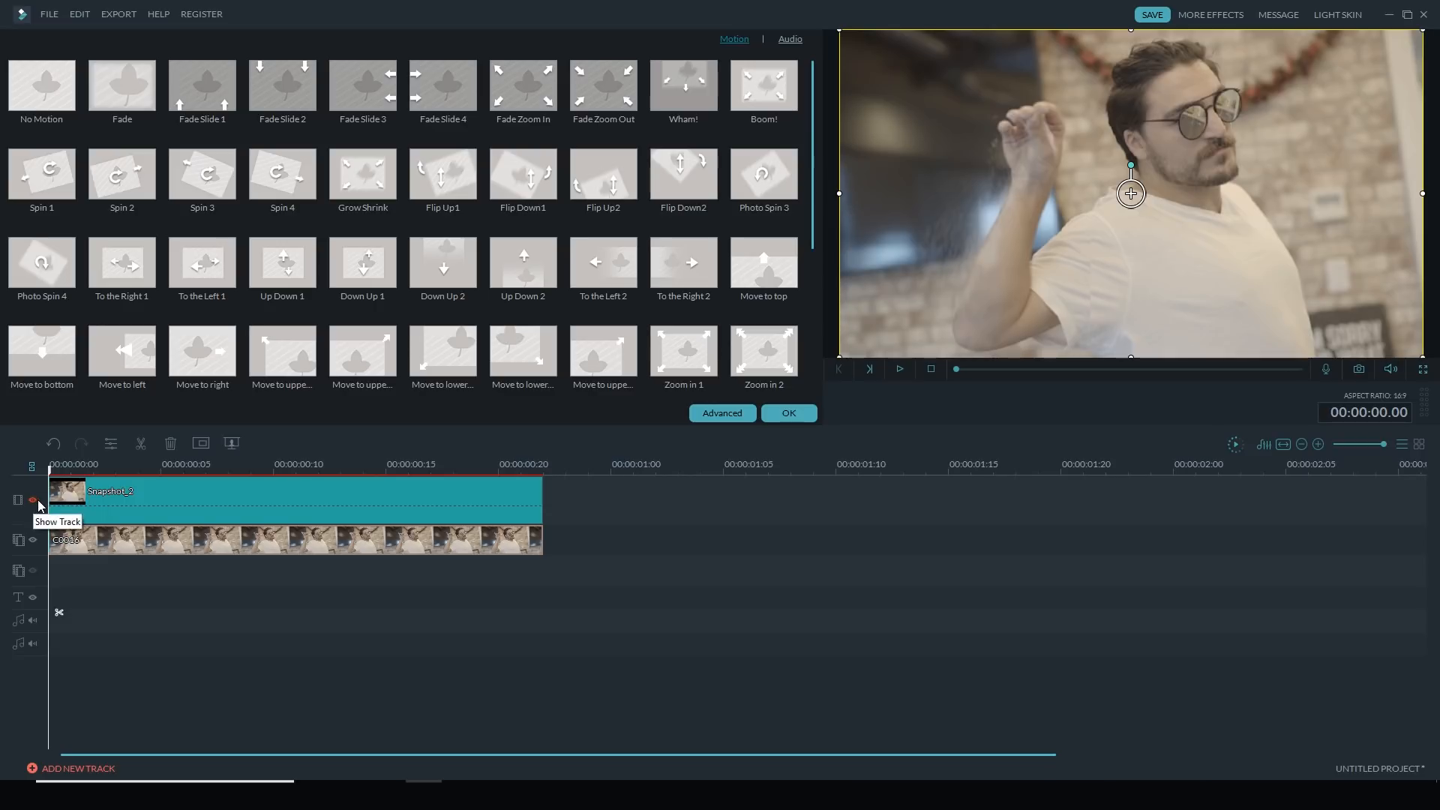
{"action": "left_click", "coordinate": [898, 368]}
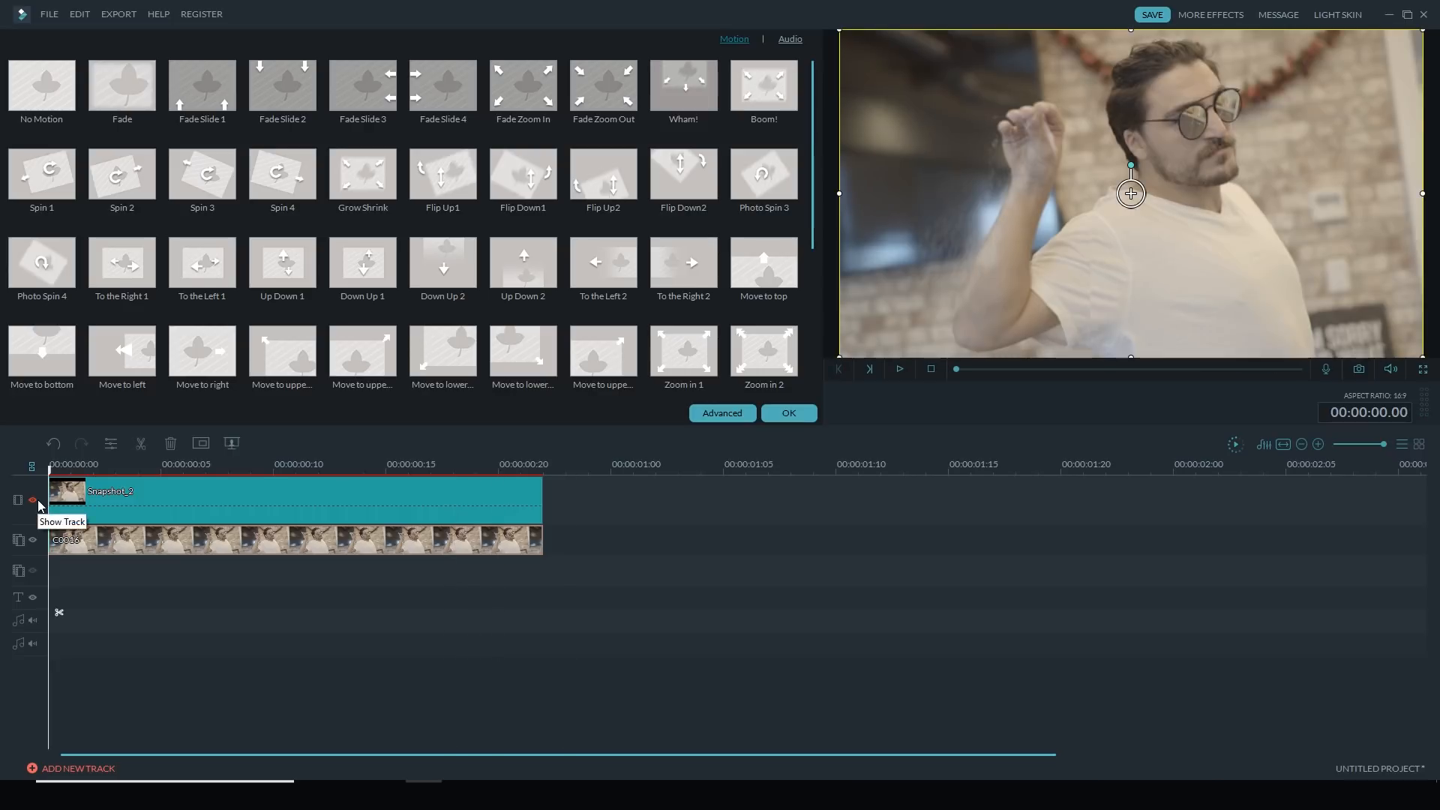
{"action": "mouse_move", "coordinate": [732, 432]}
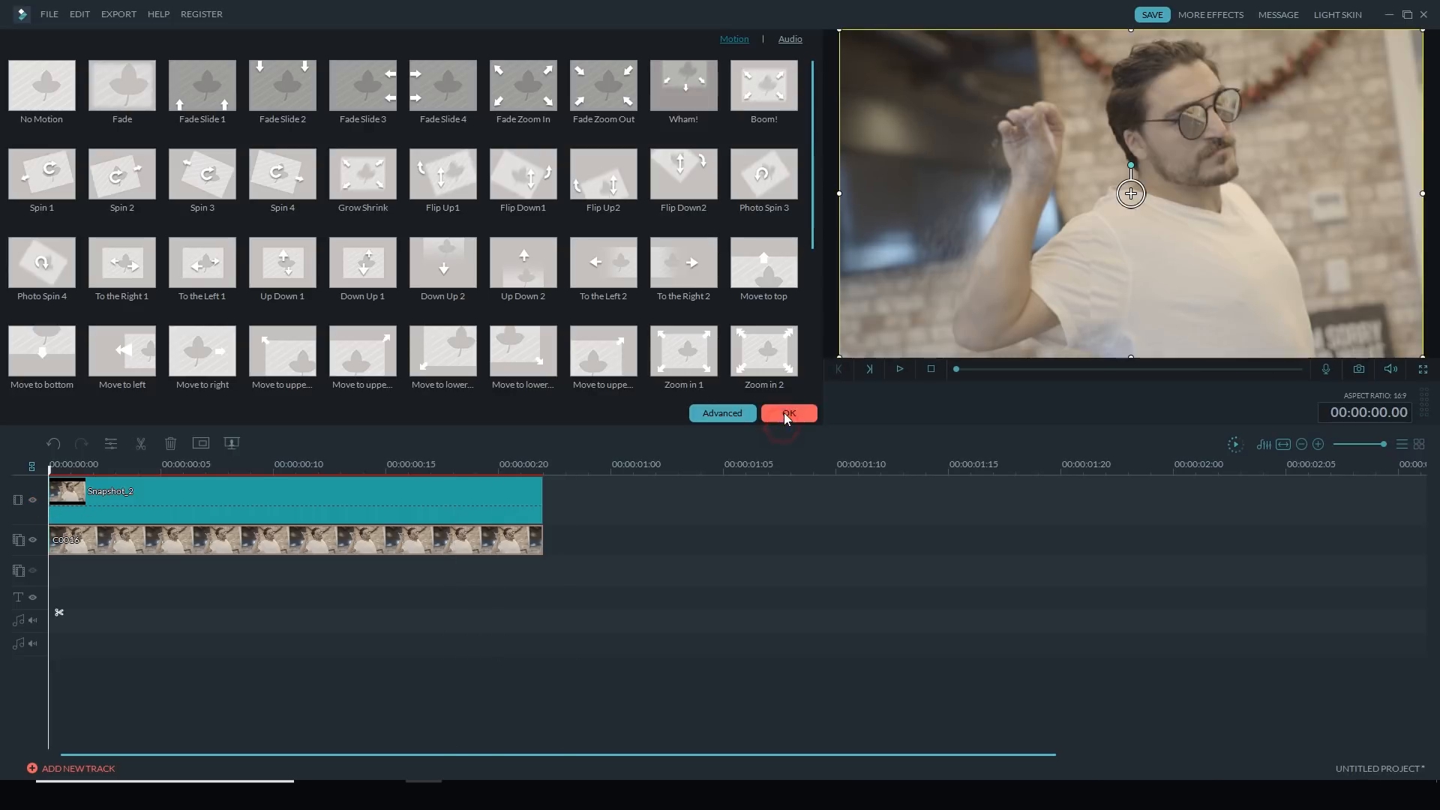
{"action": "left_click", "coordinate": [786, 413]}
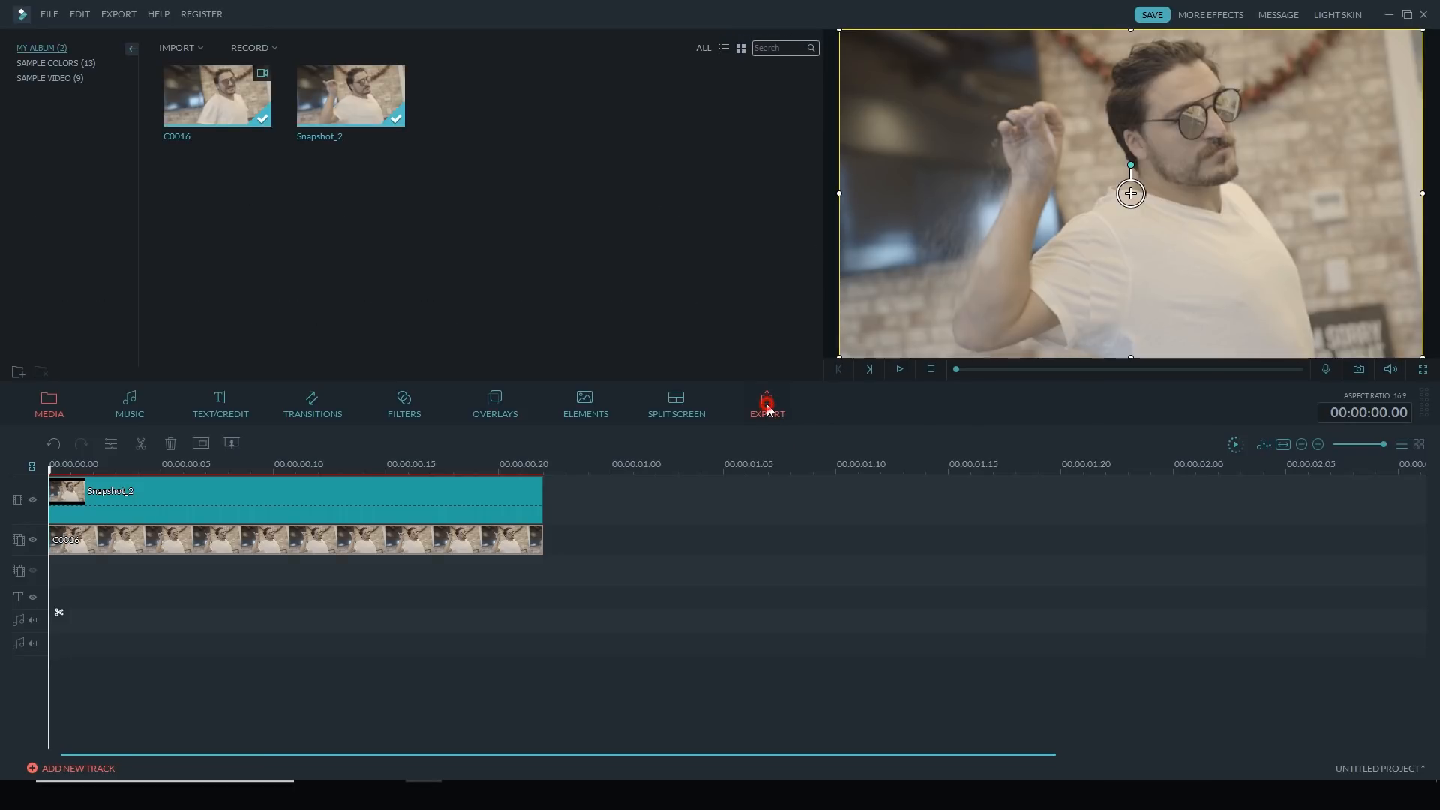
Export the project as a 640x360, 10 fps GIF
{"action": "left_click", "coordinate": [766, 401]}
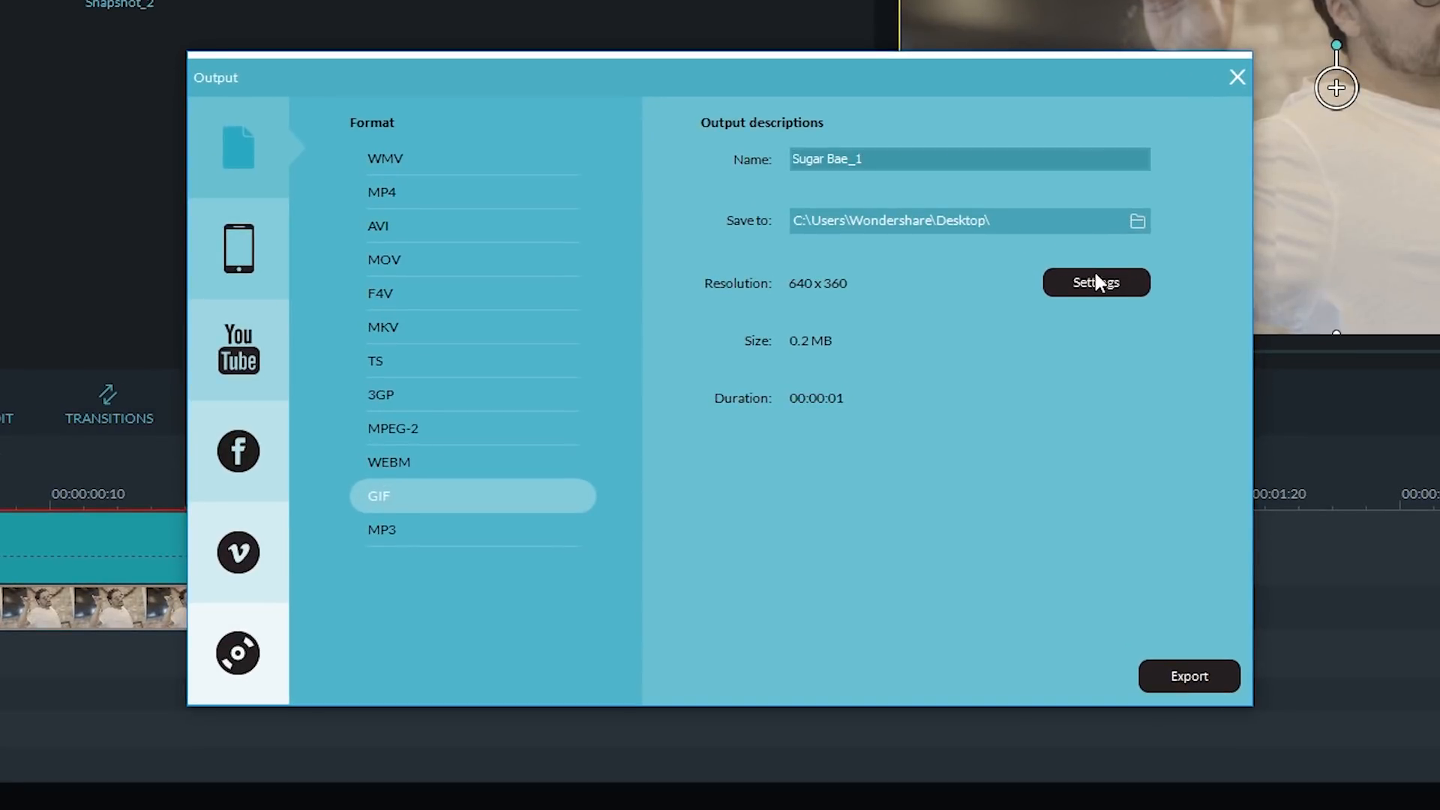
{"action": "left_click", "coordinate": [1096, 282]}
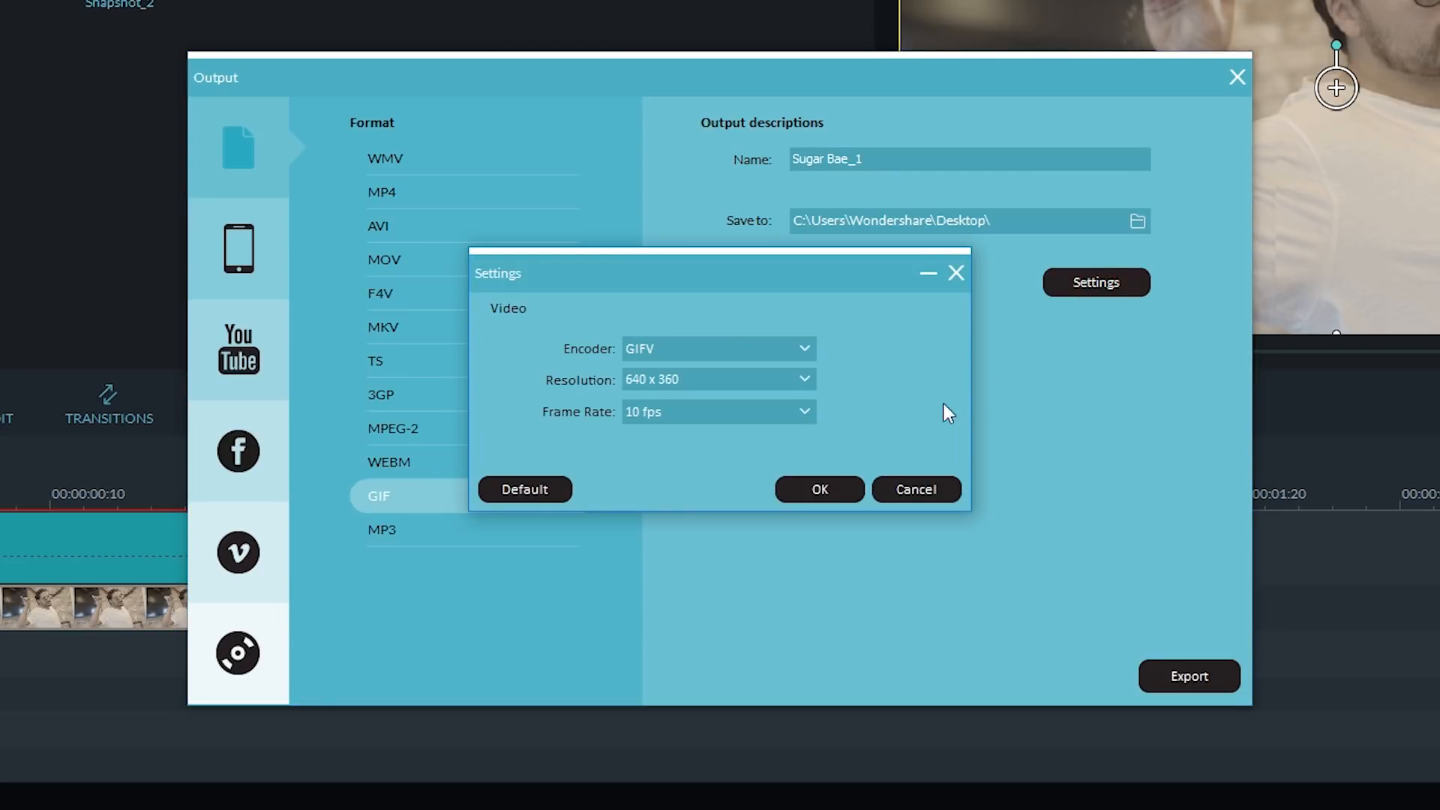
{"action": "mouse_move", "coordinate": [836, 365]}
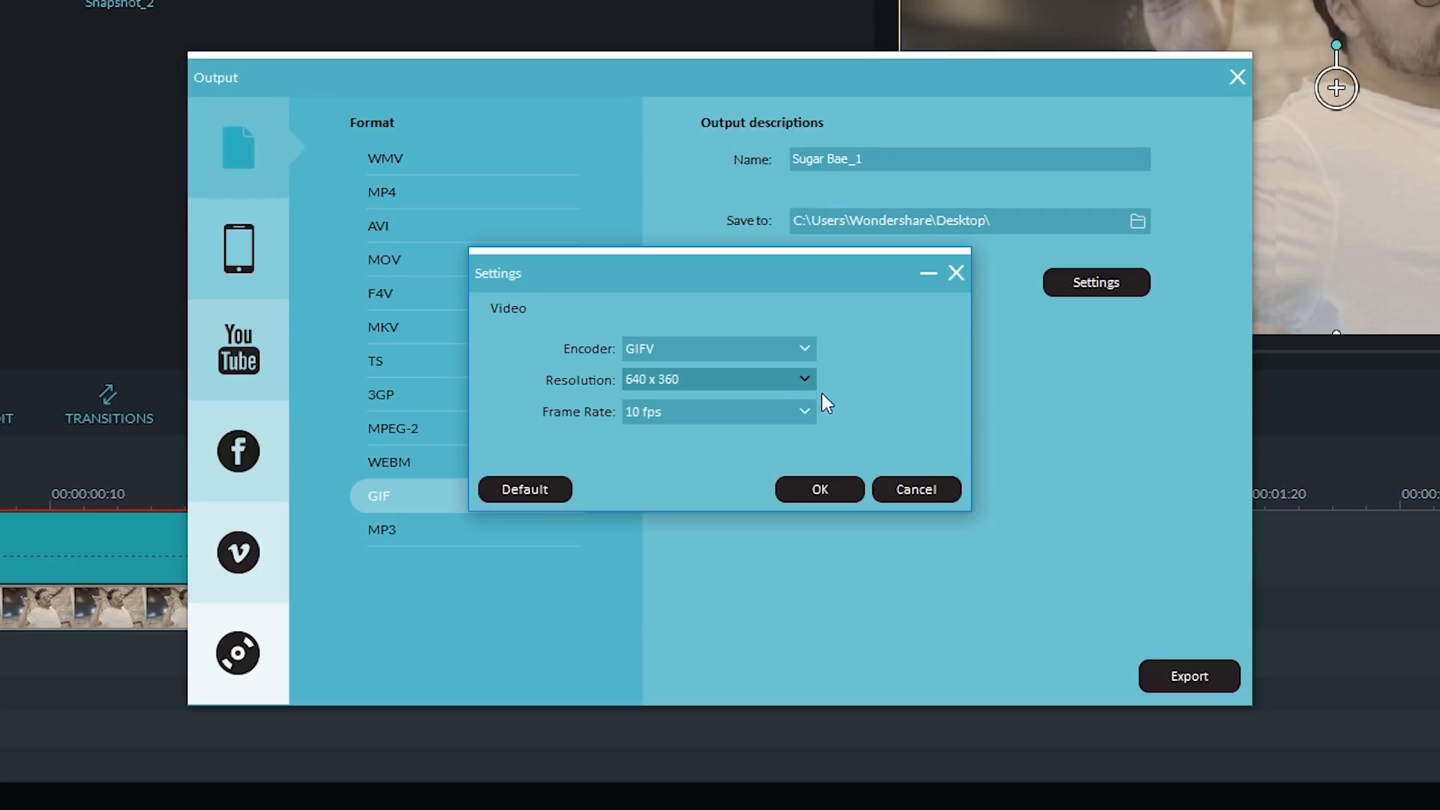
{"action": "left_click", "coordinate": [716, 412]}
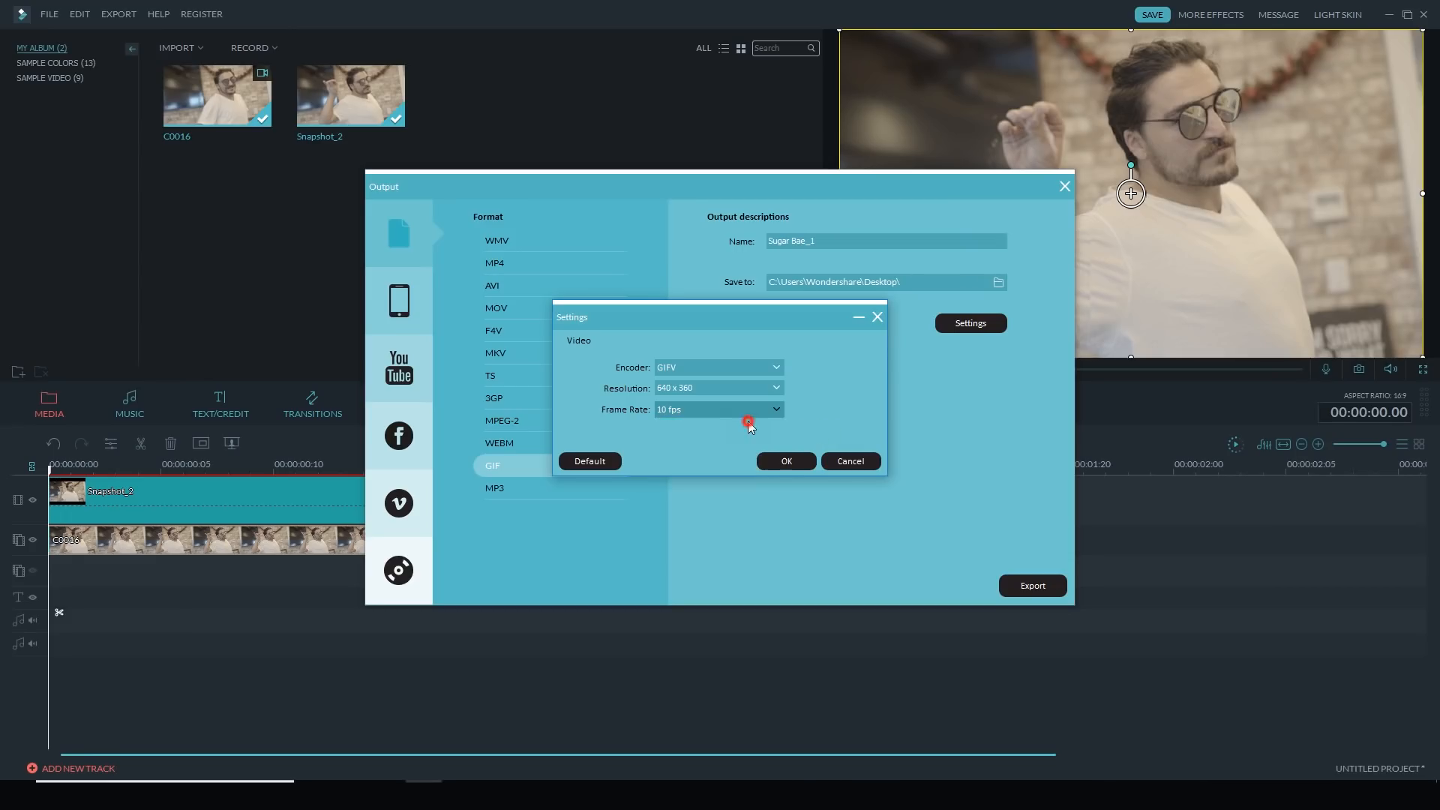
{"action": "left_click", "coordinate": [785, 460]}
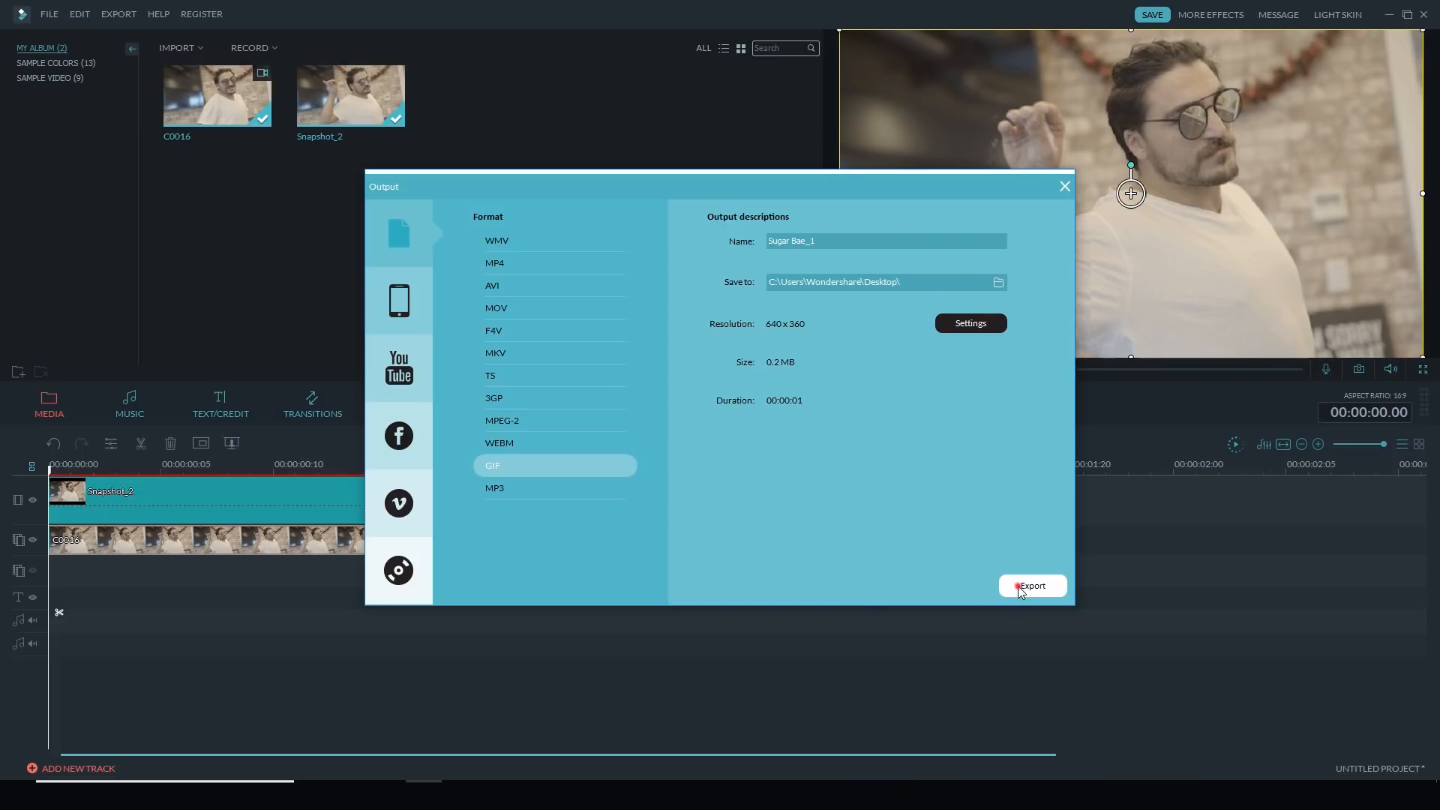
{"action": "left_click", "coordinate": [1032, 586]}
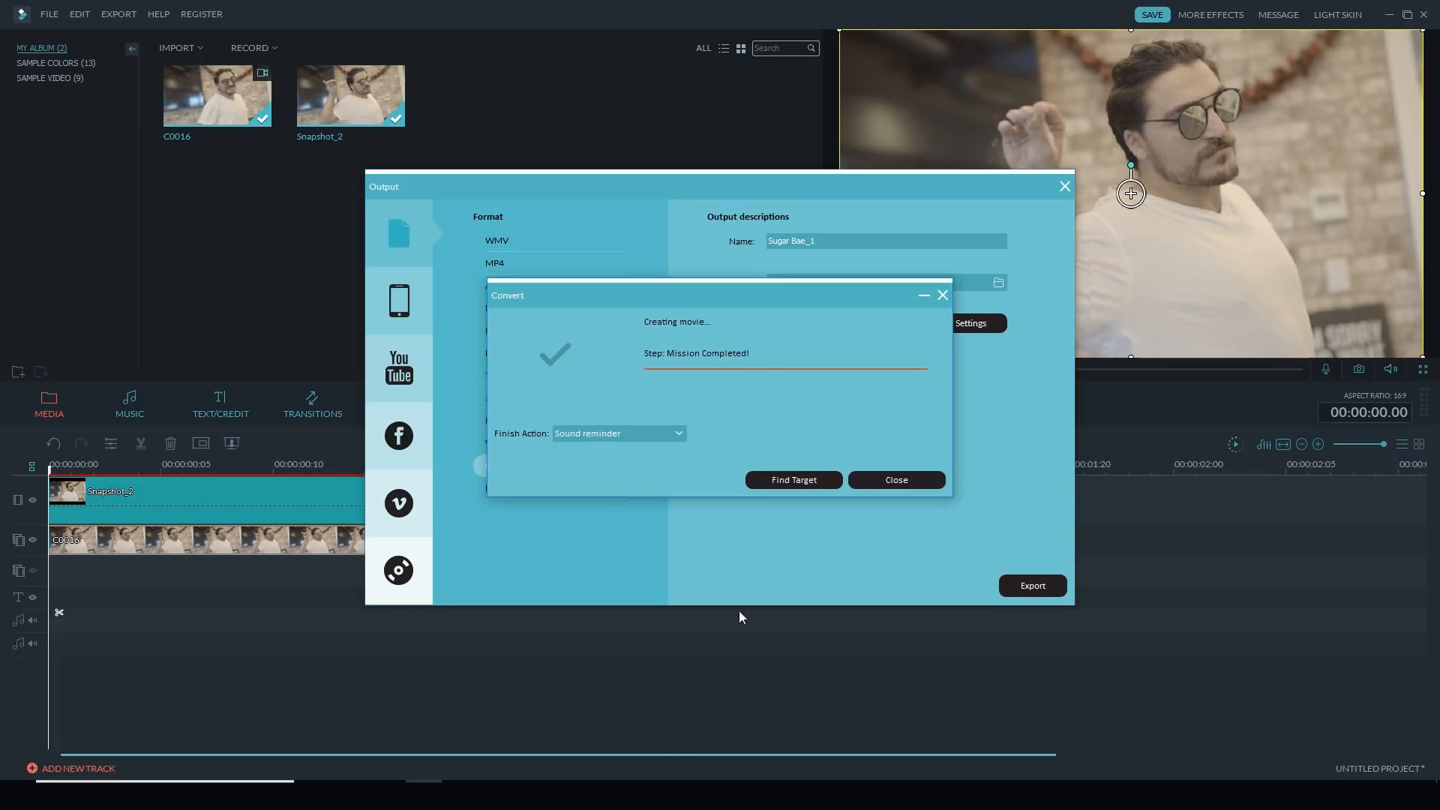